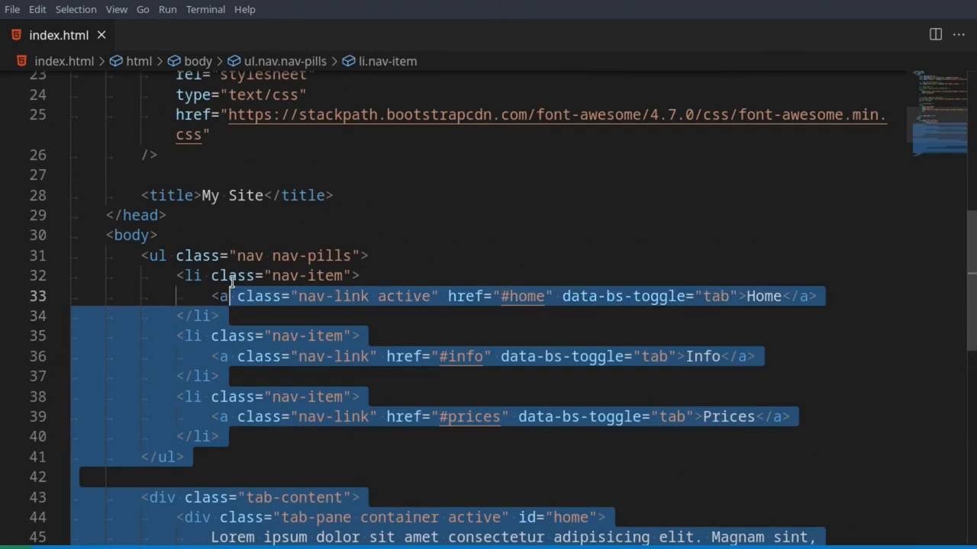
Step: Delete the old nav-pills list and tab-content markup, leaving the body empty
{"action": "key", "text": "Delete"}
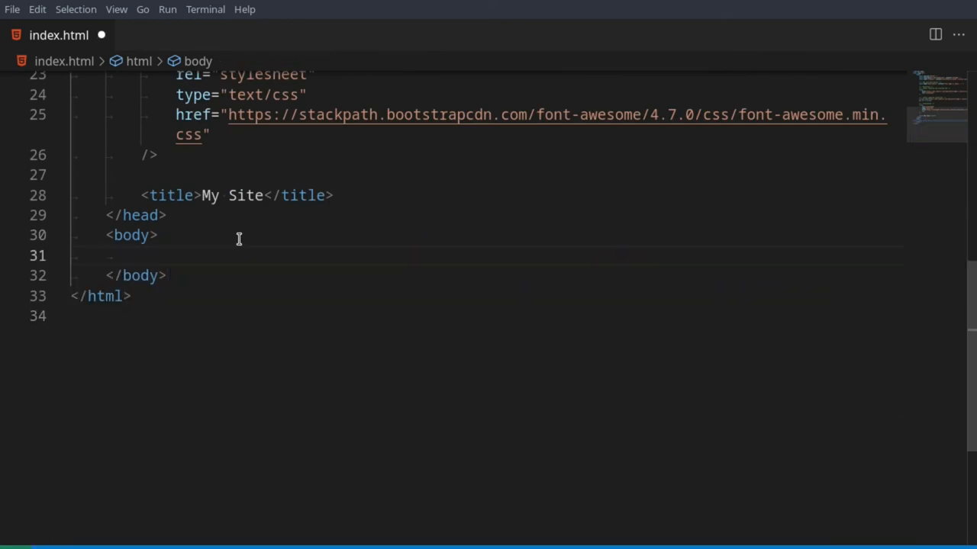
{"action": "mouse_move", "coordinate": [391, 304]}
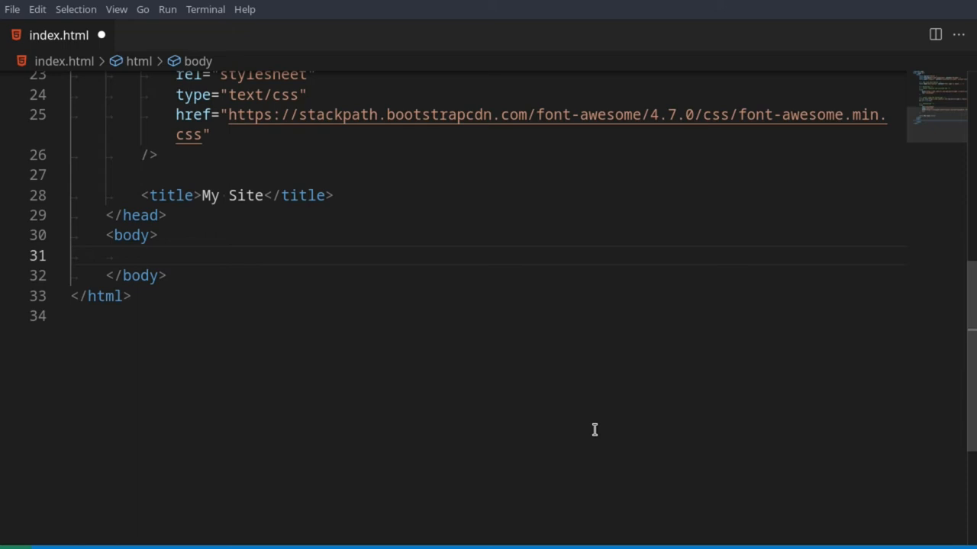
Step: Add a .navbar.navbar-expand-sm.bg-light div containing a .container-fluid div via Emmet
{"action": "type", "text": "/."}
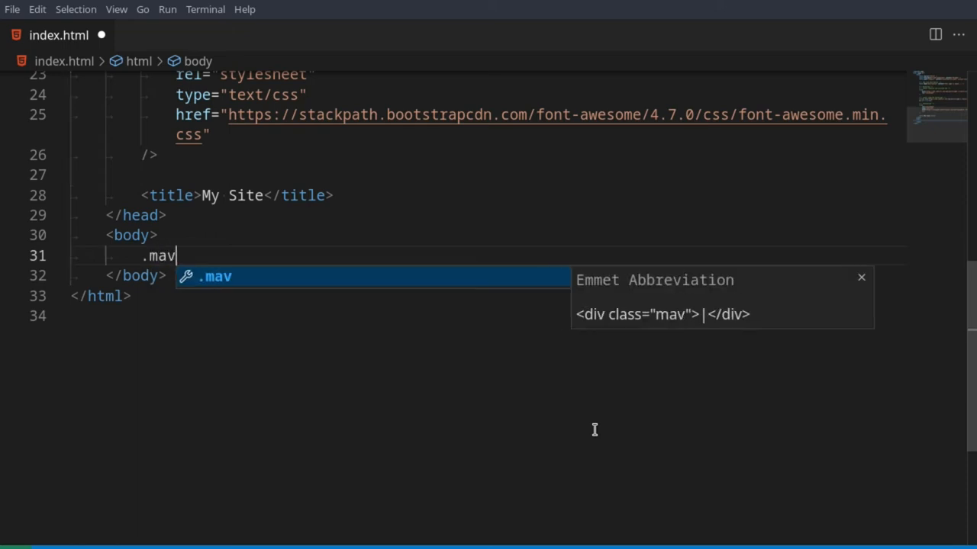
{"action": "type", "text": "avbar.n"}
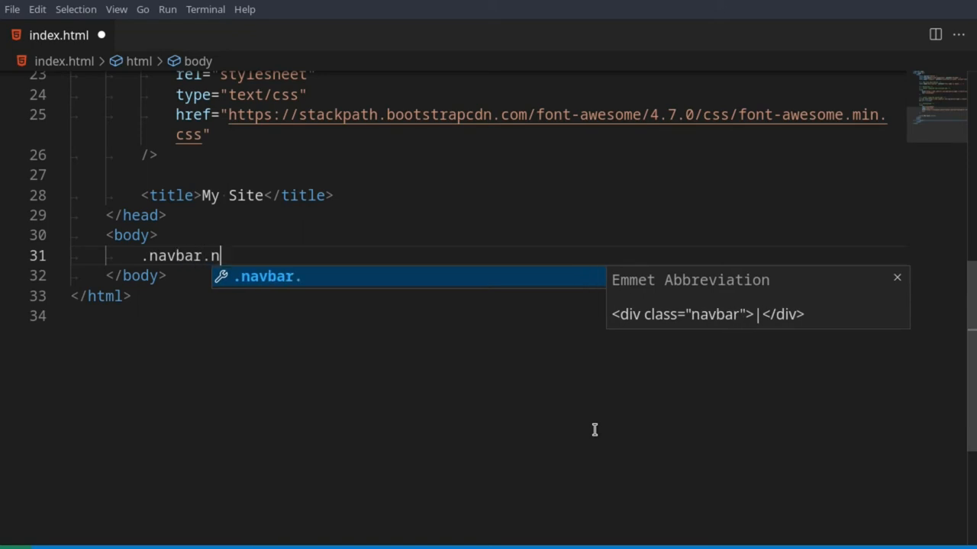
{"action": "type", "text": "avbar-ex"}
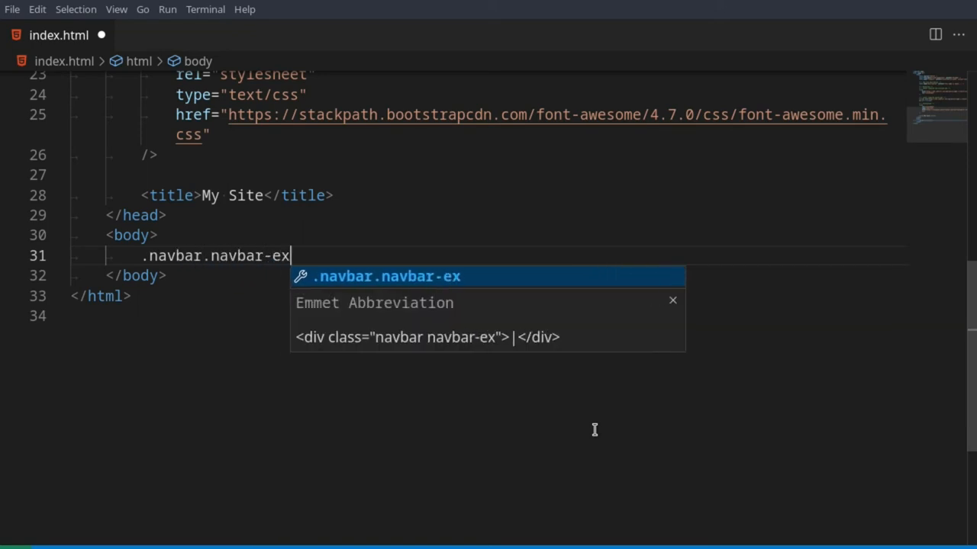
{"action": "type", "text": "pand-sm"}
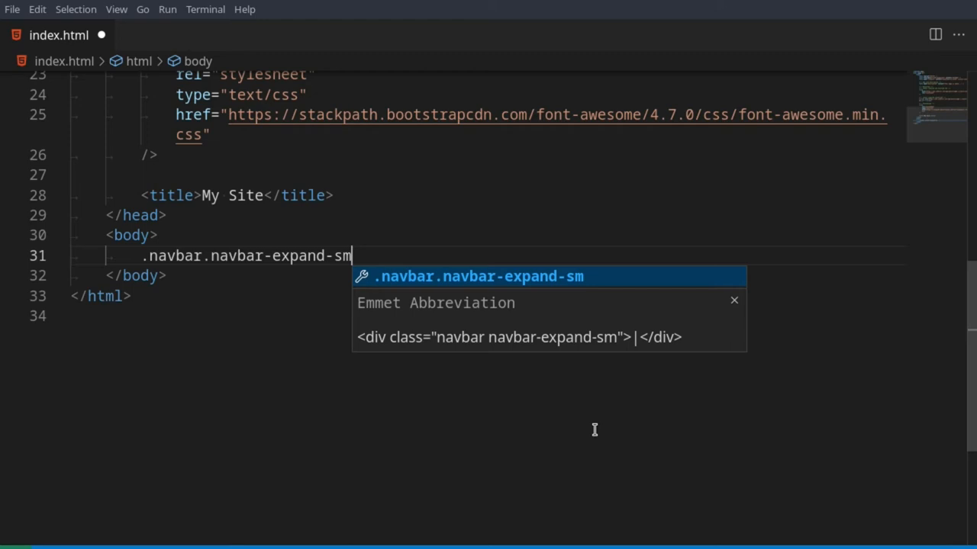
{"action": "type", "text": ".b"}
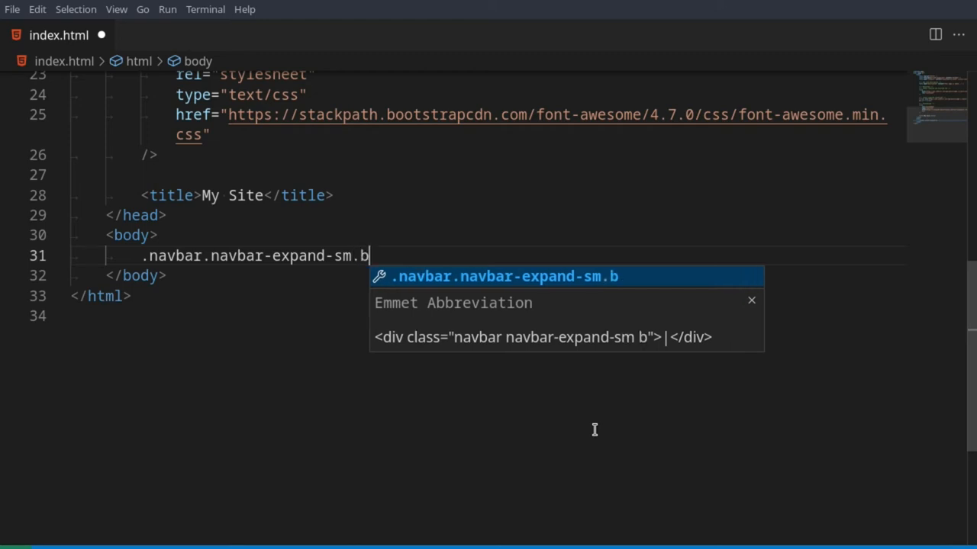
{"action": "type", "text": "g-light"}
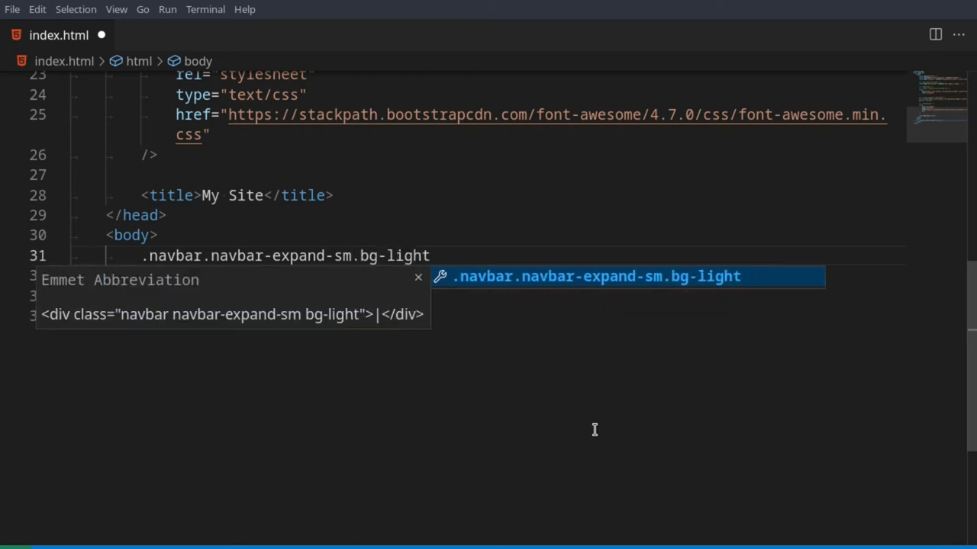
{"action": "key", "text": "Tab"}
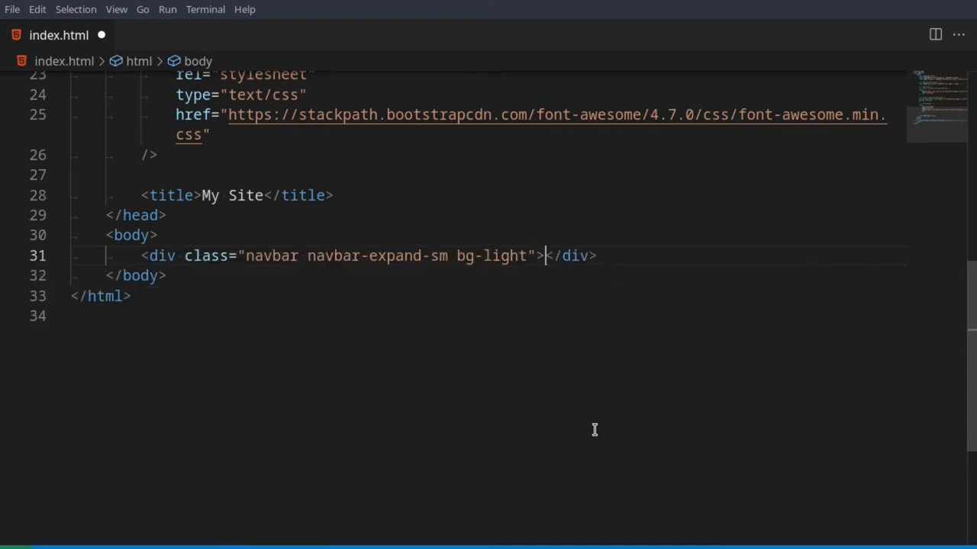
{"action": "key", "text": "Enter"}
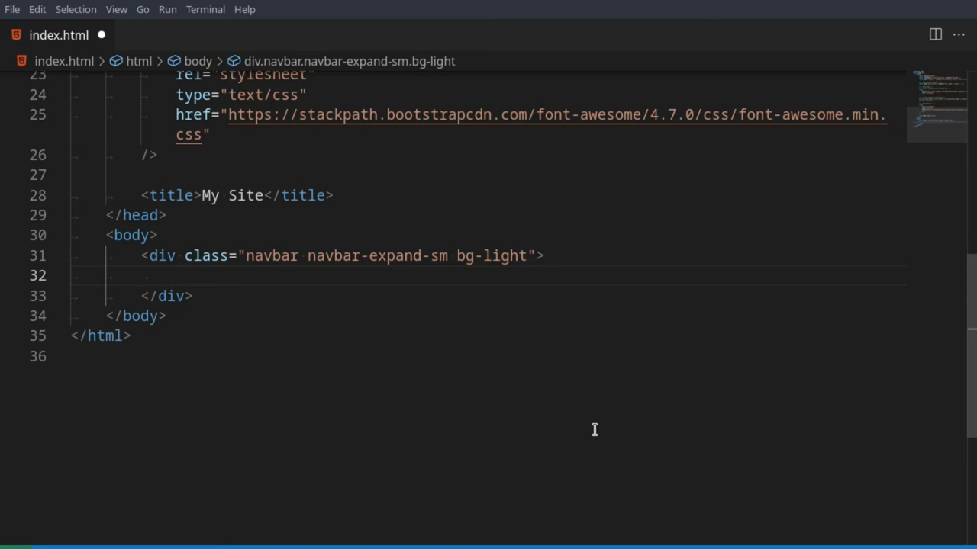
{"action": "type", "text": ".container-fl"}
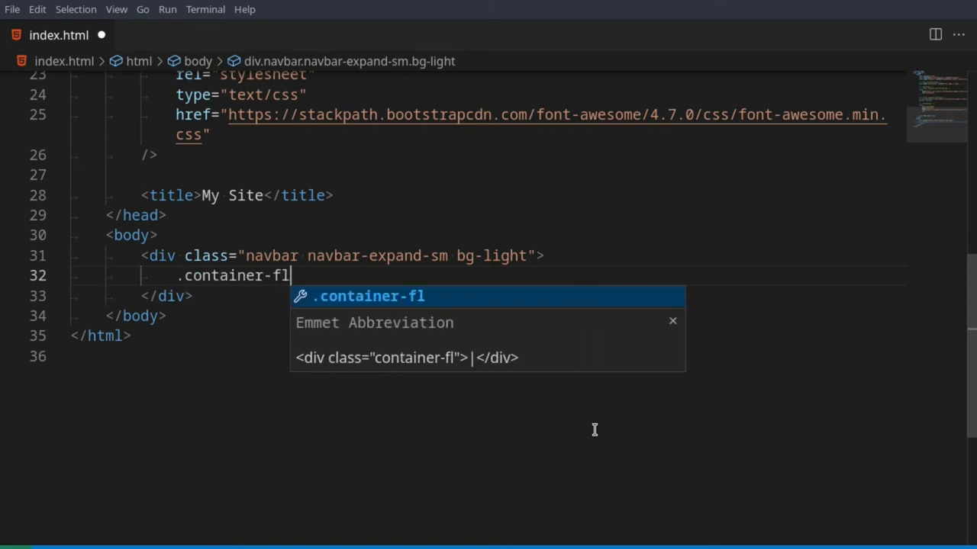
{"action": "key", "text": "Tab"}
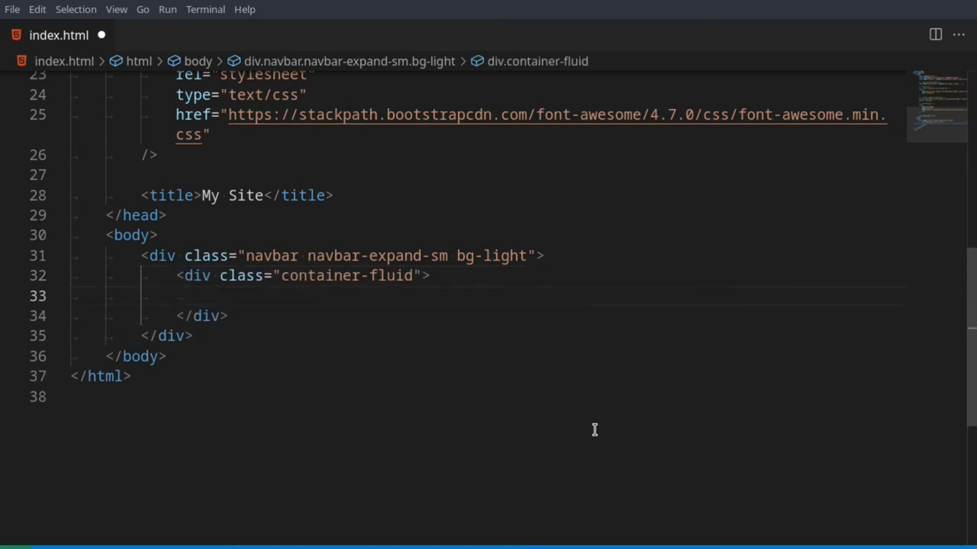
Step: Add a ul.navbar-nav with nav-item links reading link 1, link 2, link 3, and save
{"action": "type", "text": "uk"}
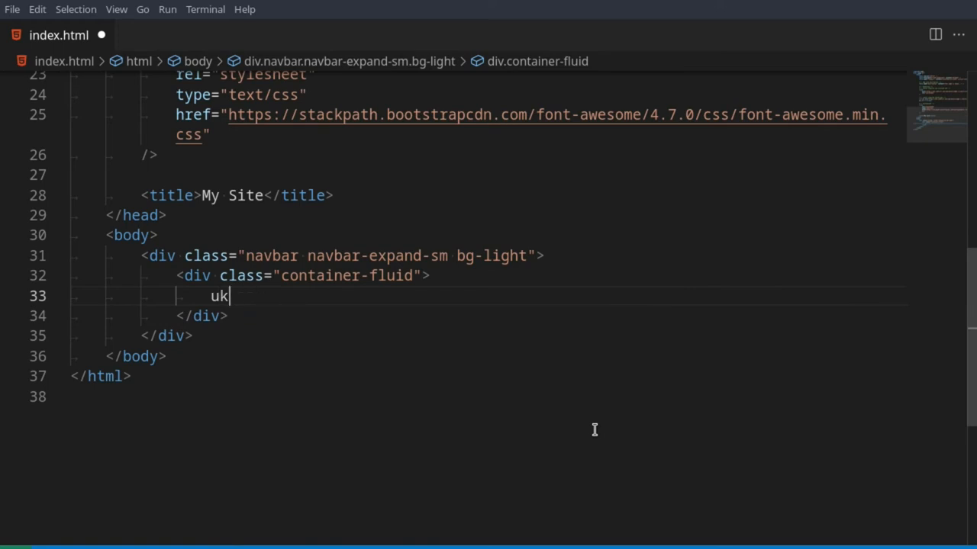
{"action": "type", "text": ".navbar-na"}
{"action": "type", "text": "l"}
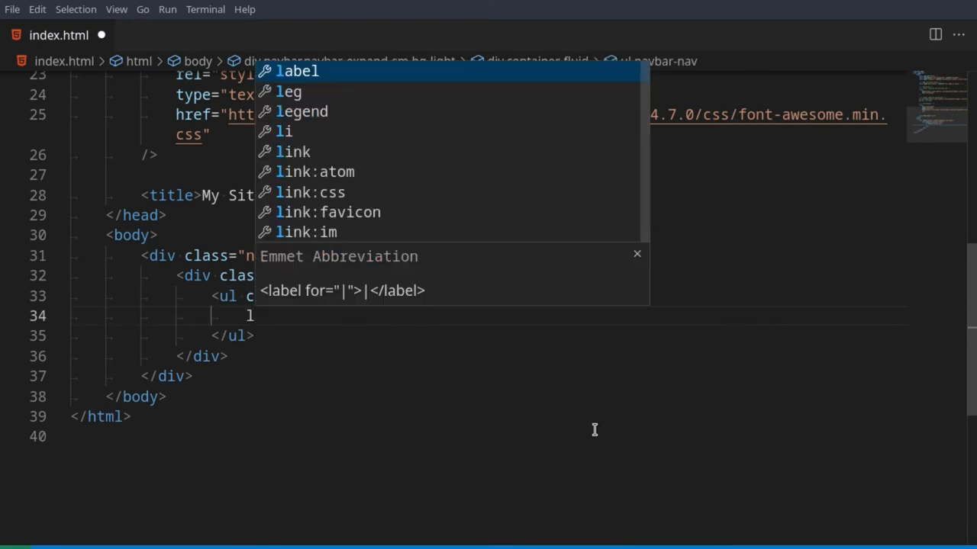
{"action": "type", "text": "i"}
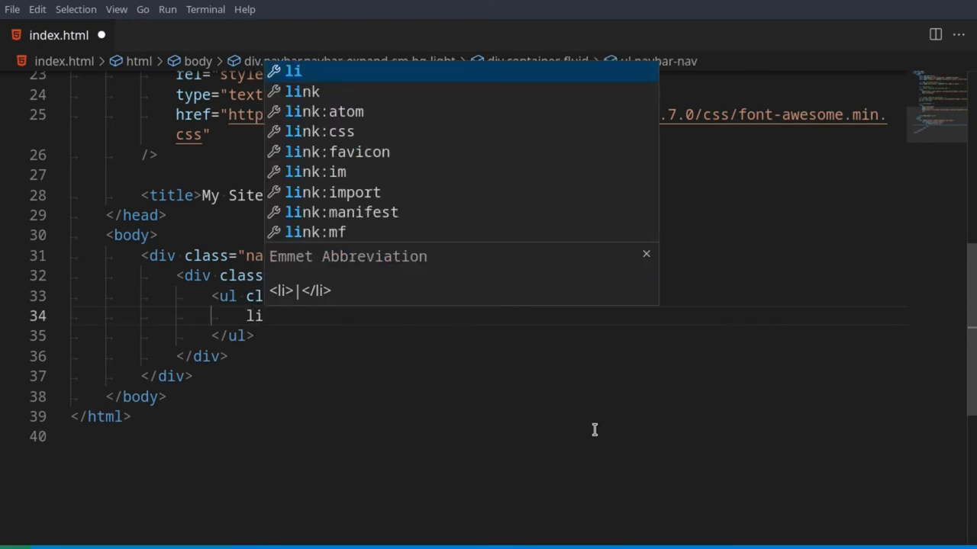
{"action": "type", "text": ".nav-"}
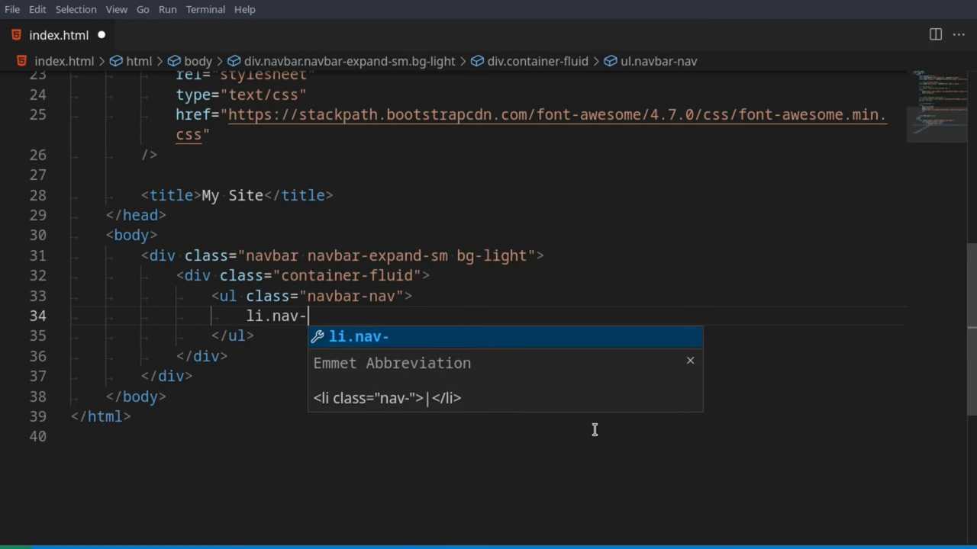
{"action": "type", "text": "item*4"}
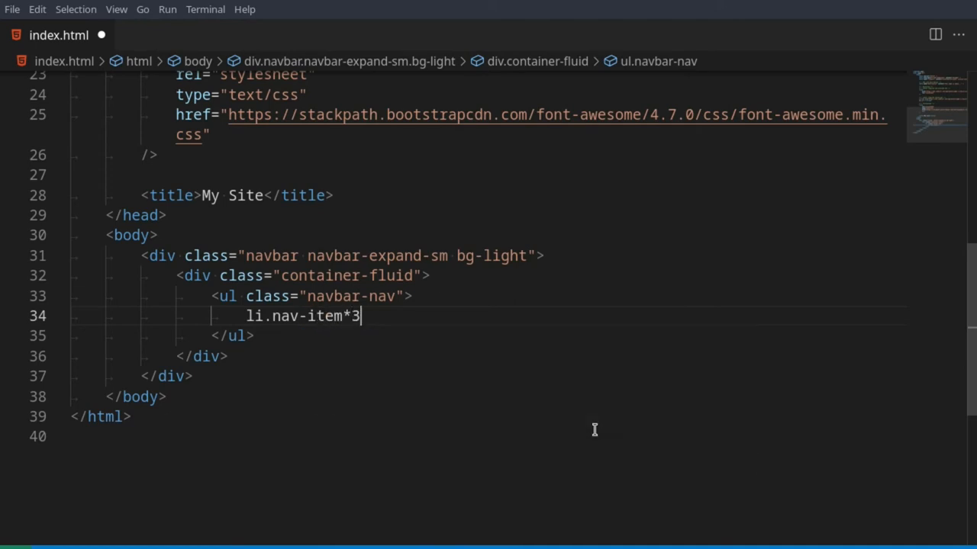
{"action": "type", "text": ">a"}
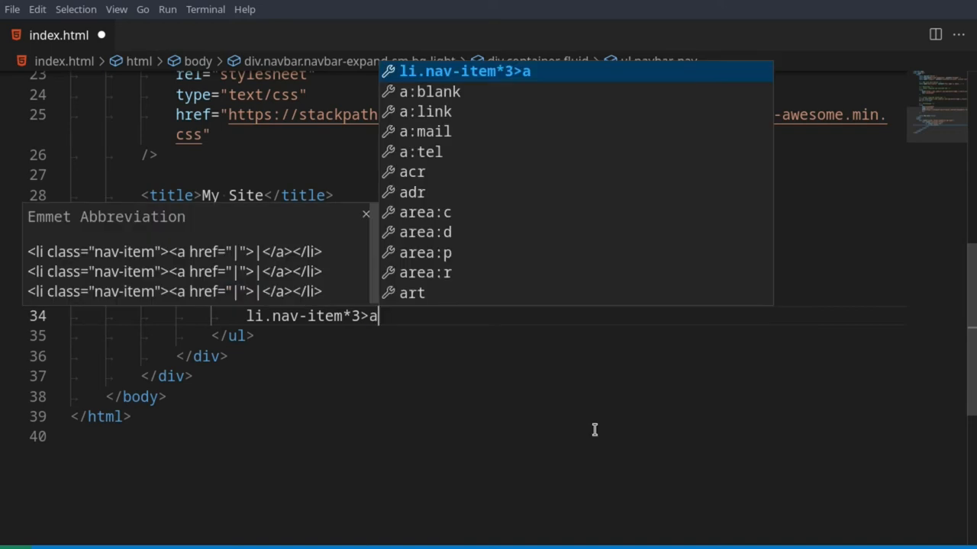
{"action": "type", "text": "."}
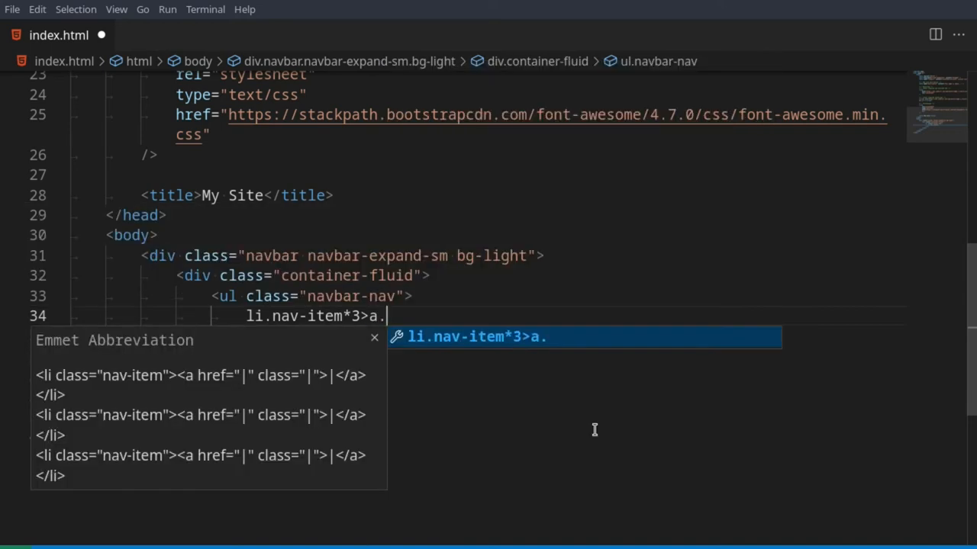
{"action": "type", "text": "nav-link{"}
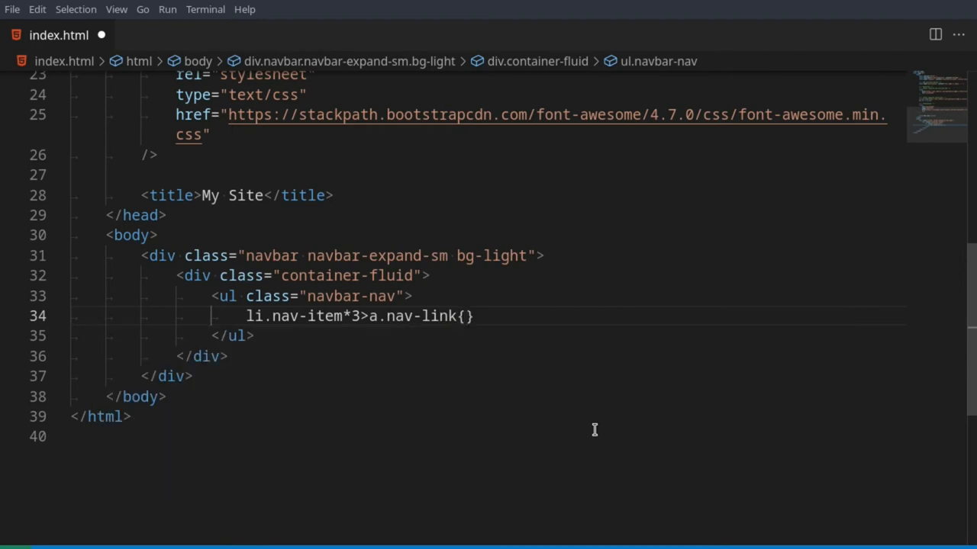
{"action": "key", "text": "Tab"}
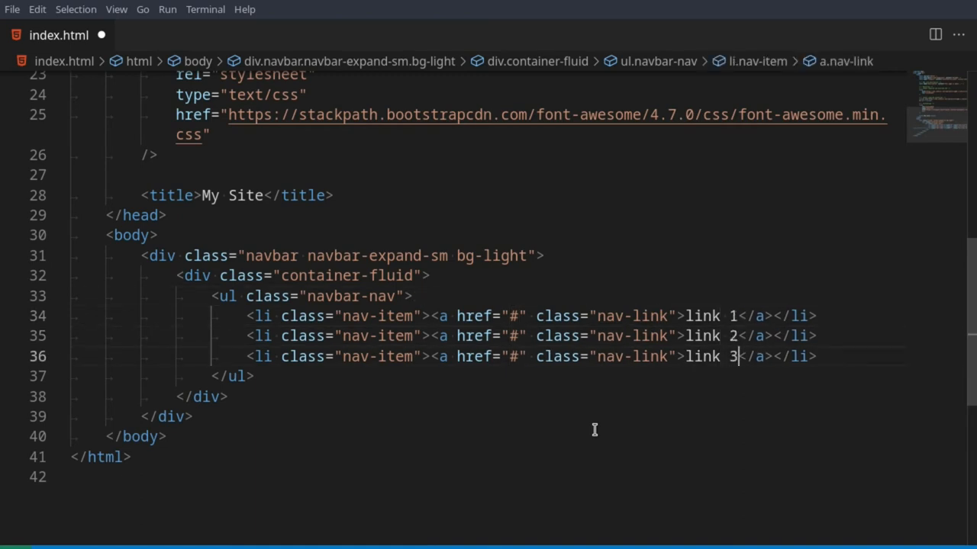
{"action": "key", "text": "ctrl+s"}
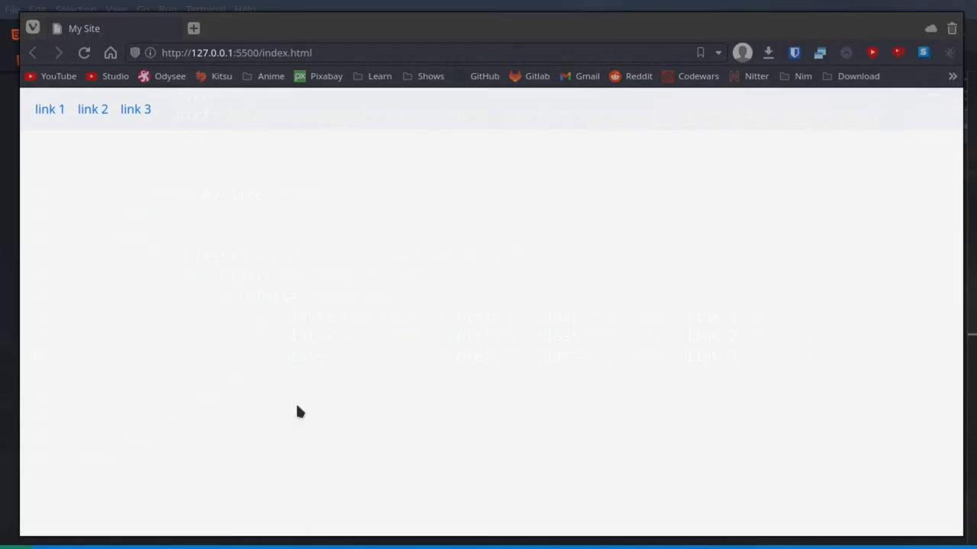
{"action": "mouse_move", "coordinate": [516, 183]}
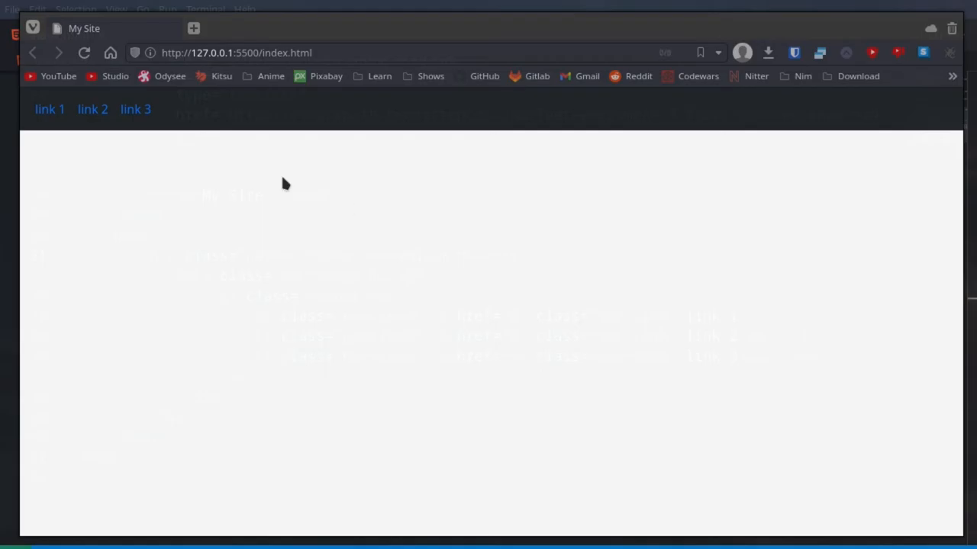
{"action": "mouse_move", "coordinate": [373, 79]}
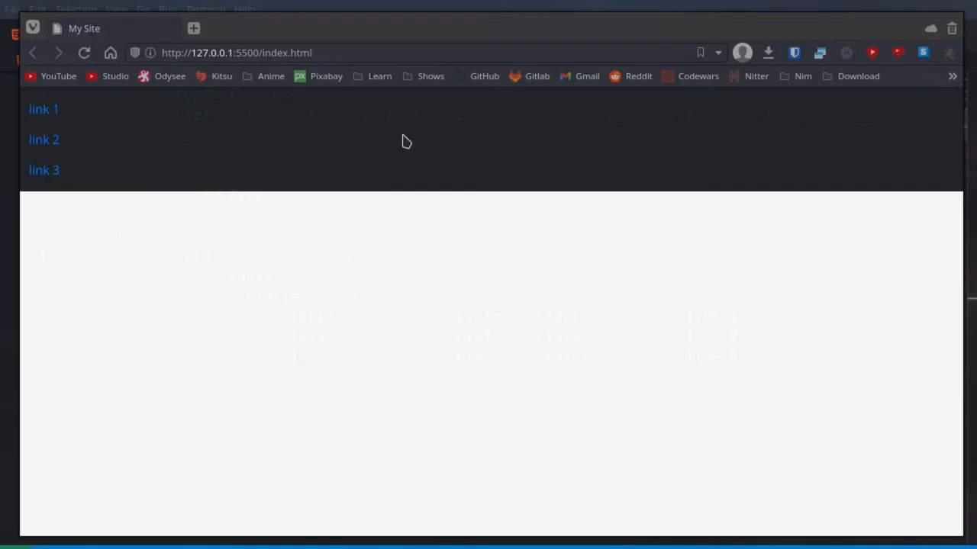
{"action": "mouse_move", "coordinate": [82, 198]}
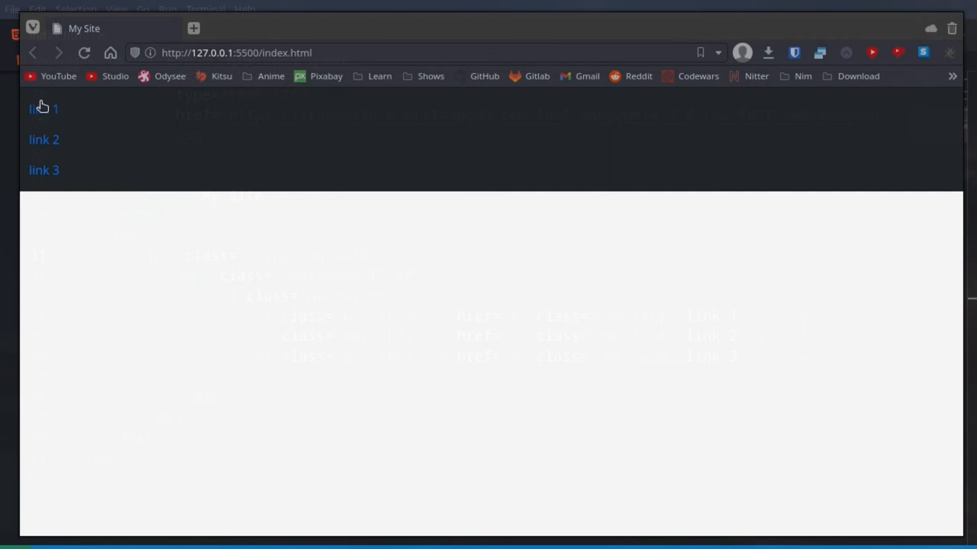
{"action": "mouse_move", "coordinate": [229, 170]}
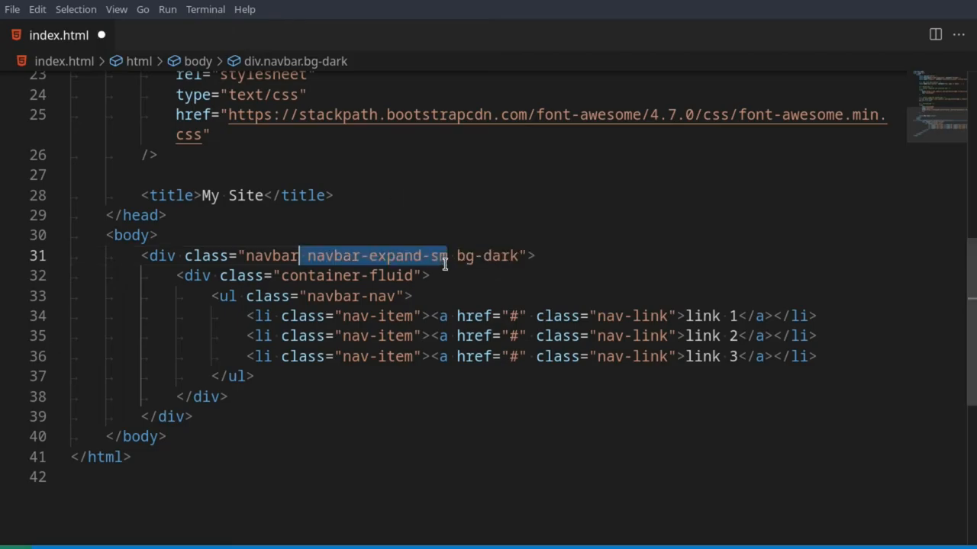
{"action": "mouse_move", "coordinate": [388, 104]}
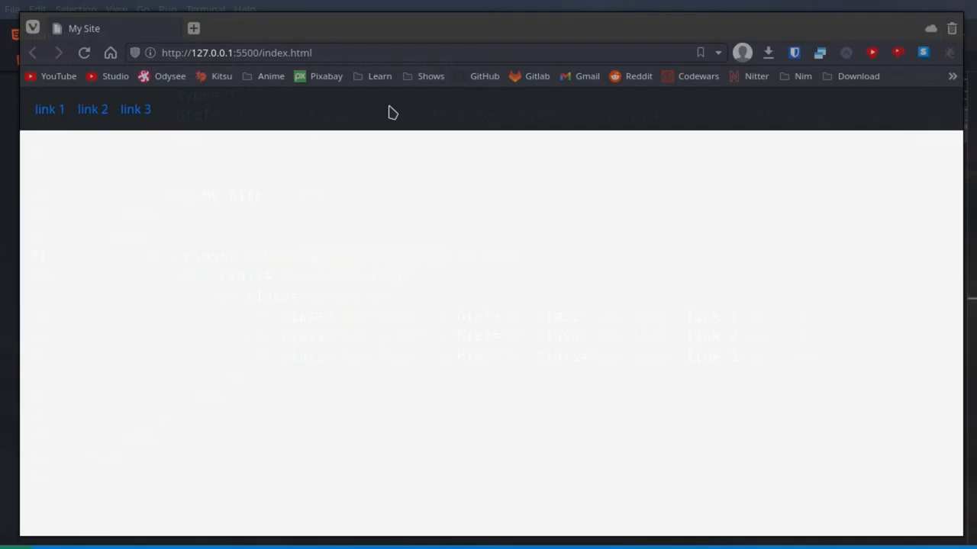
{"action": "mouse_move", "coordinate": [91, 110]}
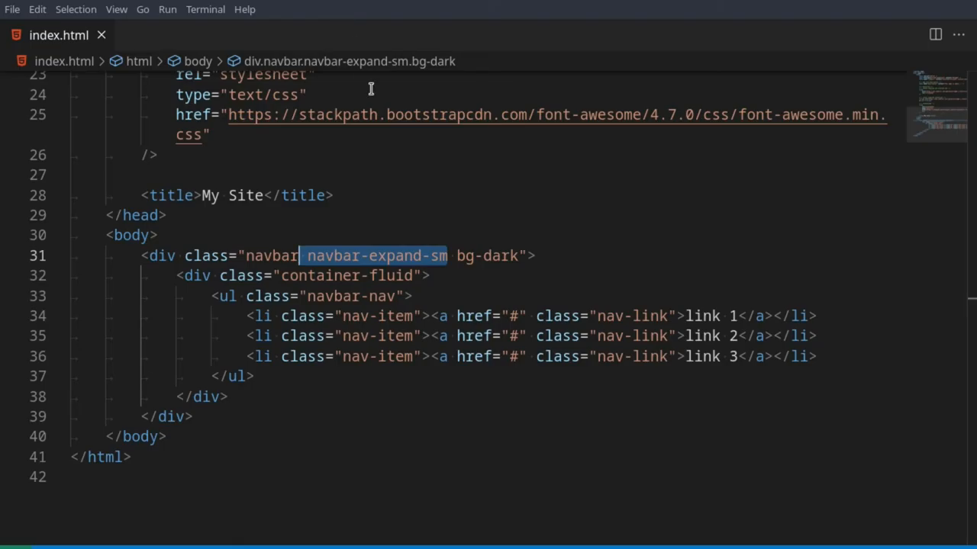
Step: Add justify-content-center to the container and change the navbar background to bg-primary
{"action": "left_click", "coordinate": [515, 256]}
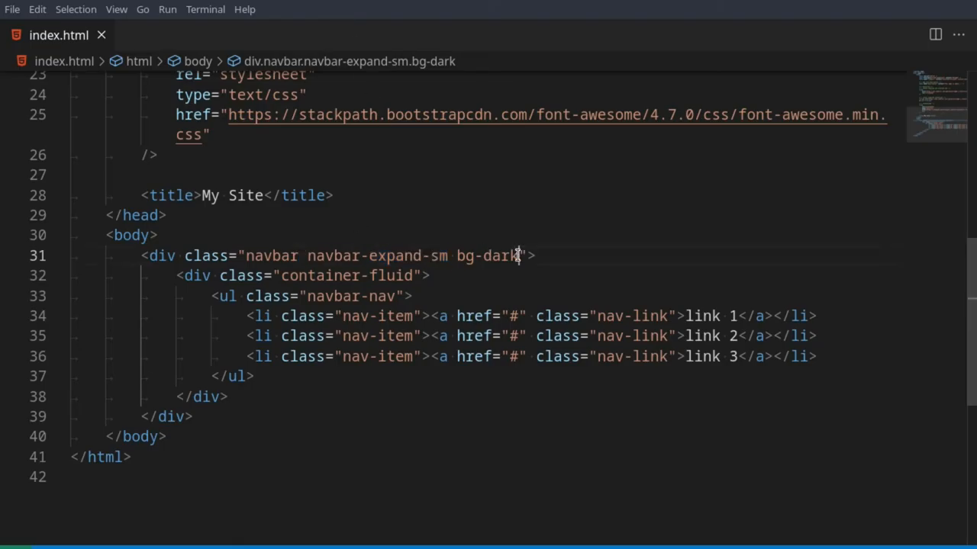
{"action": "type", "text": "justify"}
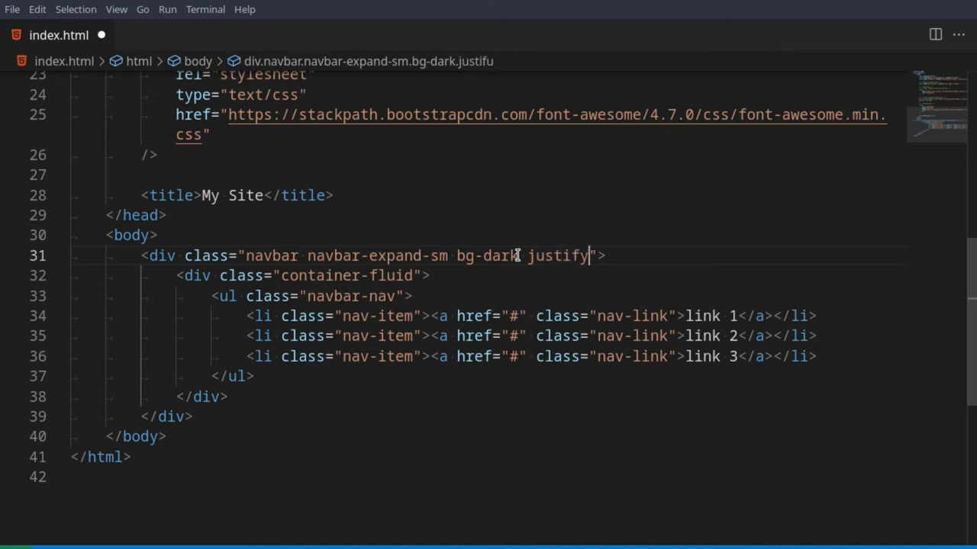
{"action": "type", "text": "-content-center"}
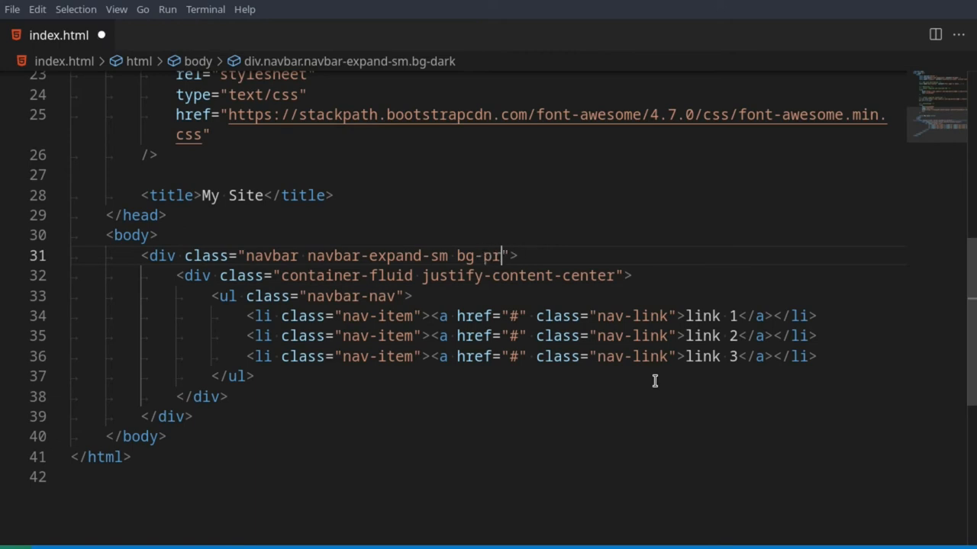
{"action": "type", "text": "mary"}
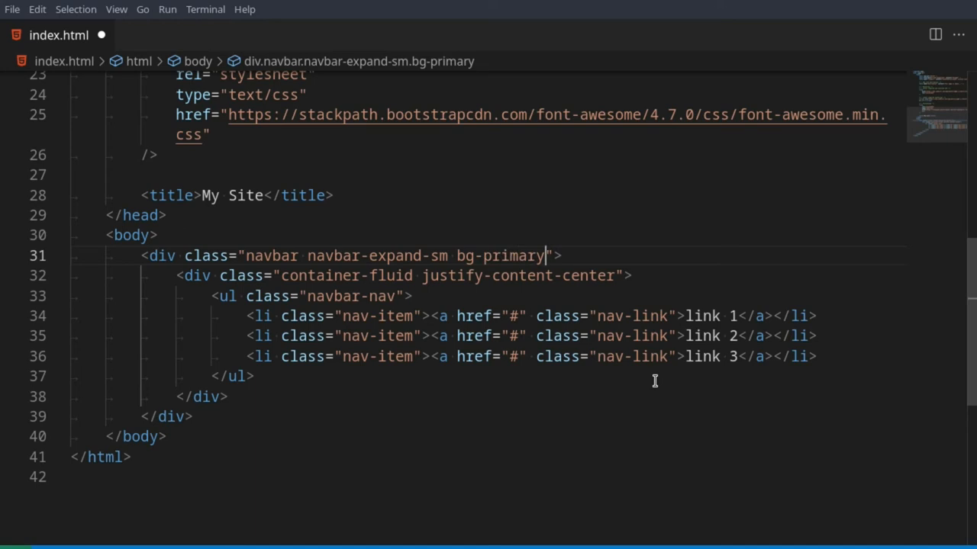
{"action": "mouse_move", "coordinate": [657, 316]}
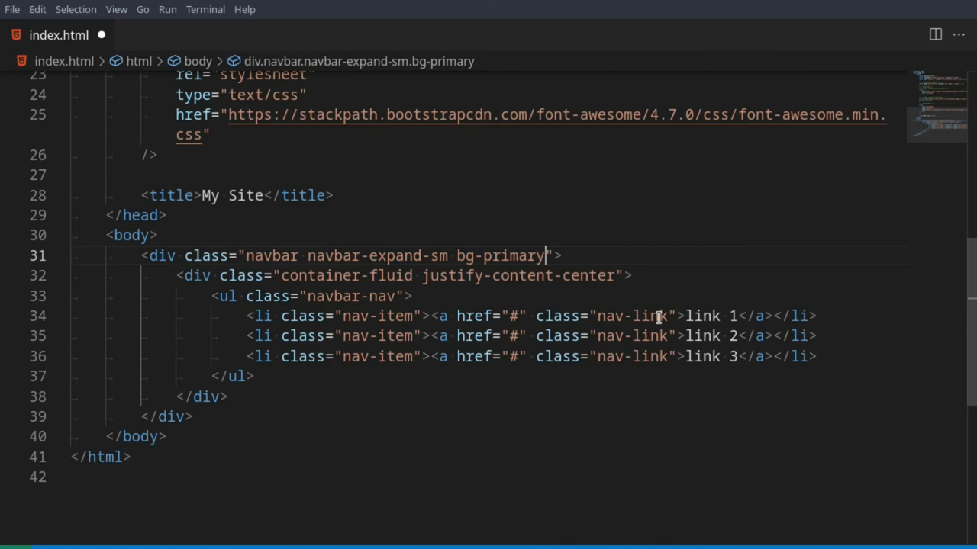
{"action": "type", "text": "active"}
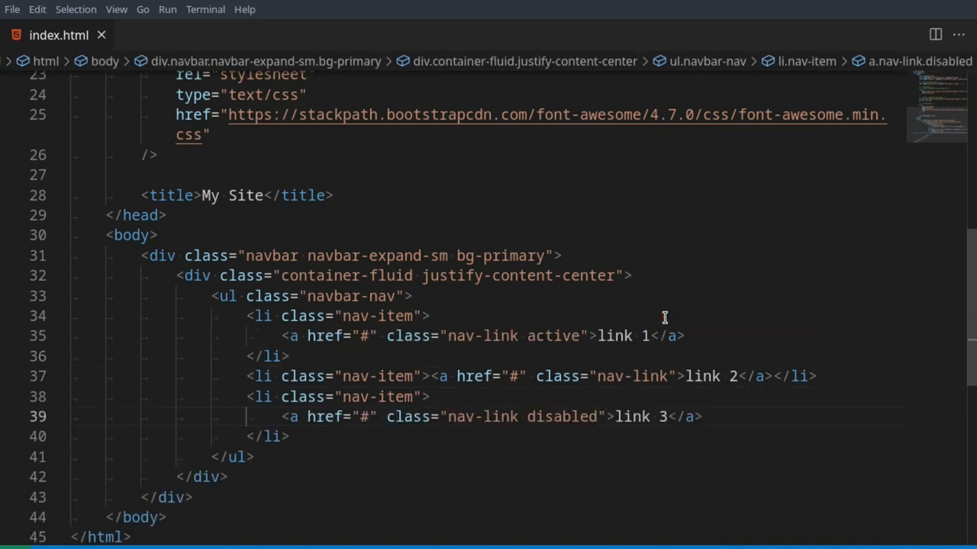
Step: Mark link 1 active and link 3 disabled, adjusting the navbar background class
{"action": "left_click", "coordinate": [598, 335]}
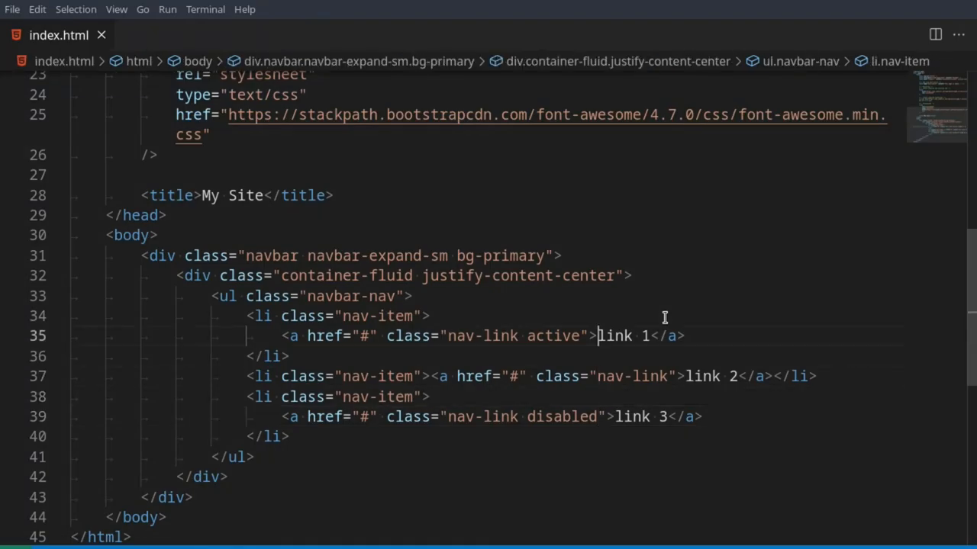
{"action": "key", "text": "Backspace"}
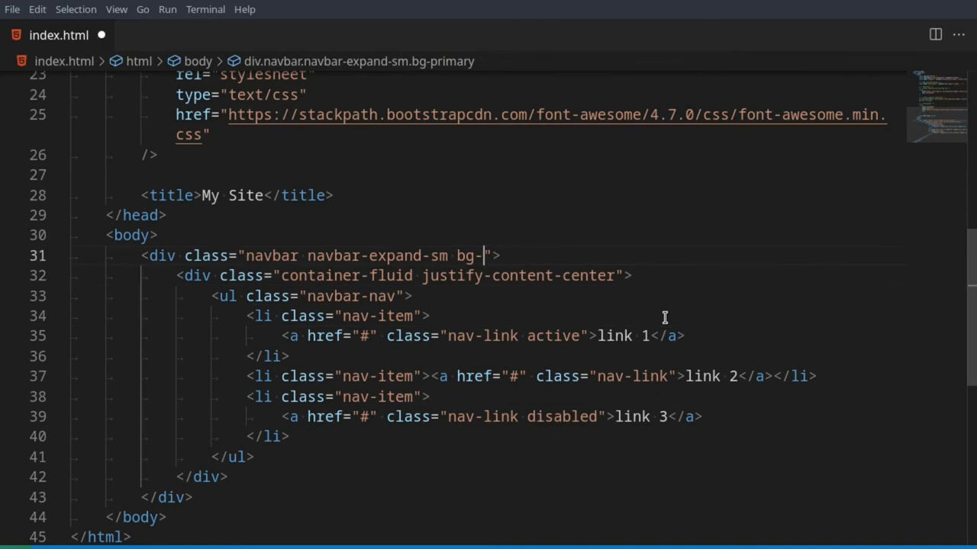
{"action": "type", "text": "da"}
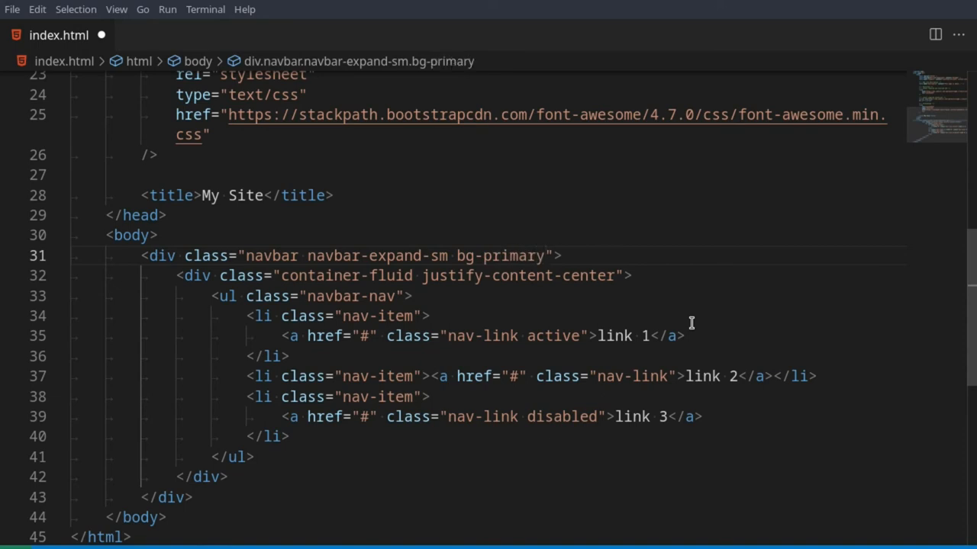
{"action": "type", "text": "n"}
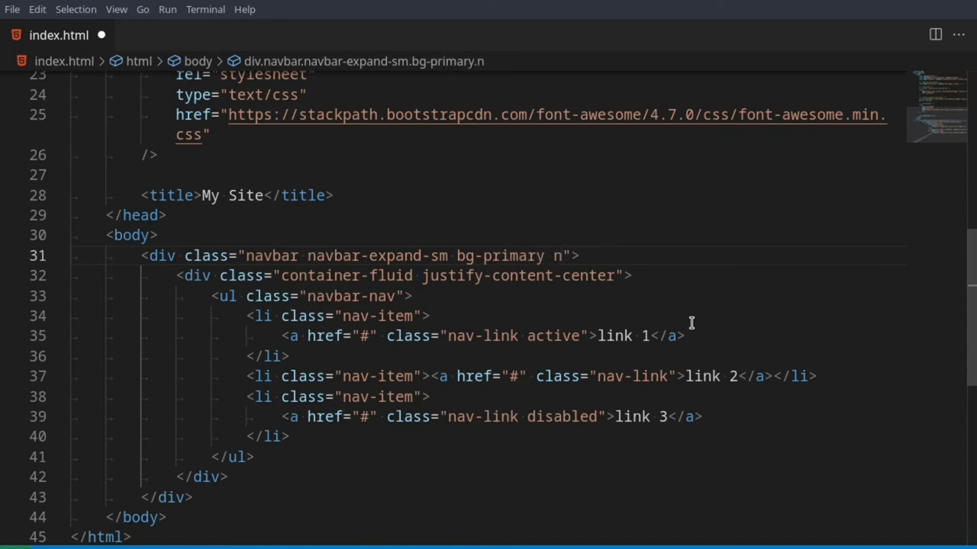
{"action": "type", "text": "avna"}
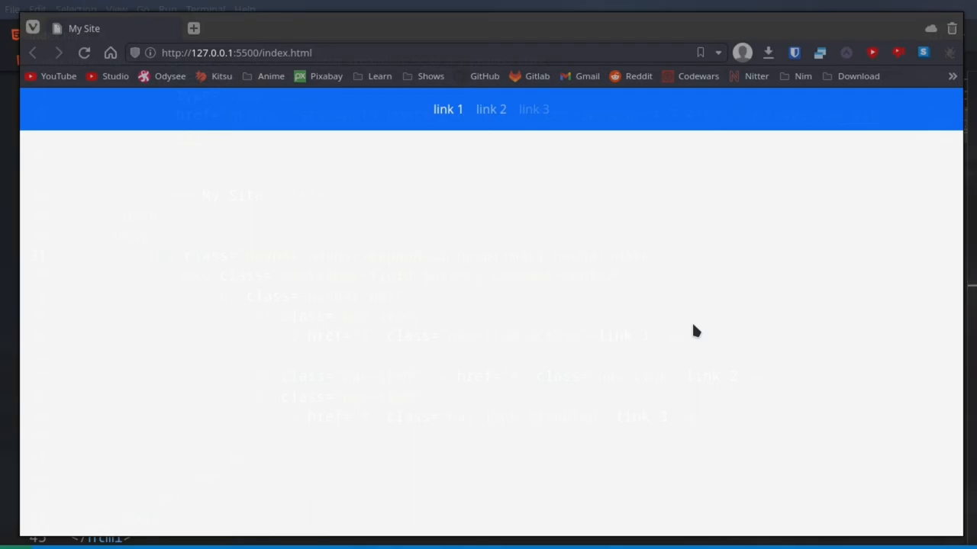
{"action": "mouse_move", "coordinate": [556, 133]}
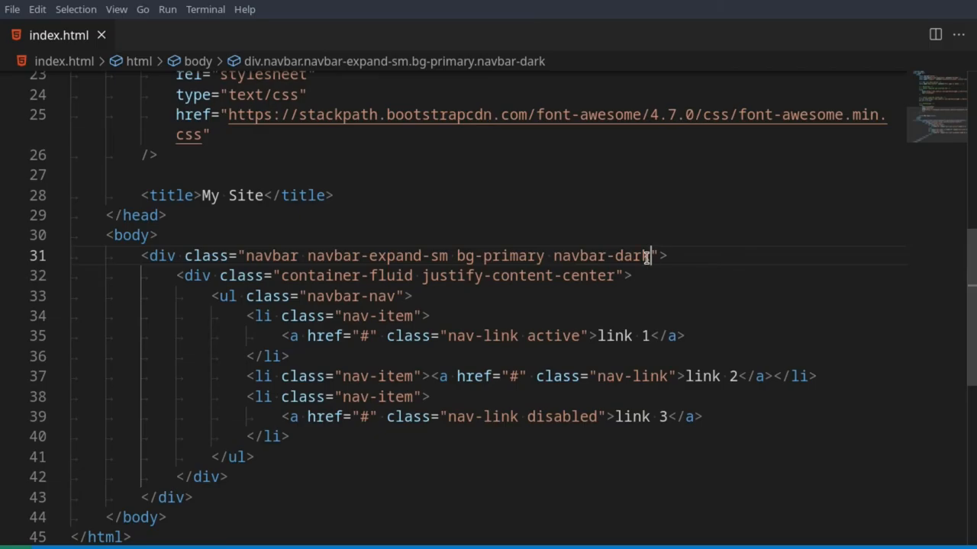
Step: Add navbar-dark to the navbar div so the blue bar shows light link text
{"action": "key", "text": "Backspace"}
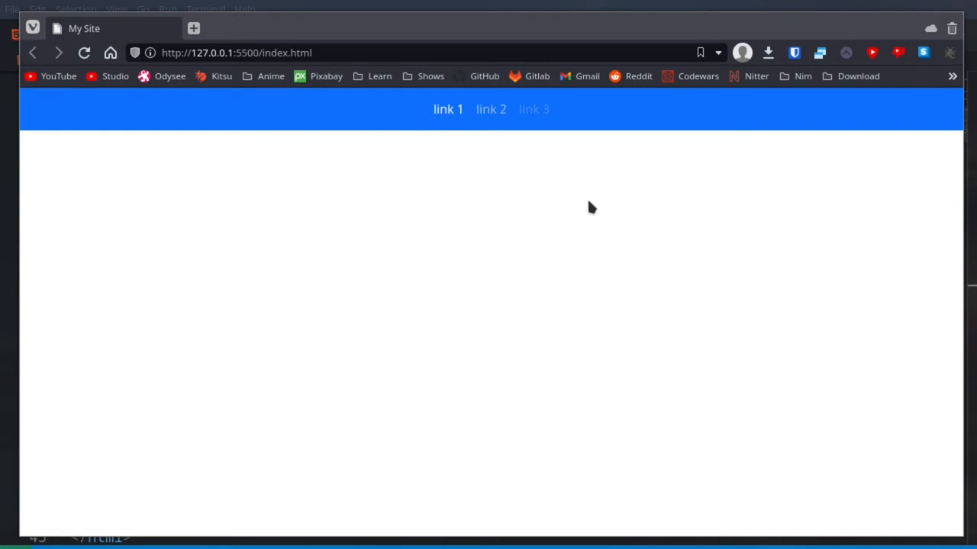
{"action": "mouse_move", "coordinate": [600, 352]}
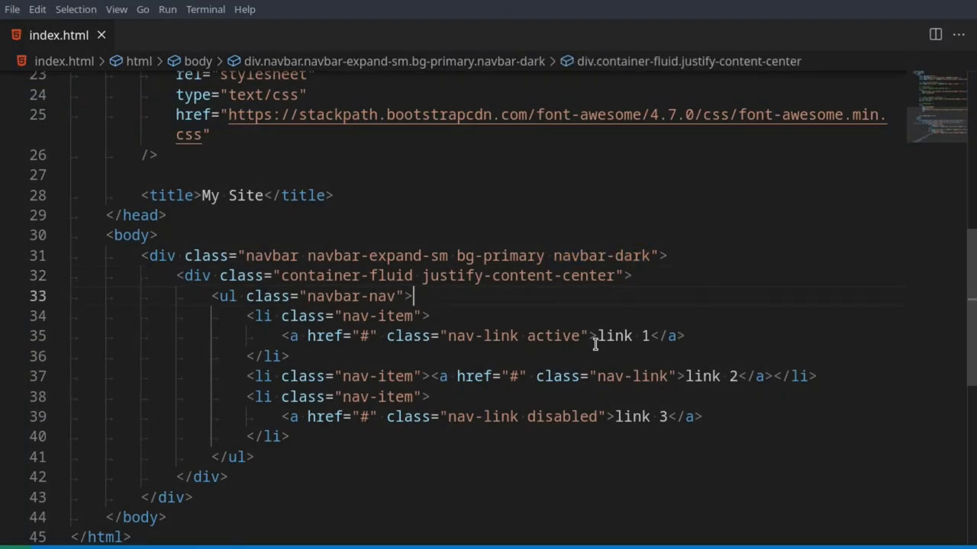
Step: Insert an a.navbar-brand link with href # and alt text Logo above the nav list
{"action": "key", "text": "Enter"}
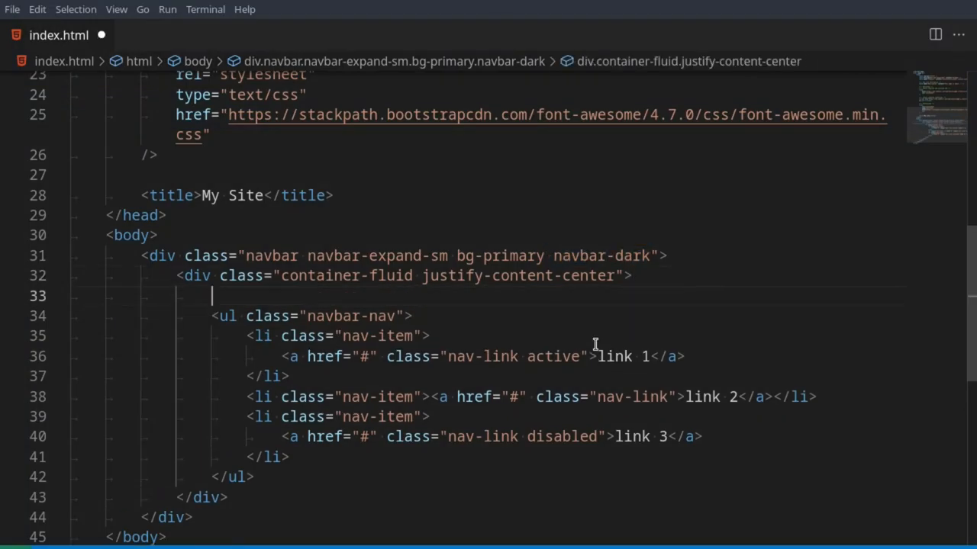
{"action": "type", "text": "a/"}
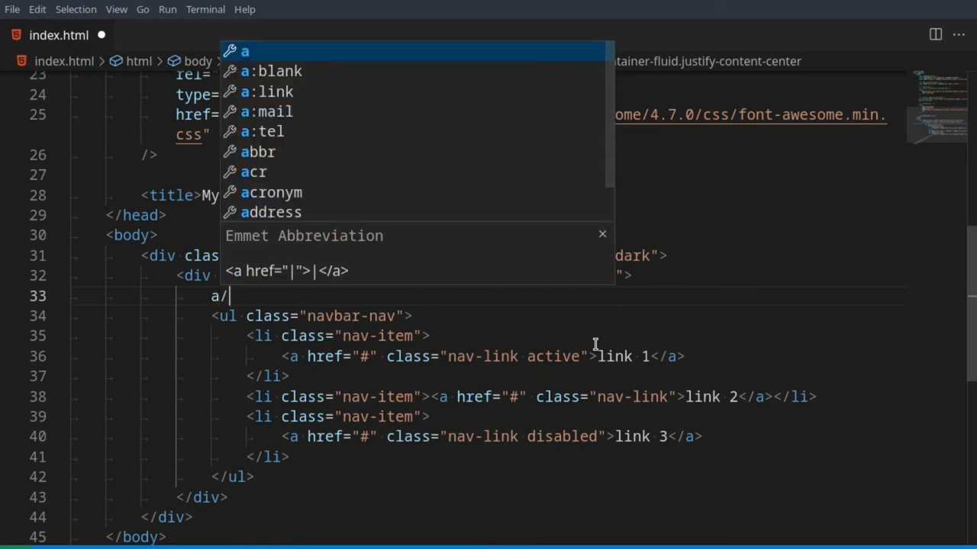
{"action": "type", "text": "navb"}
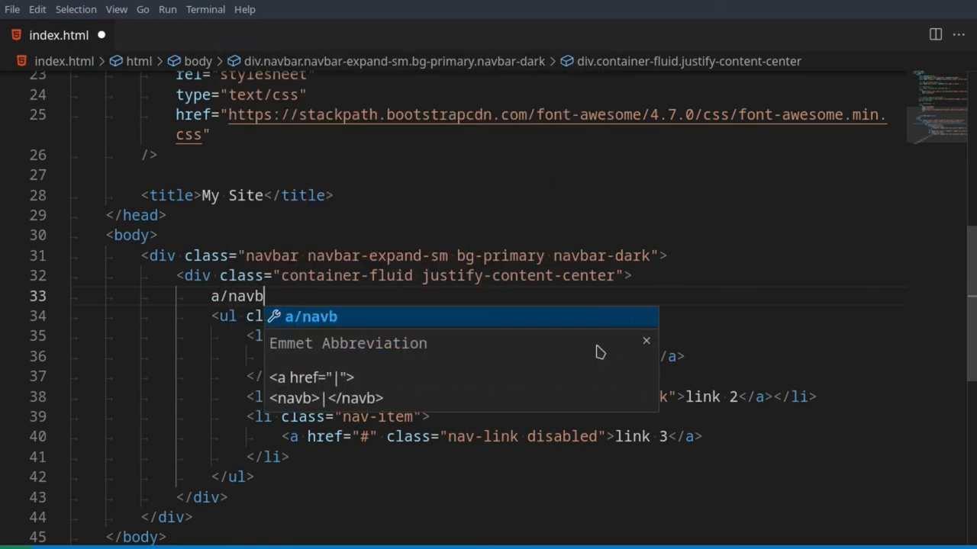
{"action": "type", "text": ".navbar-b"}
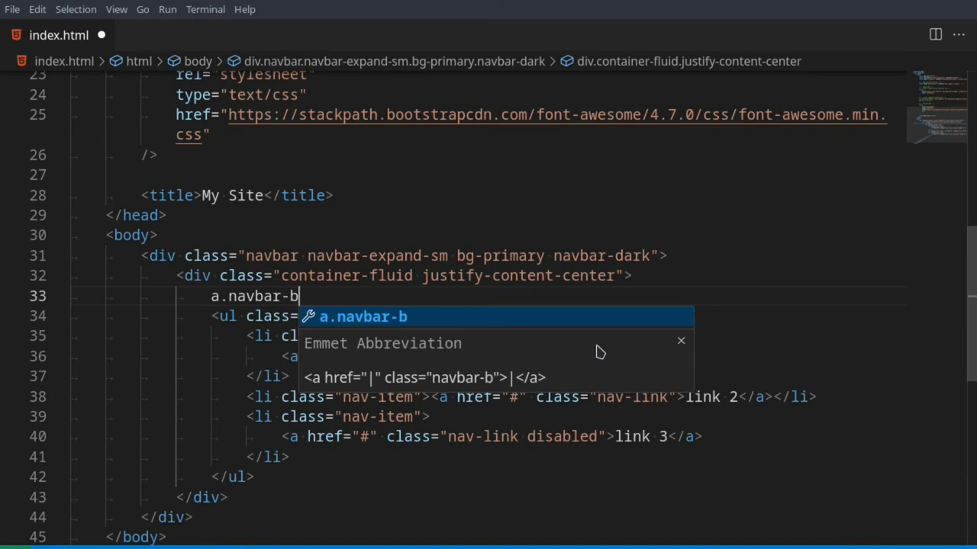
{"action": "key", "text": "Tab"}
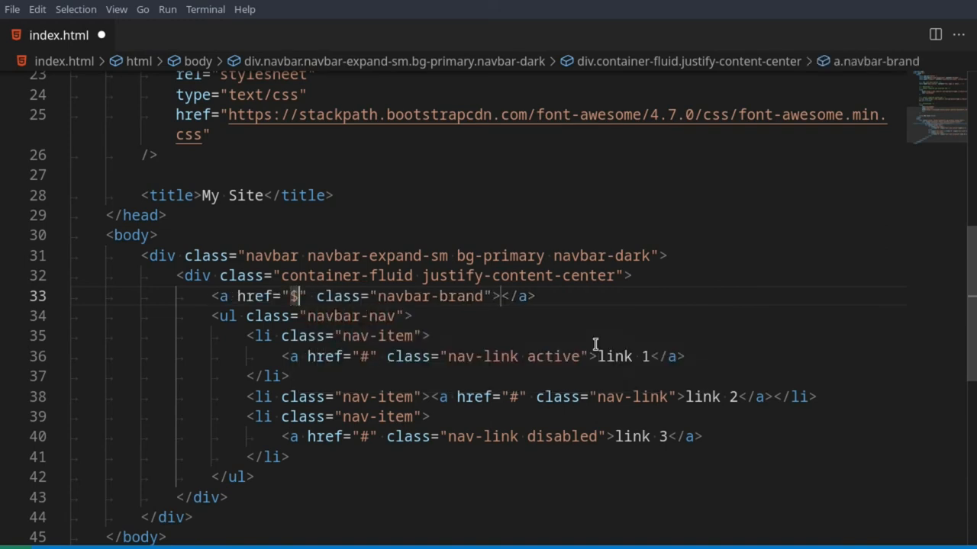
{"action": "type", "text": "#"}
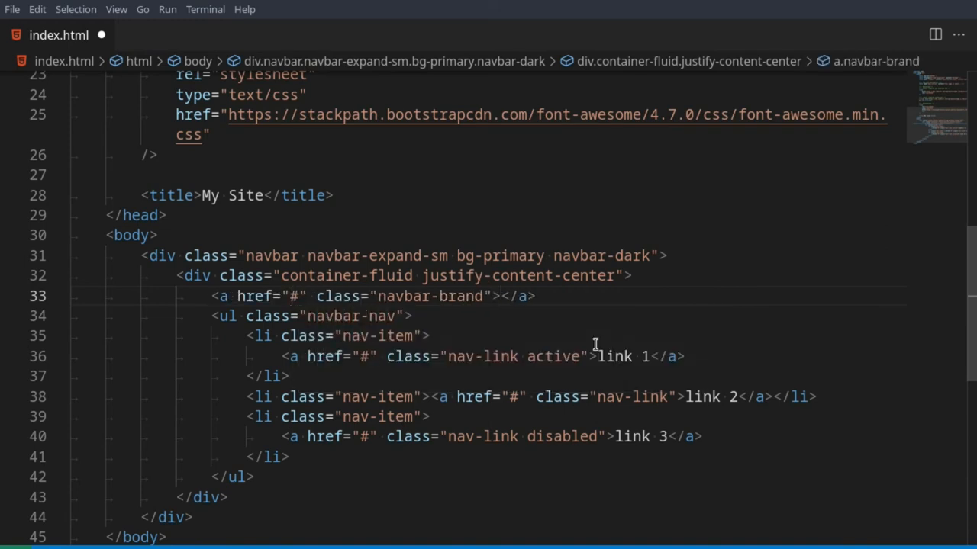
{"action": "type", "text": "Logo"}
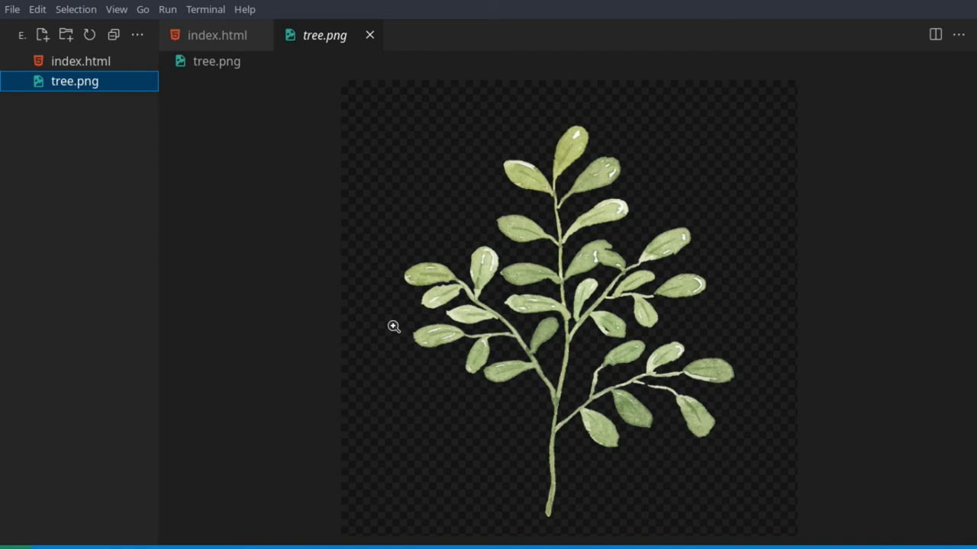
{"action": "mouse_move", "coordinate": [311, 40]}
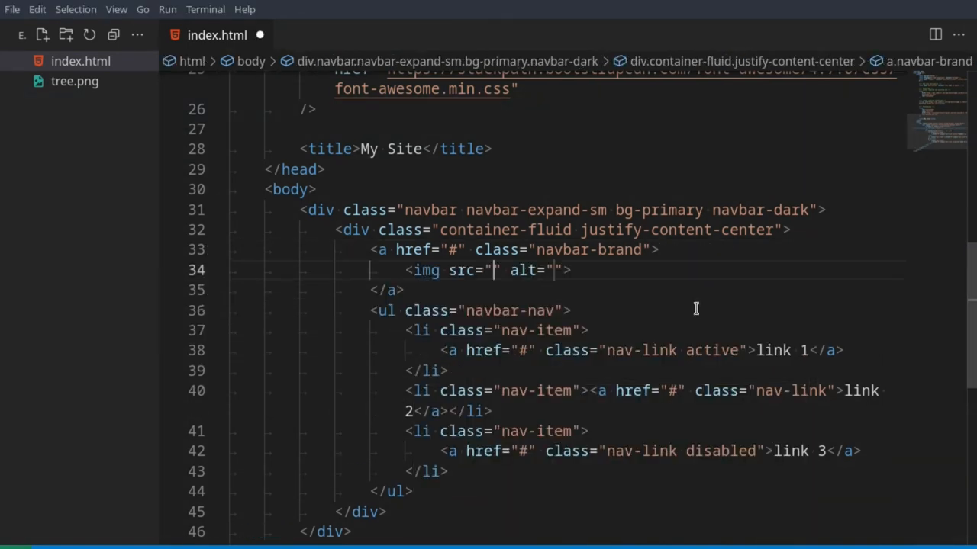
Step: Add an img with src tree.png, alt Logo, width 40 in the brand link and switch to bg-dark
{"action": "type", "text": "tree.png"}
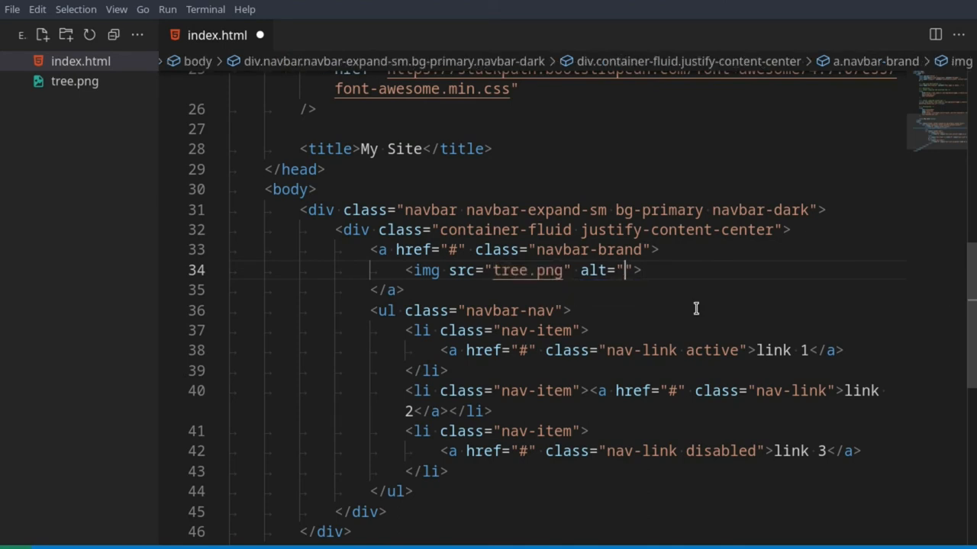
{"action": "type", "text": "Logo"}
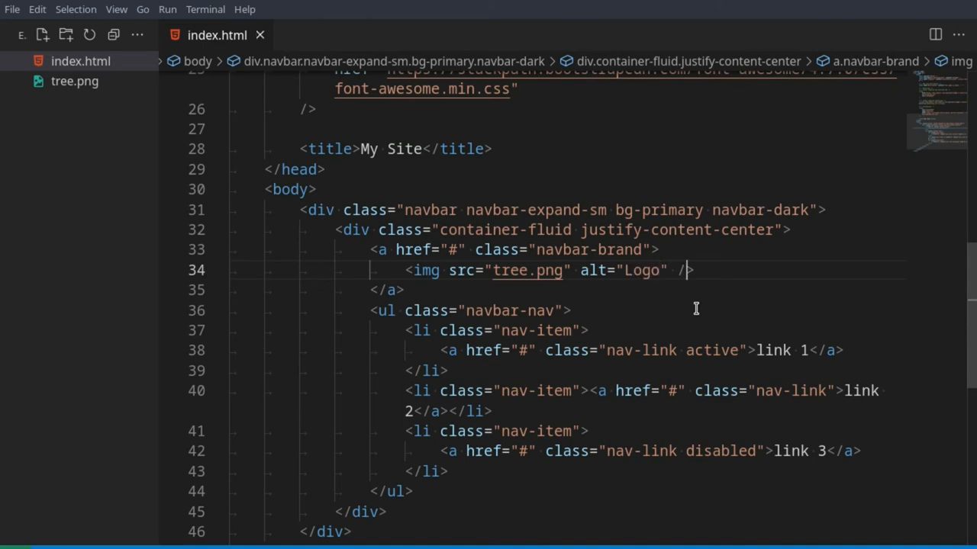
{"action": "mouse_move", "coordinate": [818, 122]}
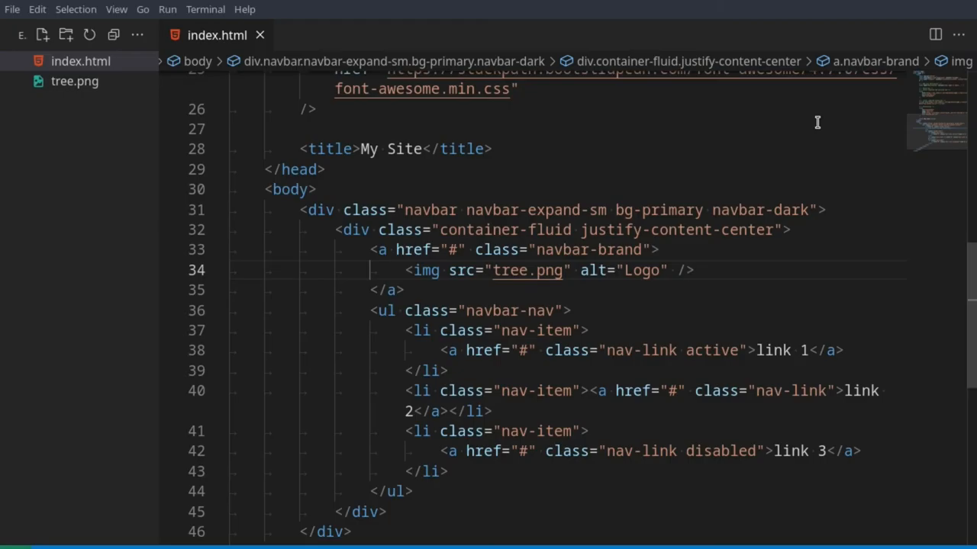
{"action": "type", "text": "width=\"\""}
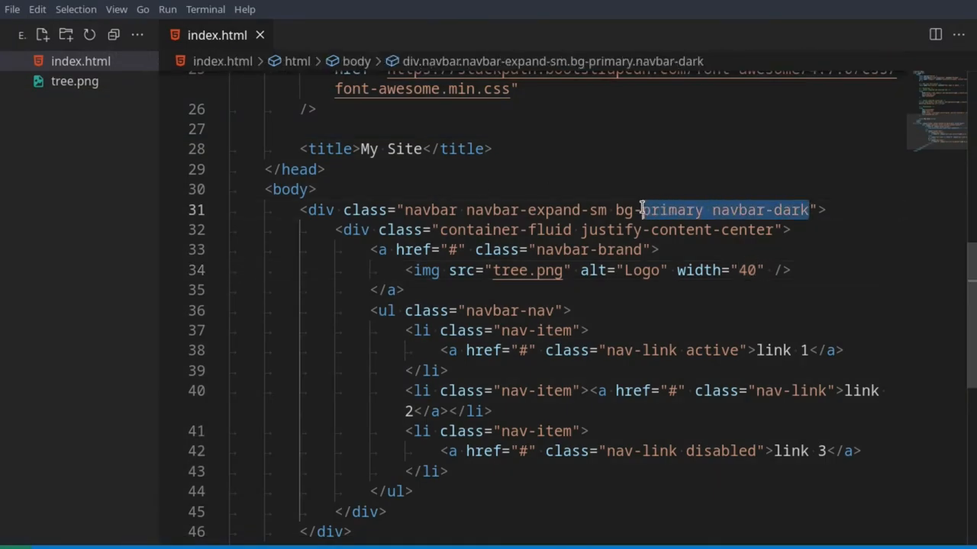
{"action": "type", "text": "dari"}
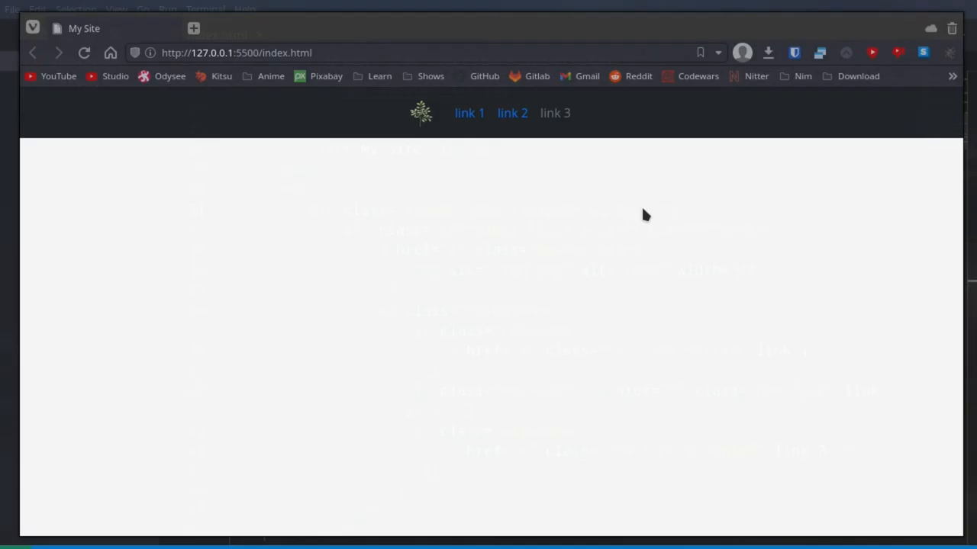
{"action": "mouse_move", "coordinate": [491, 272]}
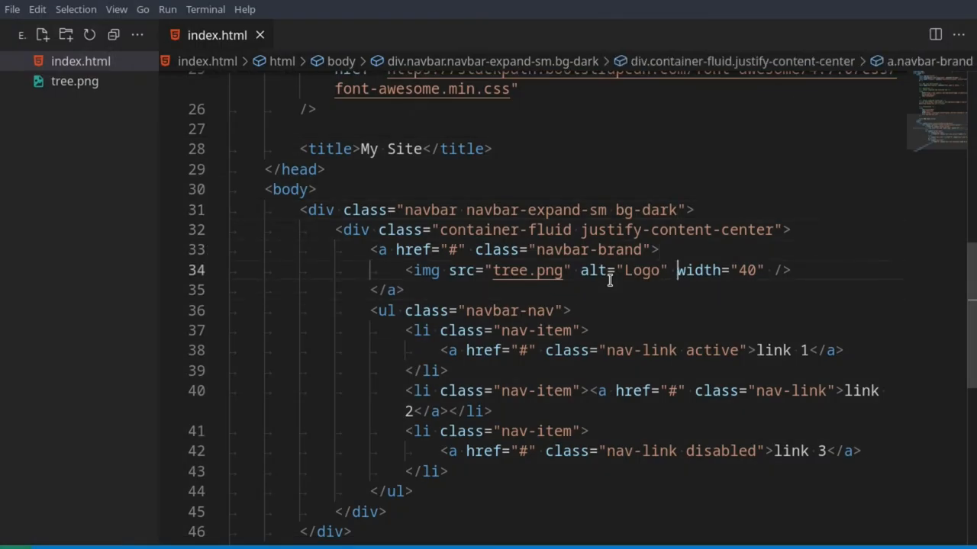
Step: Add a span.navbar-text reading Save Trees above the brand link
{"action": "key", "text": "Enter"}
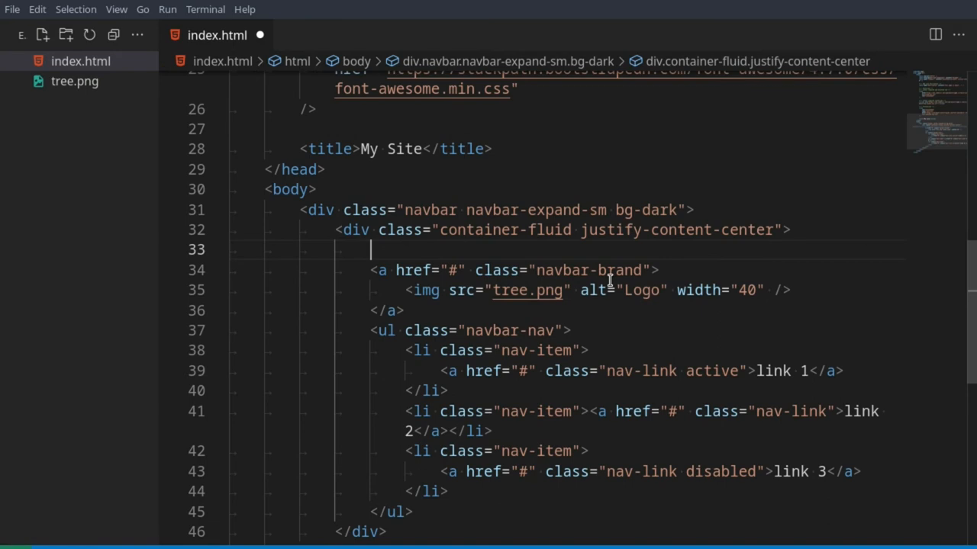
{"action": "type", "text": "span."}
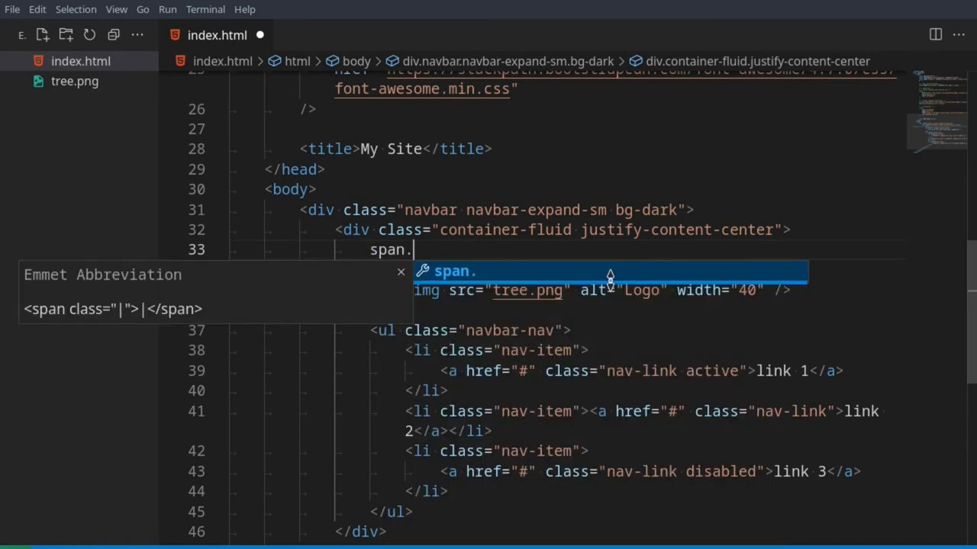
{"action": "type", "text": "navbar"}
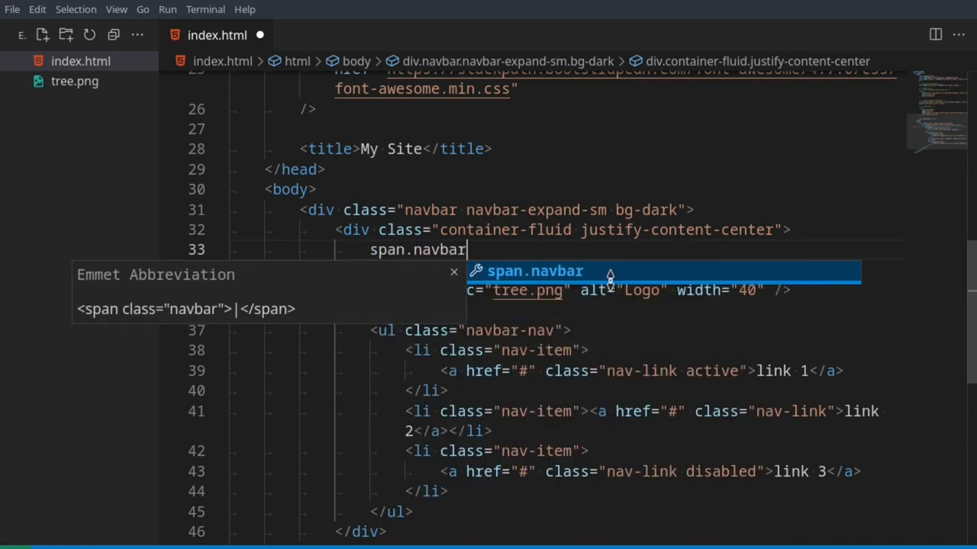
{"action": "key", "text": "Tab"}
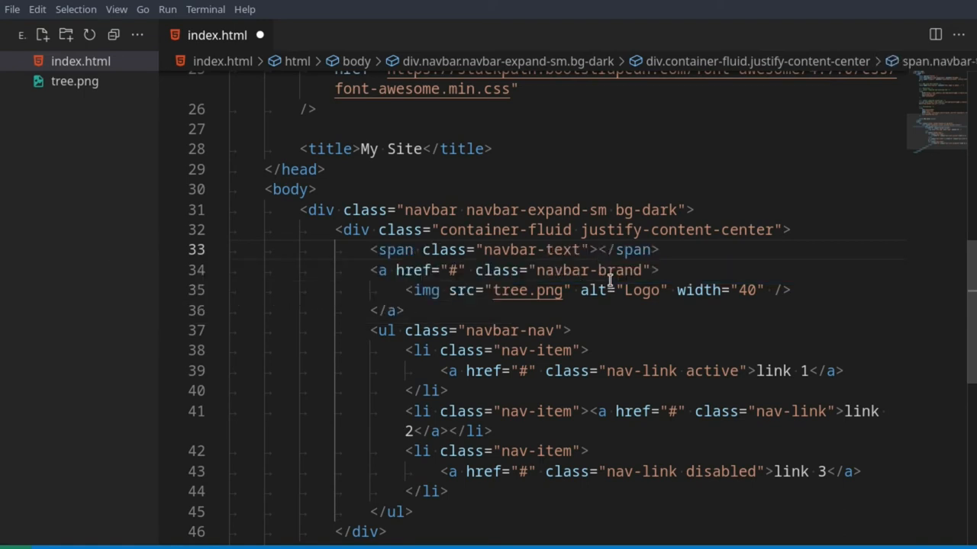
{"action": "type", "text": "Sa"}
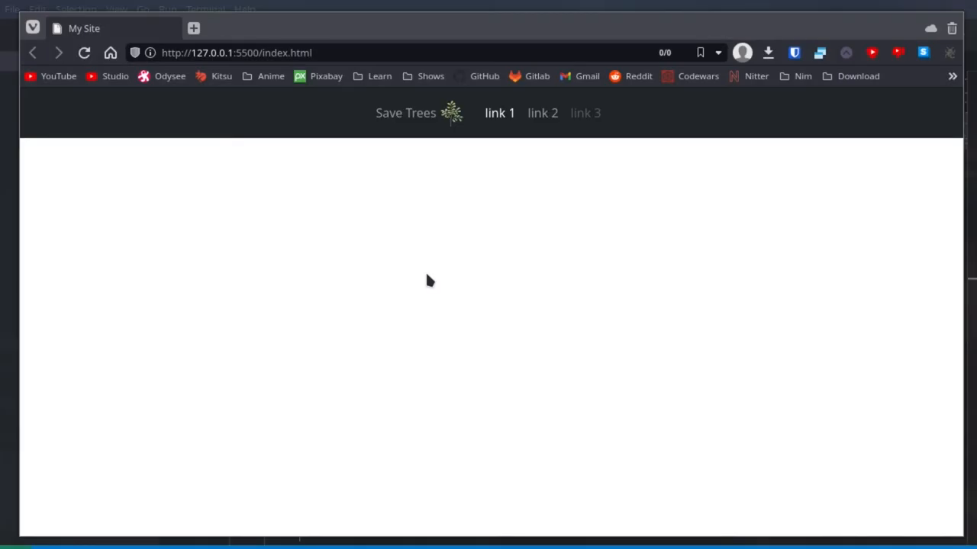
Step: Inspect the rendered dark navbar with Save Trees, tree logo and three links in Vivaldi
{"action": "double_click", "coordinate": [406, 113]}
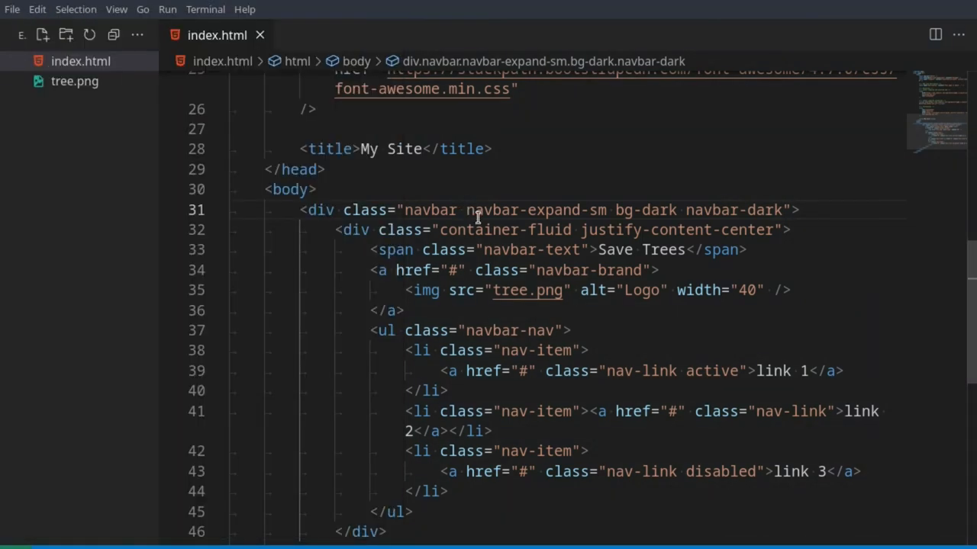
Step: Insert a button with class navbar-toggler and type button after the brand link
{"action": "left_click", "coordinate": [790, 229]}
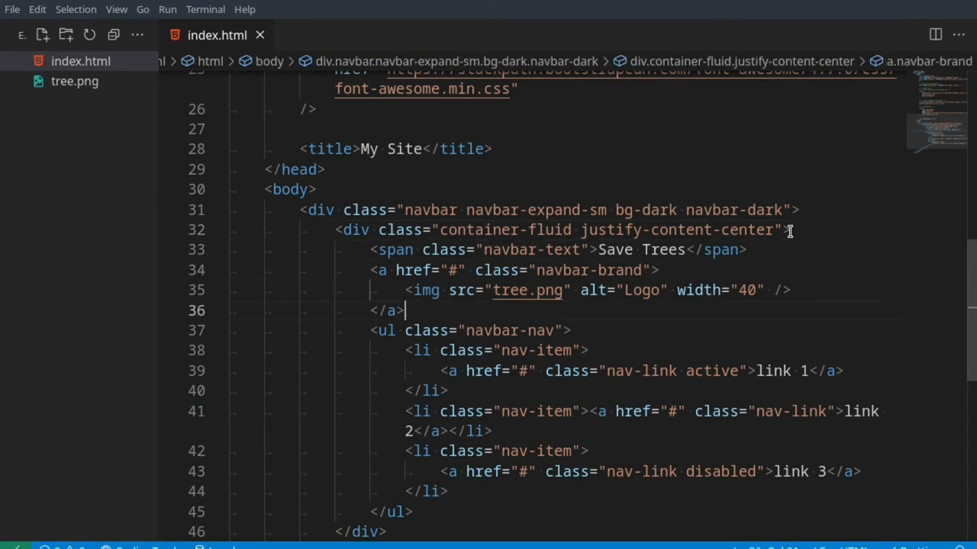
{"action": "type", "text": "b"}
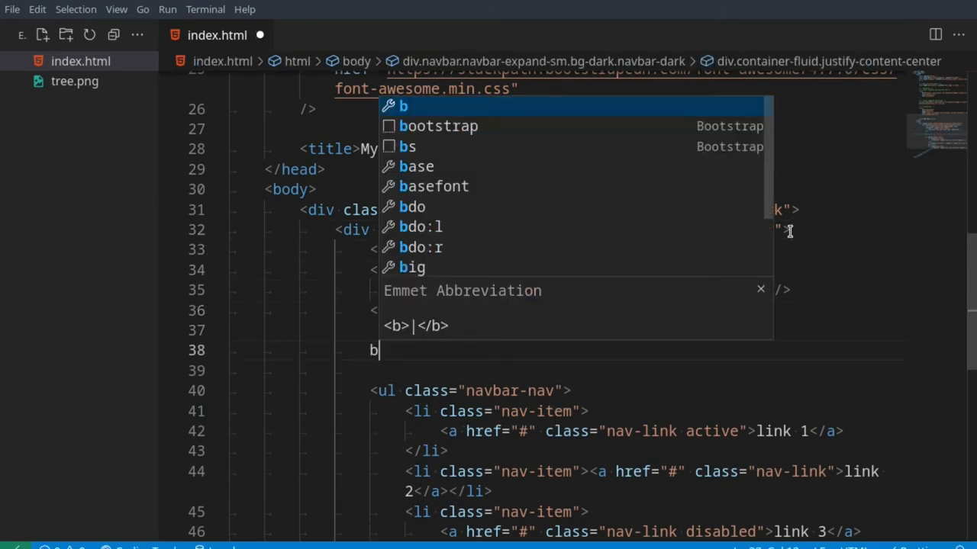
{"action": "key", "text": "Tab"}
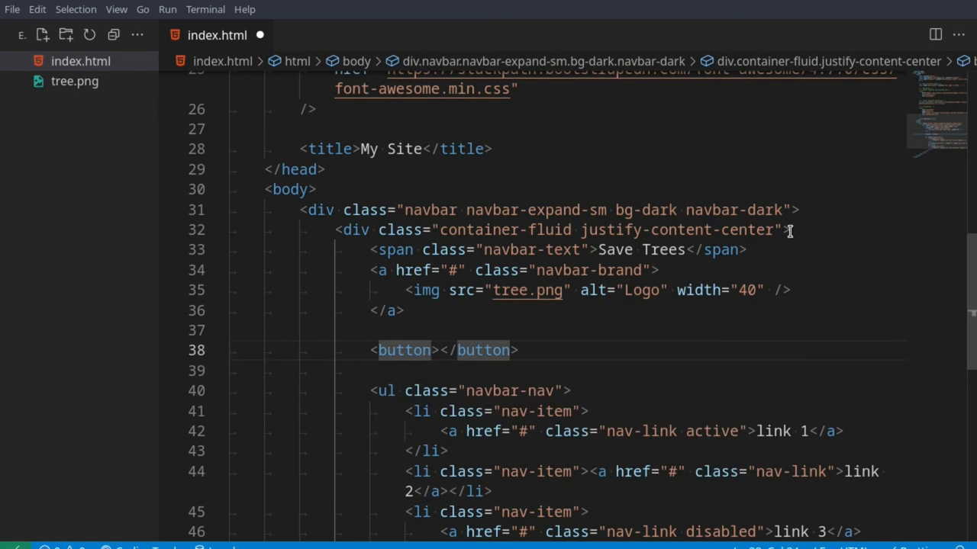
{"action": "type", "text": "class=\"\""}
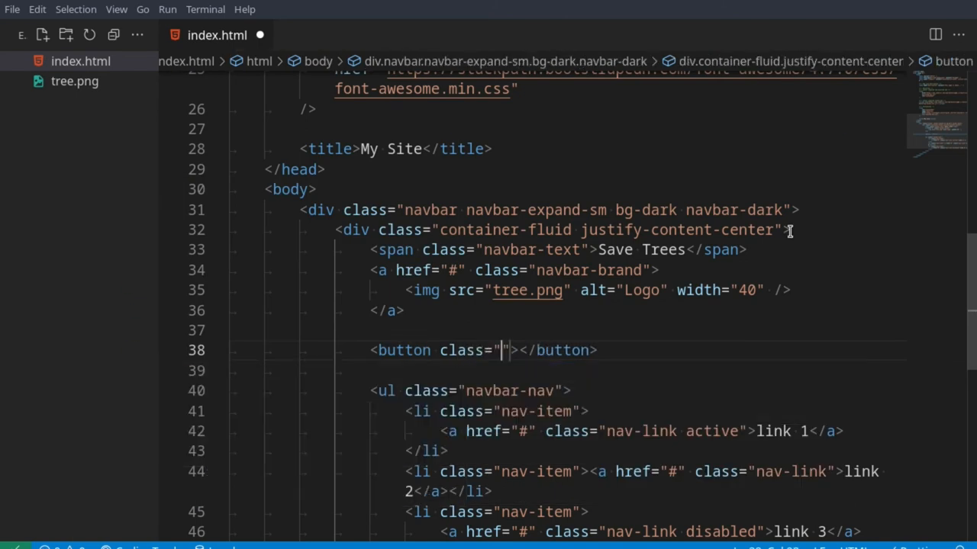
{"action": "type", "text": "navn"}
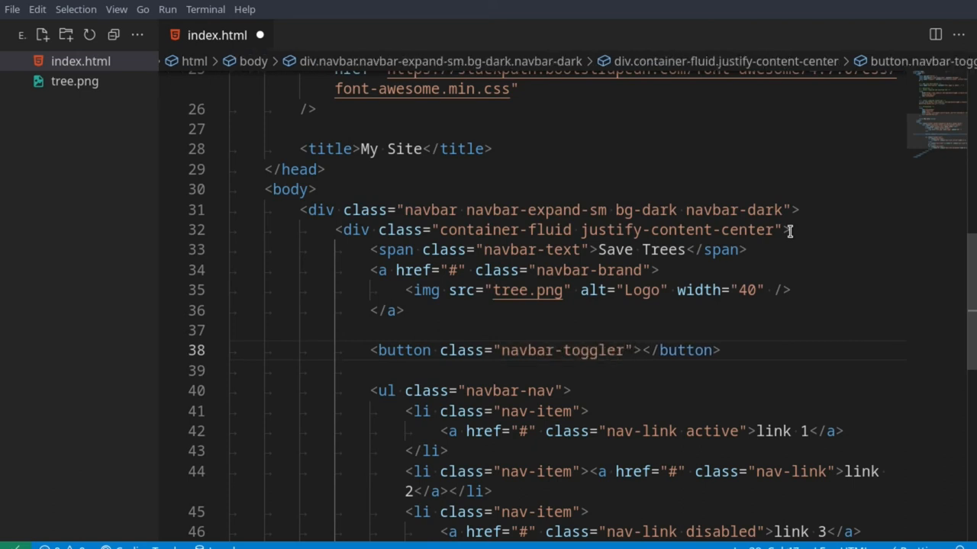
{"action": "left_click", "coordinate": [622, 350]}
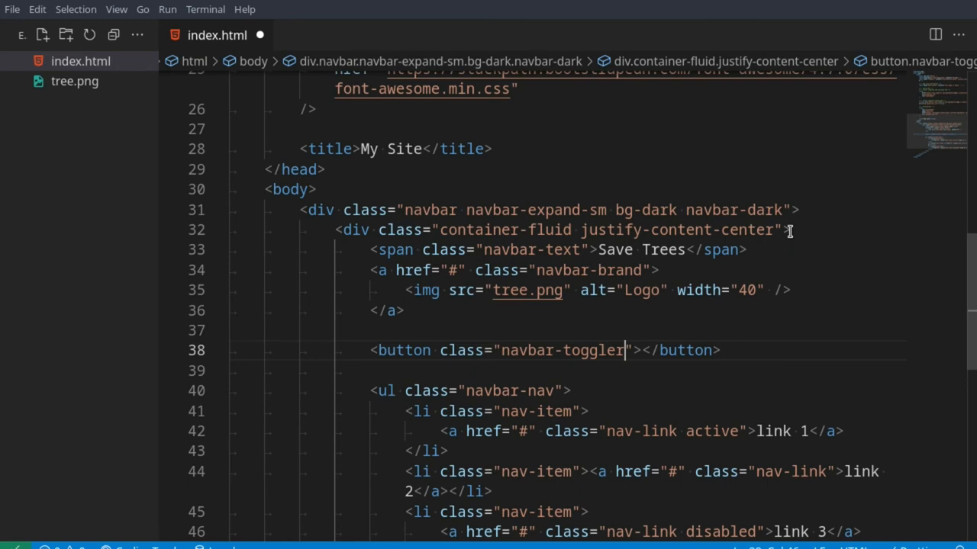
{"action": "type", "text": "type=\""}
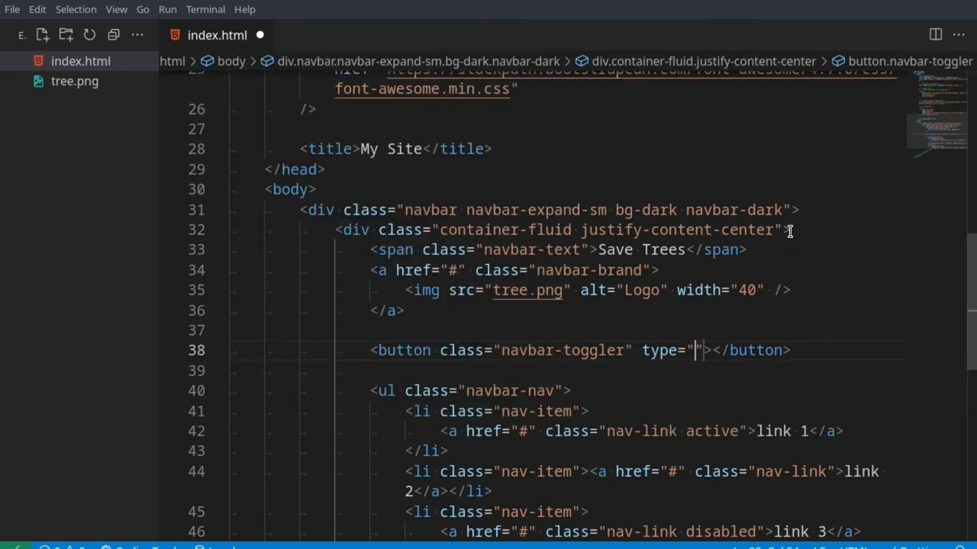
{"action": "type", "text": "button"}
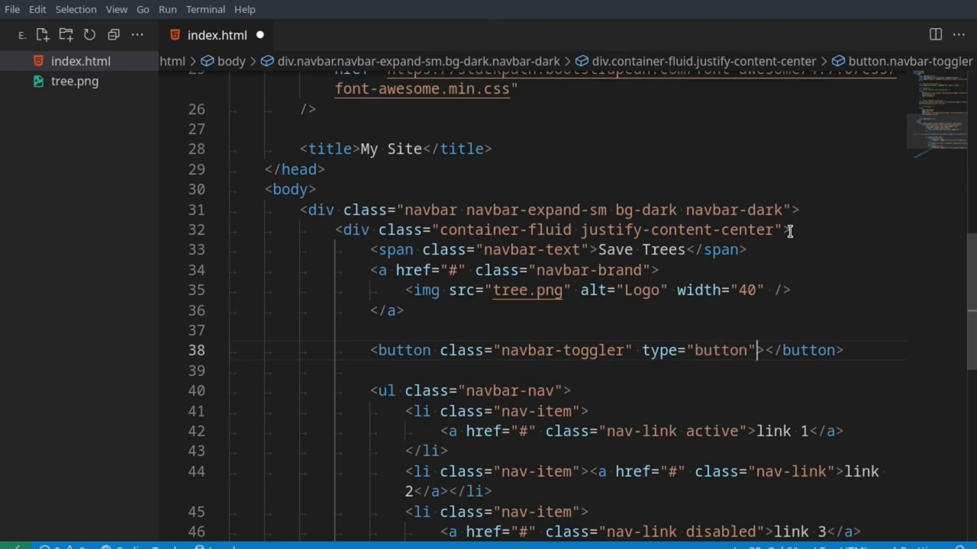
Step: Give the toggler data-bs-toggle="collapse" and data-bs-target="#collapseMe"
{"action": "type", "text": "data"}
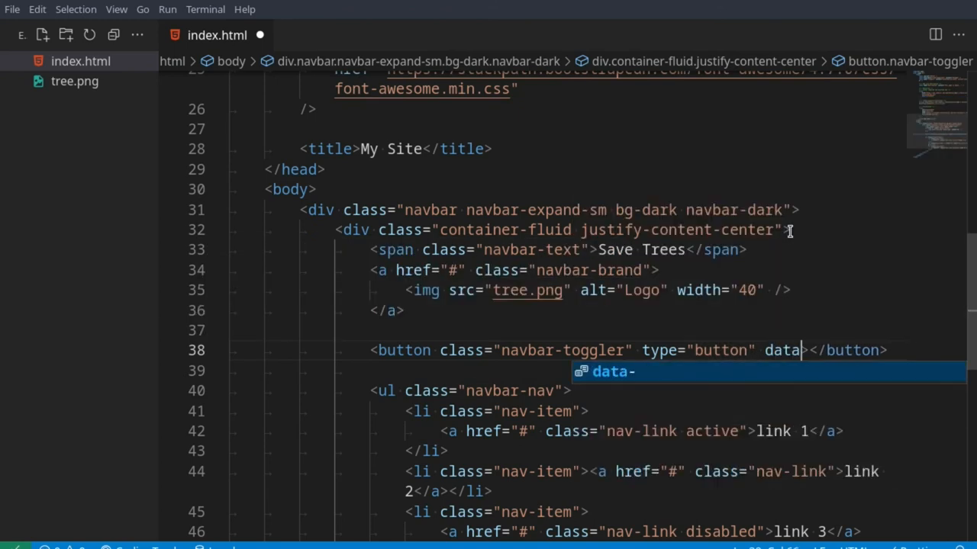
{"action": "type", "text": "-bs>"}
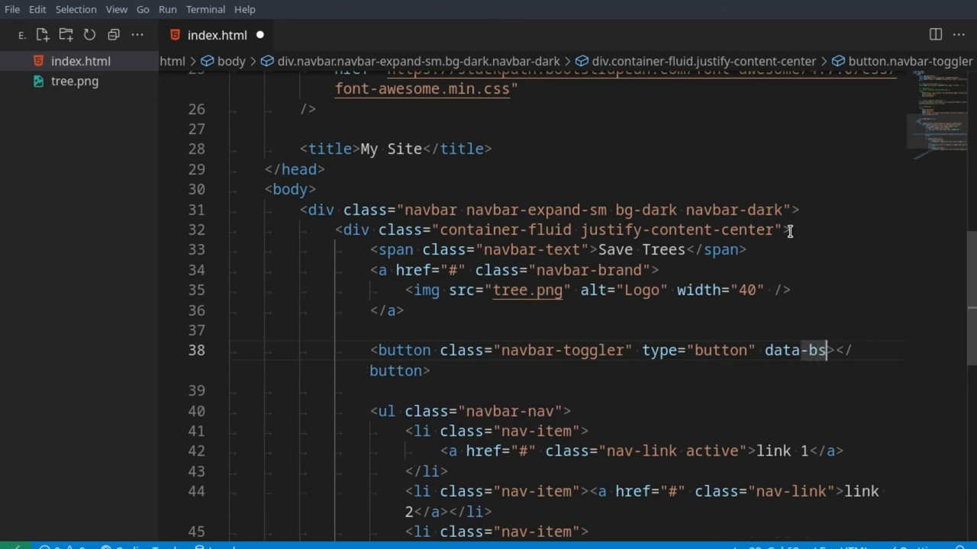
{"action": "type", "text": "-toggle"}
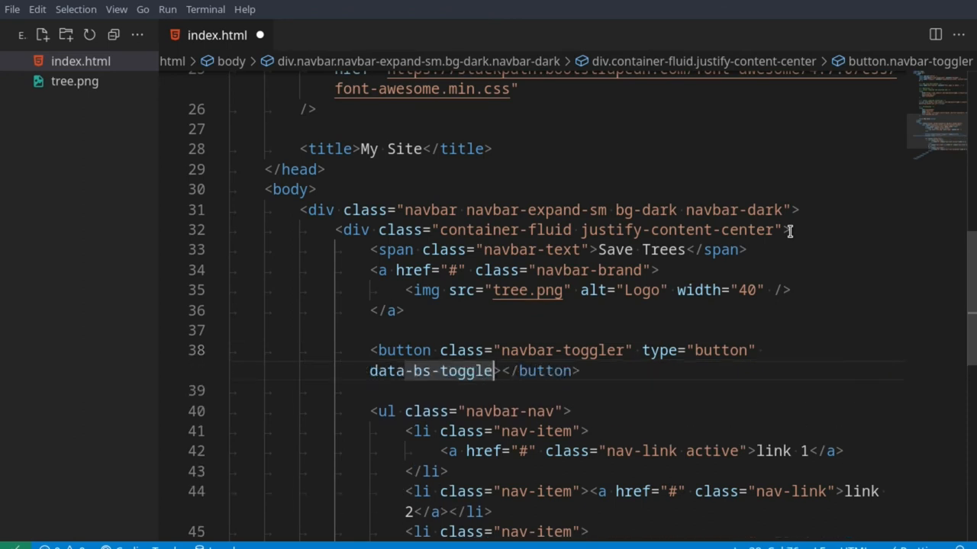
{"action": "type", "text": "=\"collapse"}
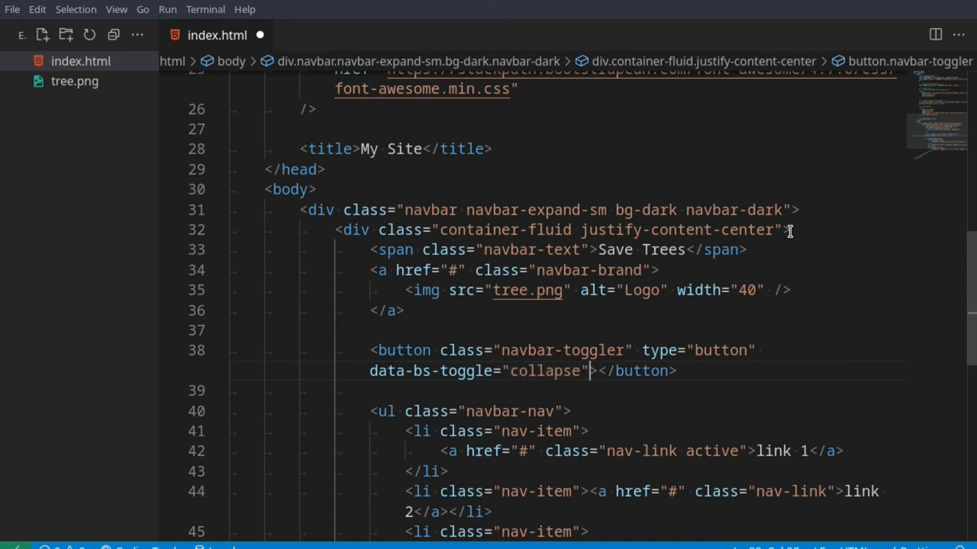
{"action": "type", "text": "d"}
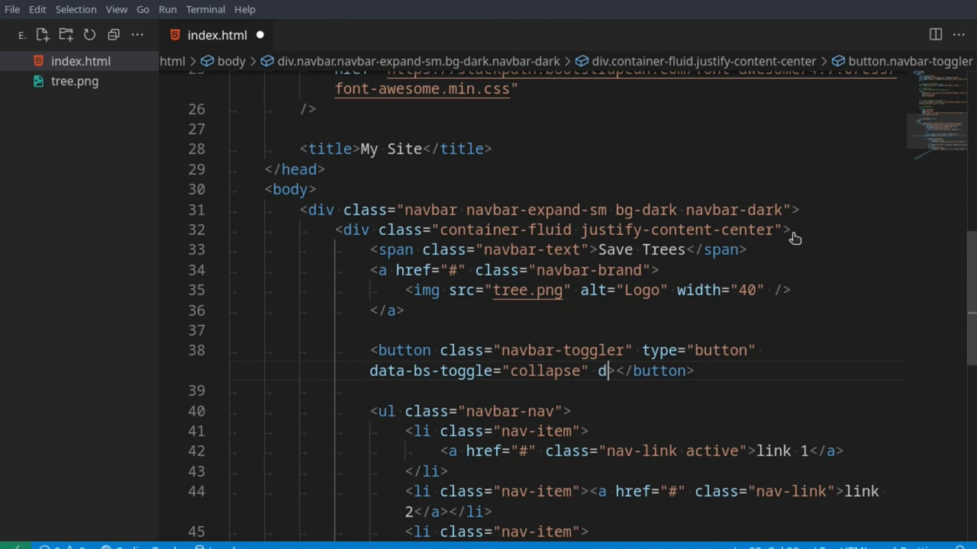
{"action": "type", "text": "ata-s"}
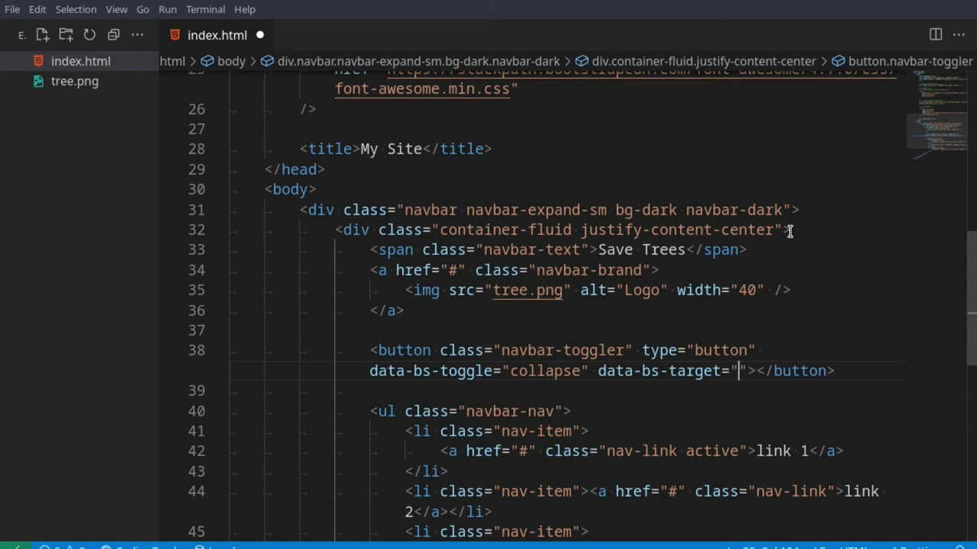
{"action": "type", "text": "#"}
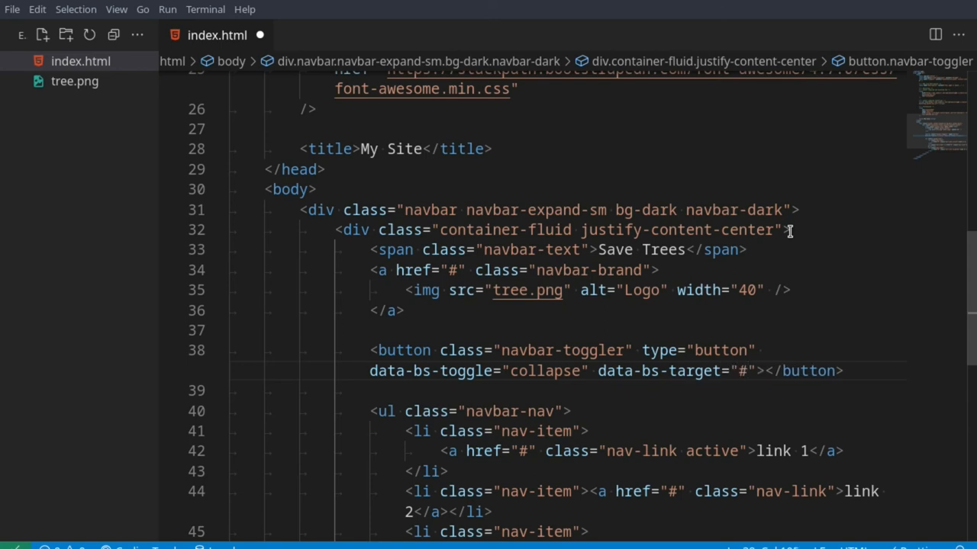
{"action": "type", "text": "collapseMe"}
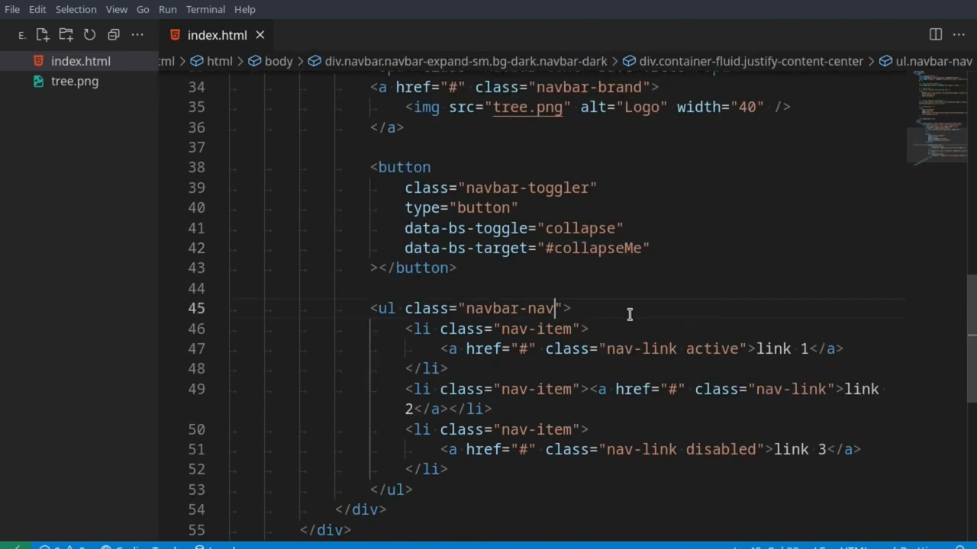
Step: Wrap the nav link list in a div with id="collapseMe"
{"action": "type", "text": "div id>"}
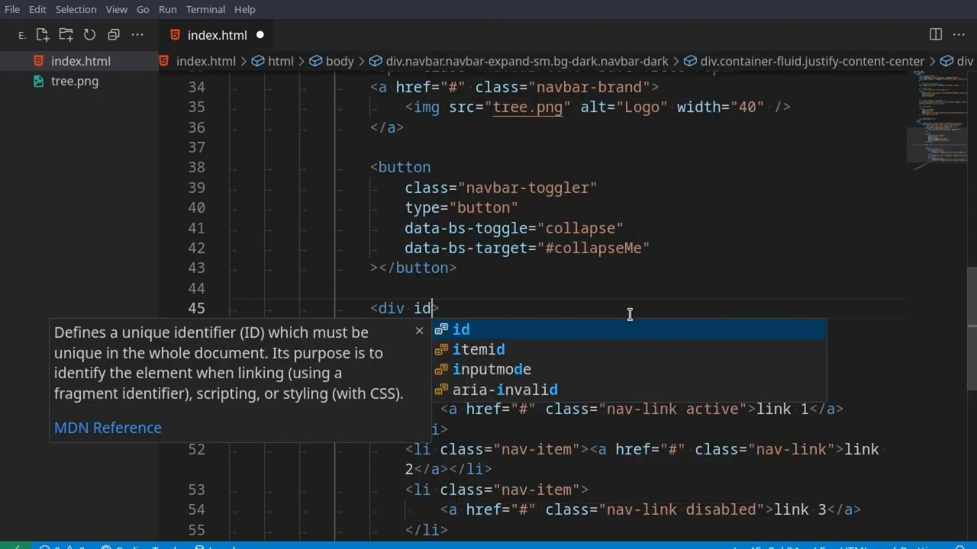
{"action": "type", "text": "=\"collapseMe\""}
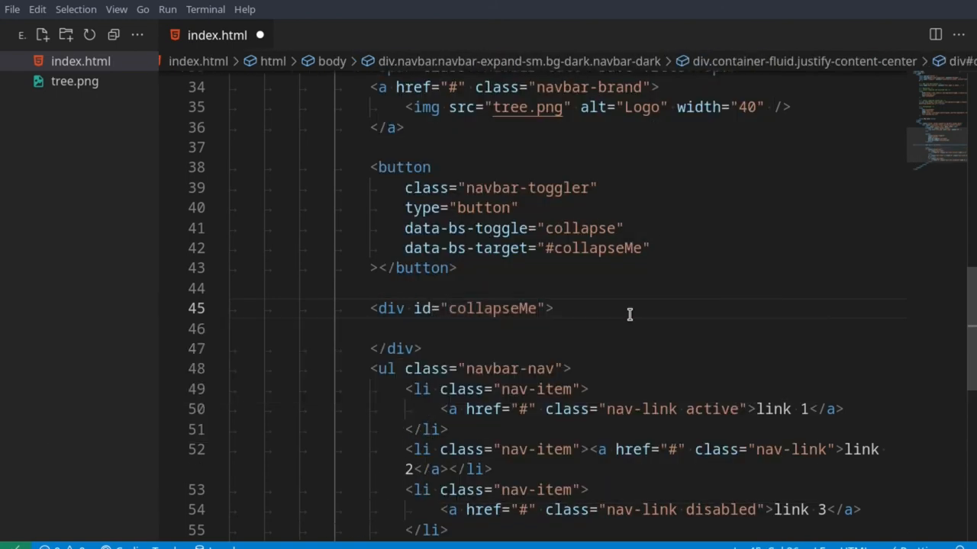
{"action": "scroll", "scroll_direction": "down", "scroll_amount": 3}
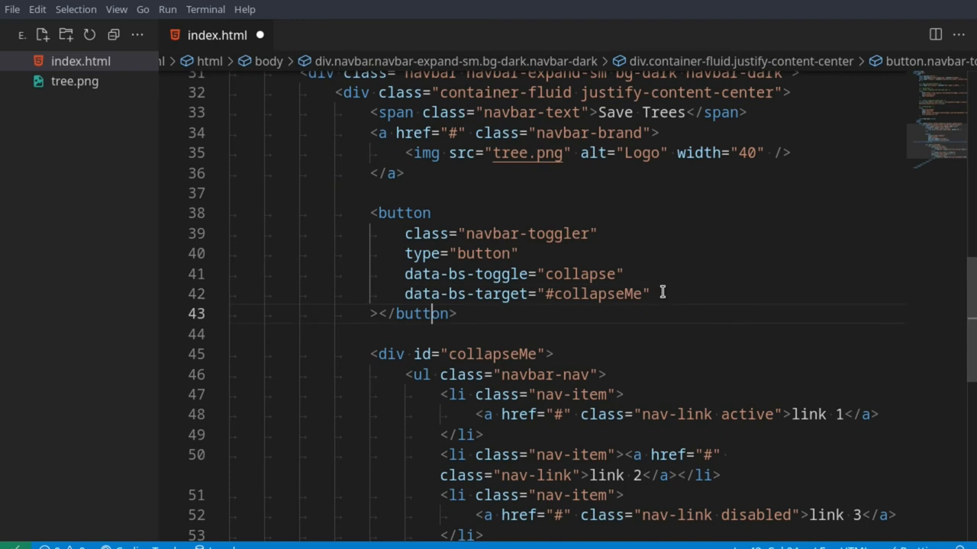
Step: Add a span.navbar-toggler-icon inside the toggler button via Emmet
{"action": "key", "text": "Enter"}
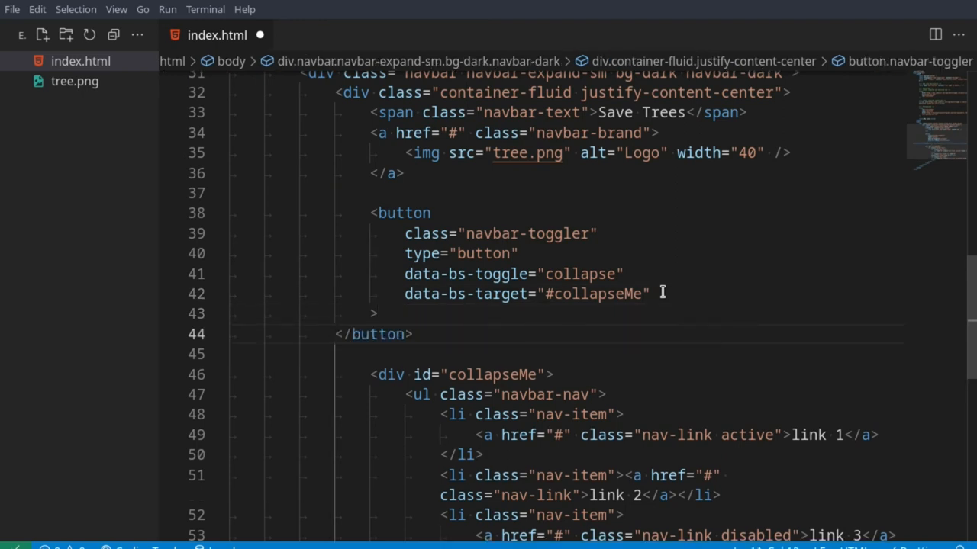
{"action": "type", "text": "s["}
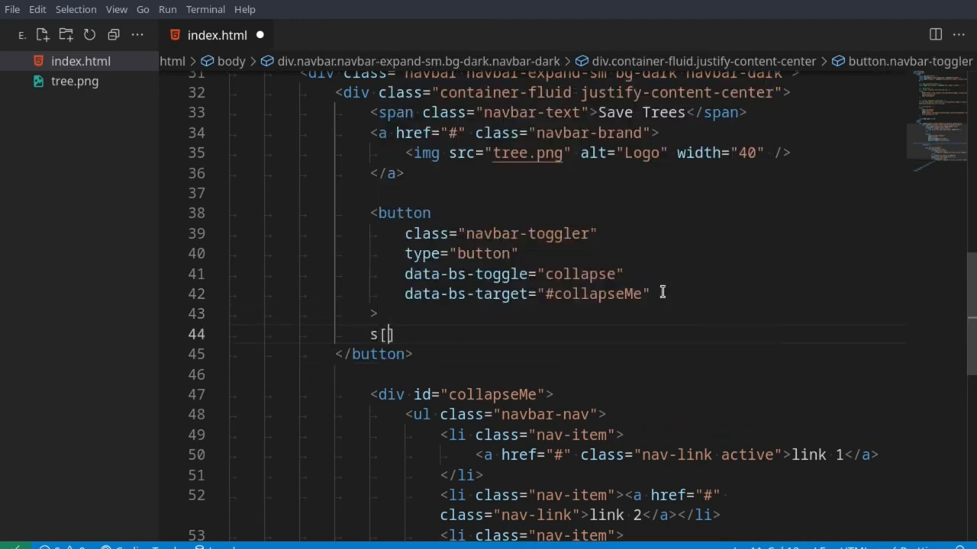
{"action": "type", "text": "[am/mav"}
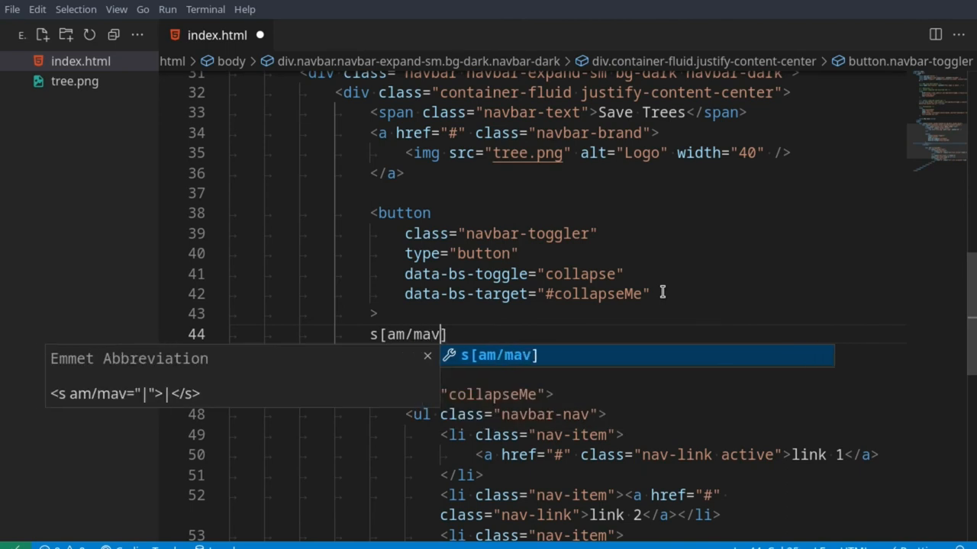
{"action": "type", "text": "span.navbar-tog"}
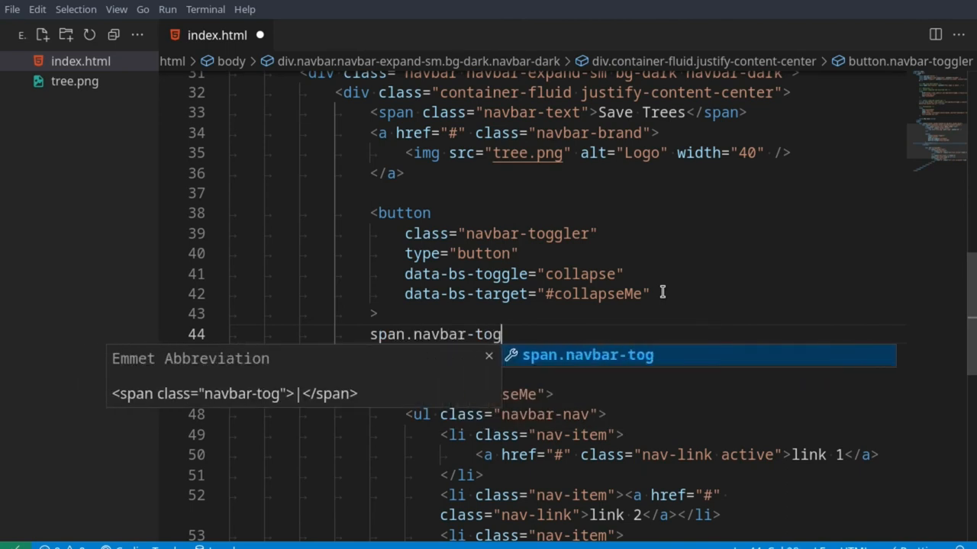
{"action": "key", "text": "Tab"}
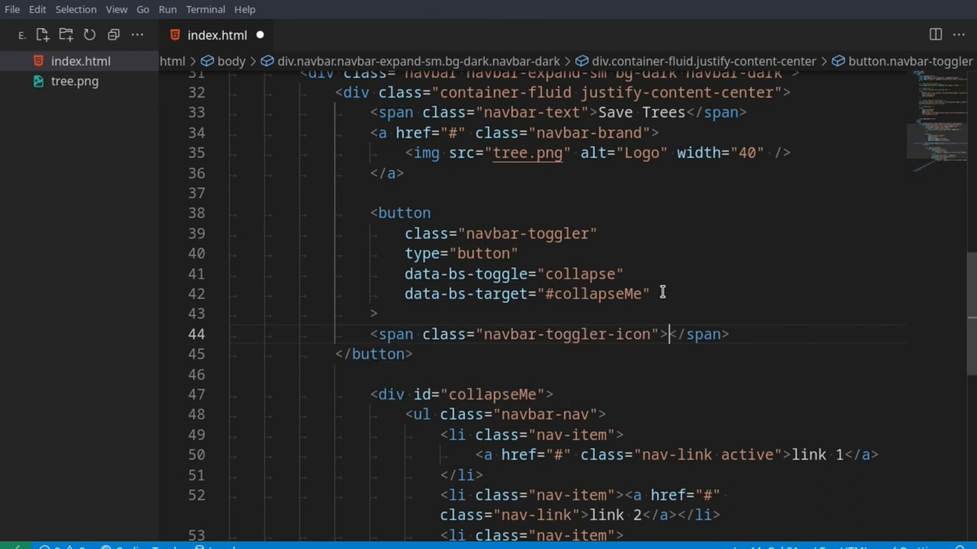
{"action": "scroll", "scroll_direction": "down", "scroll_amount": 3}
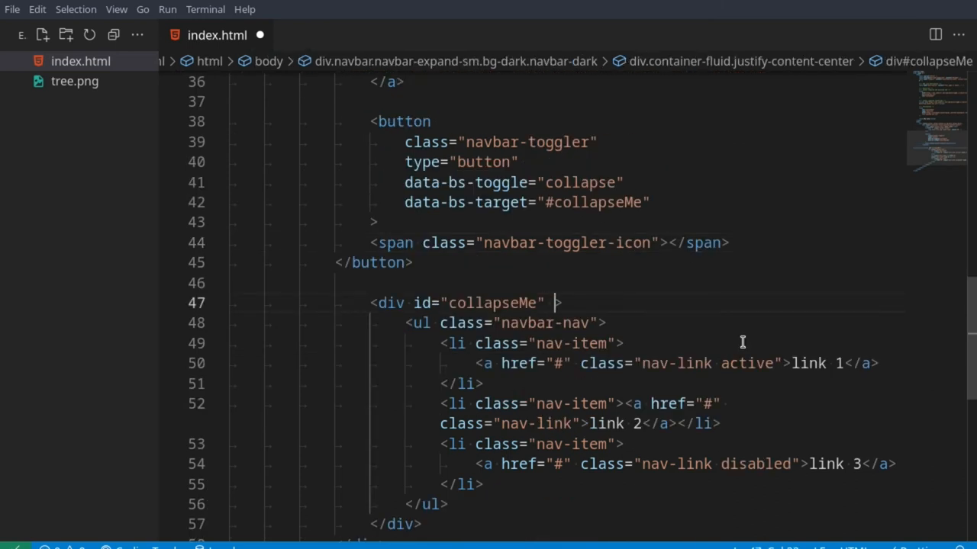
Step: Give the collapseMe div class="collapse navbar-collapse"
{"action": "type", "text": "class=\""}
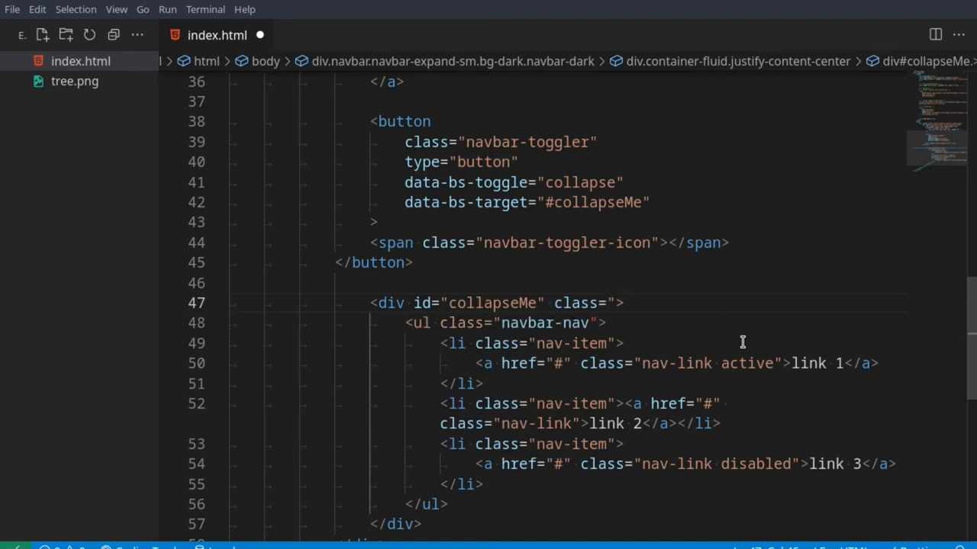
{"action": "left_click", "coordinate": [616, 302]}
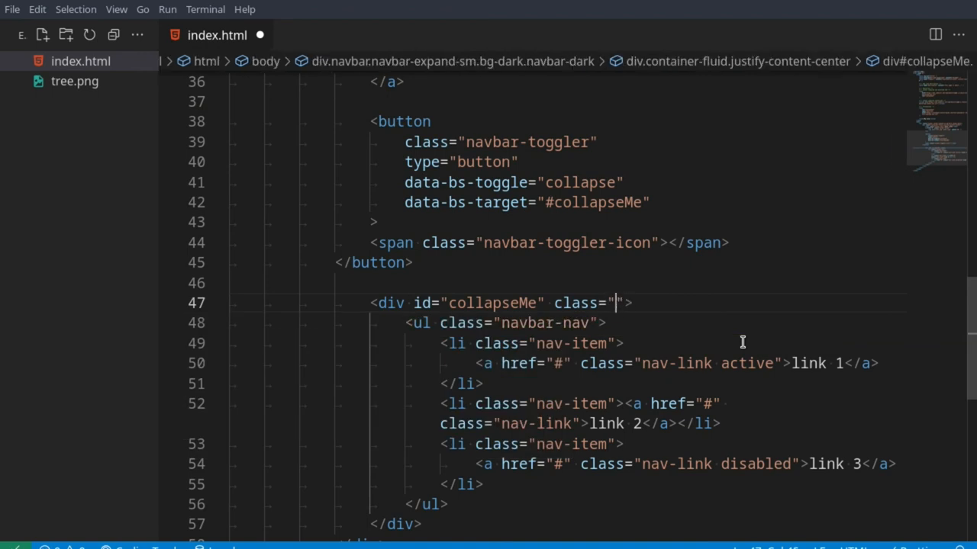
{"action": "type", "text": "collapse navbar-collapse"}
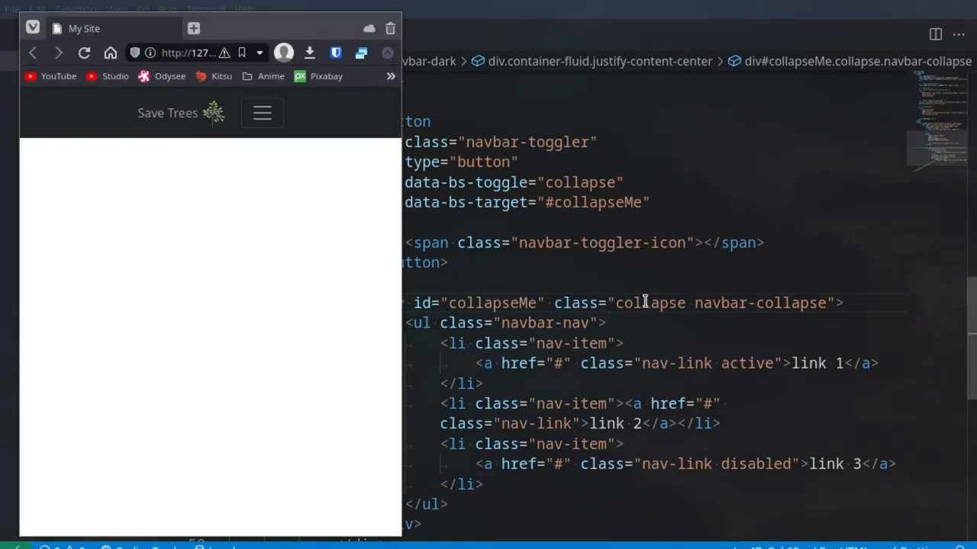
Step: Toggle the hamburger button in the narrow preview to show and hide the navbar links
{"action": "left_click", "coordinate": [263, 113]}
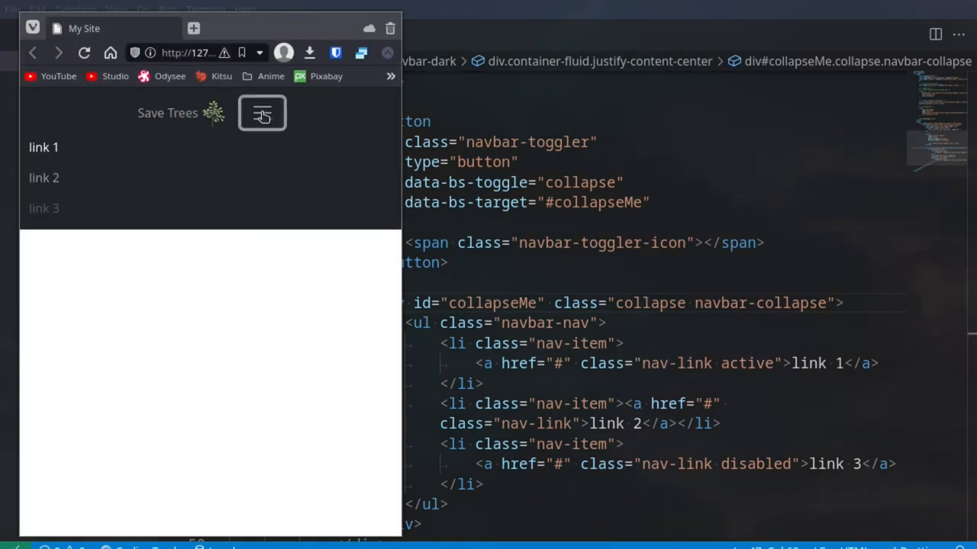
{"action": "left_click", "coordinate": [263, 113]}
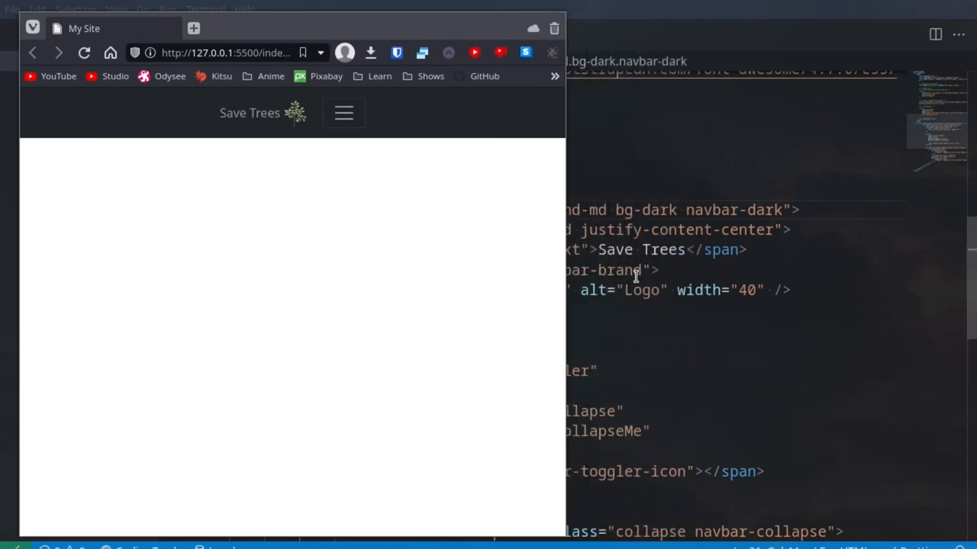
{"action": "left_click", "coordinate": [344, 113]}
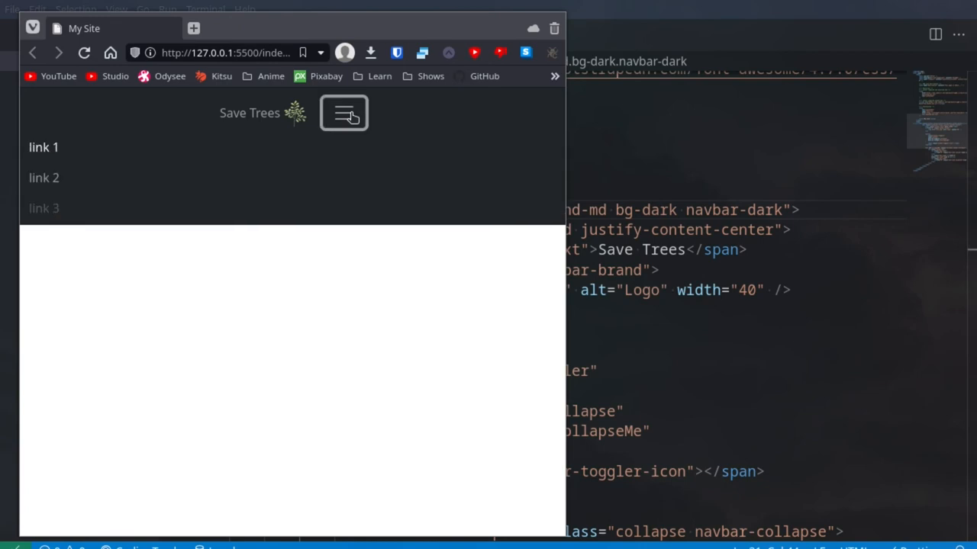
{"action": "left_click", "coordinate": [343, 113]}
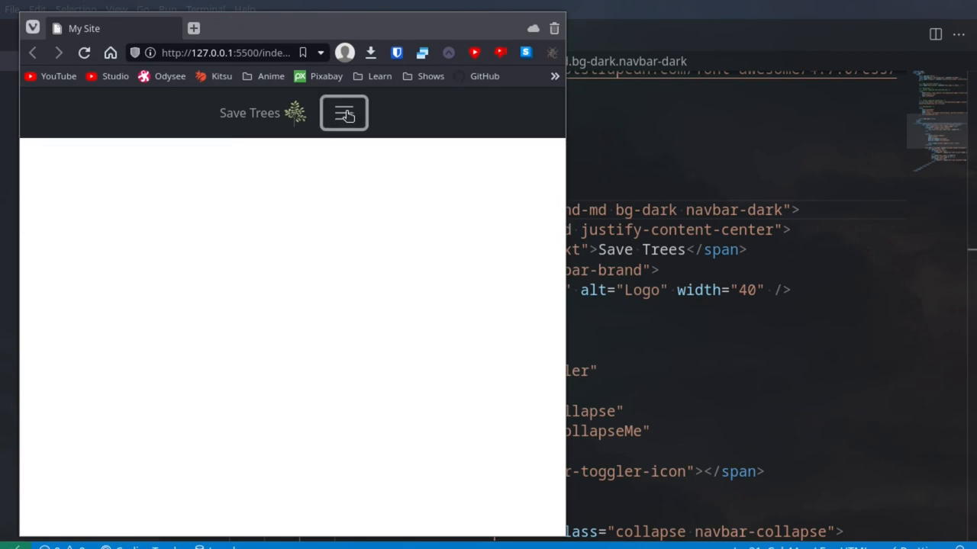
{"action": "left_click", "coordinate": [344, 113]}
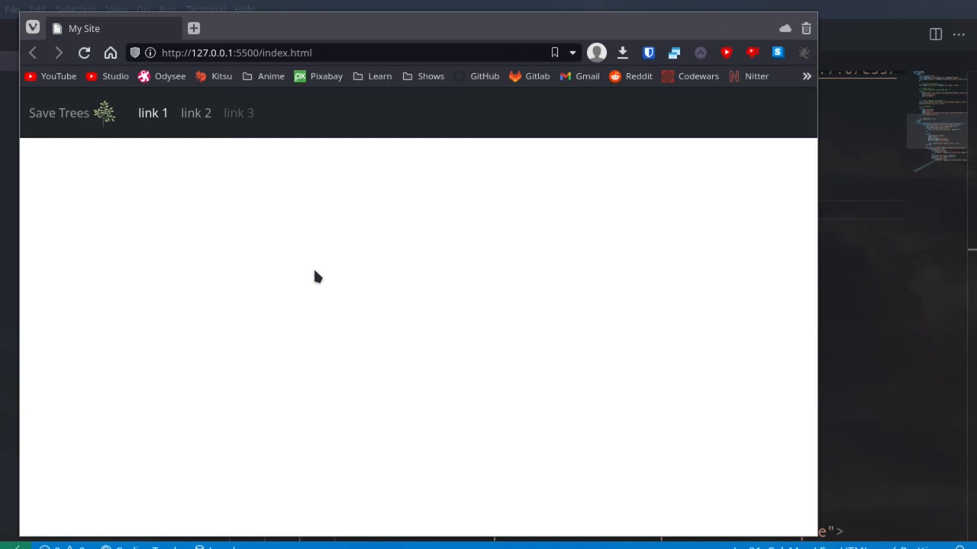
{"action": "mouse_move", "coordinate": [786, 206]}
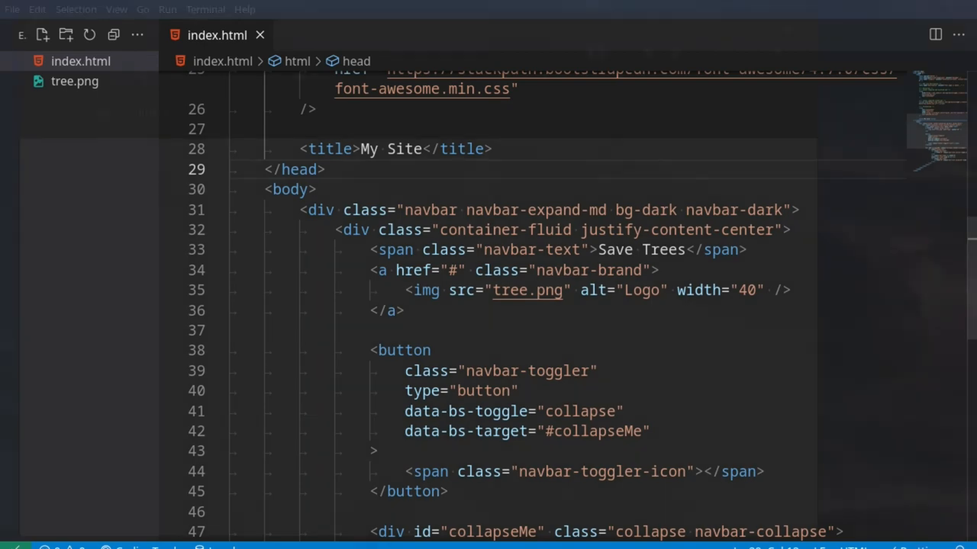
Step: Add a form with class d-flex after the collapseMe div, dropping the empty action attribute
{"action": "scroll", "scroll_direction": "down", "scroll_amount": 3}
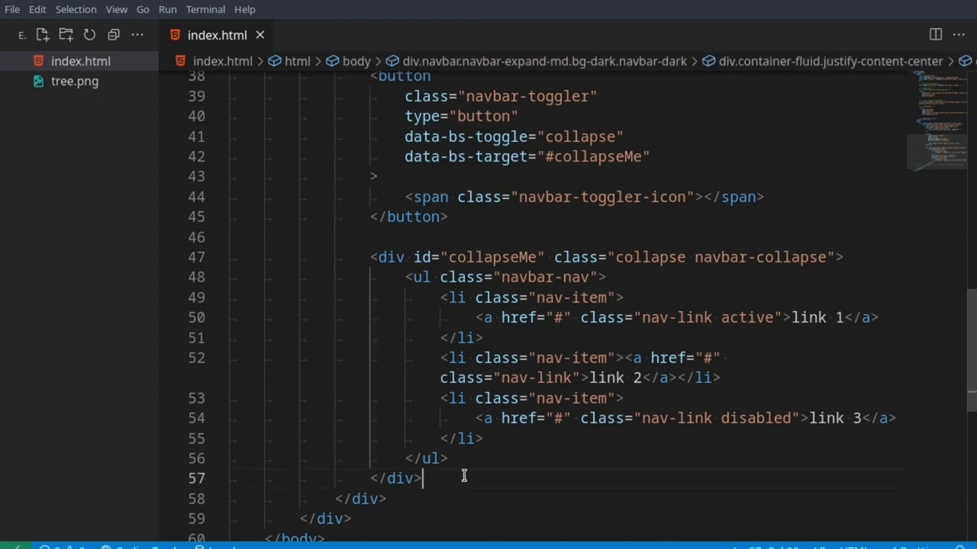
{"action": "key", "text": "Enter"}
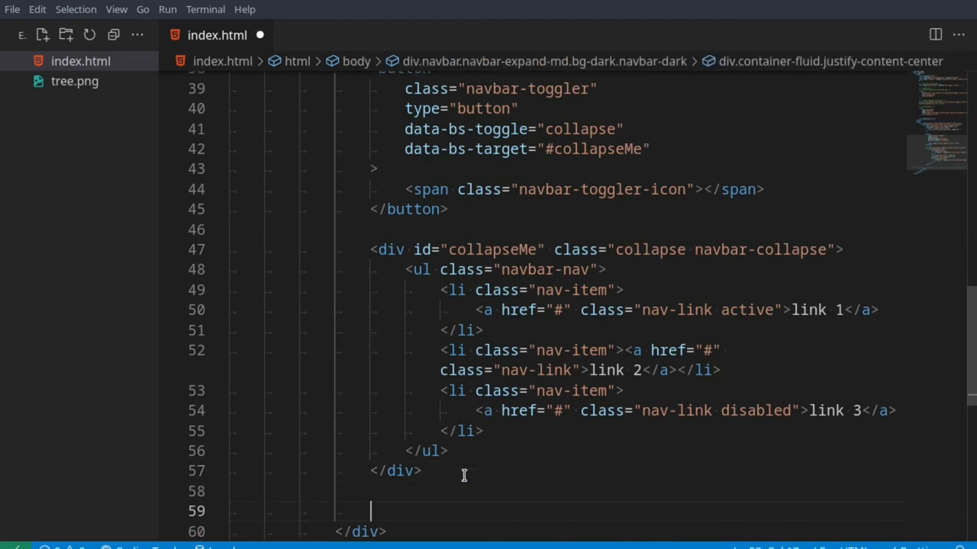
{"action": "scroll", "scroll_direction": "down", "scroll_amount": 3}
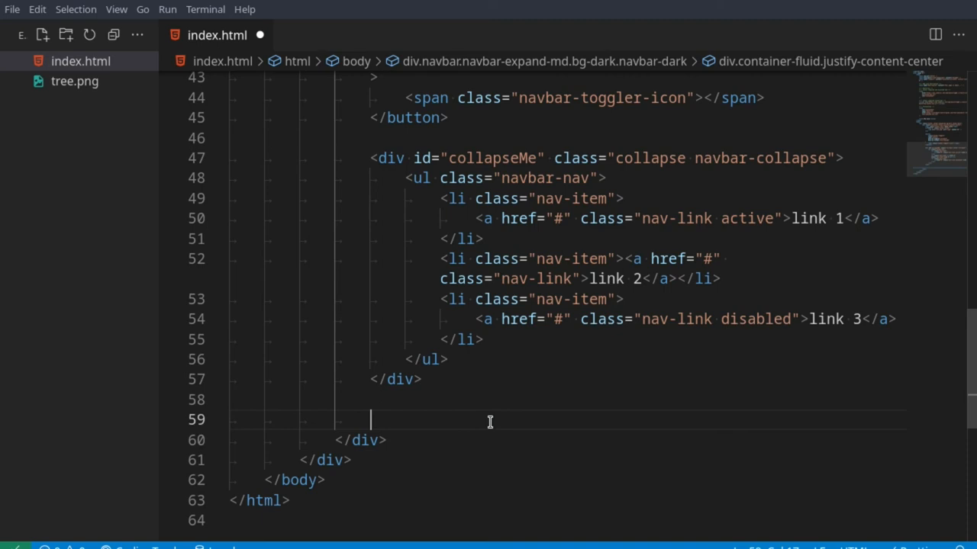
{"action": "type", "text": "form."}
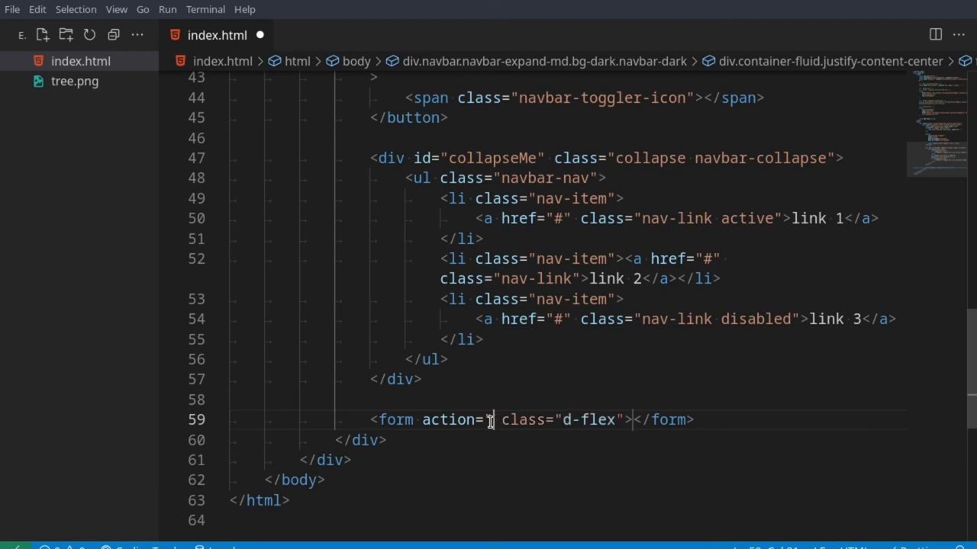
{"action": "key", "text": "Backspace"}
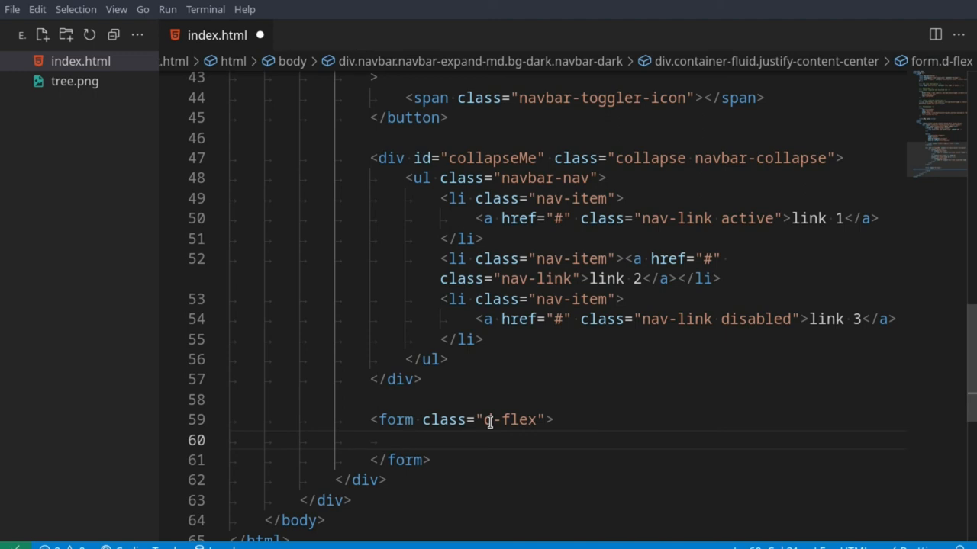
Step: Add an input.form-control.me-2 with placeholder "Search" and a btn btn-primary Search button
{"action": "type", "text": "input."}
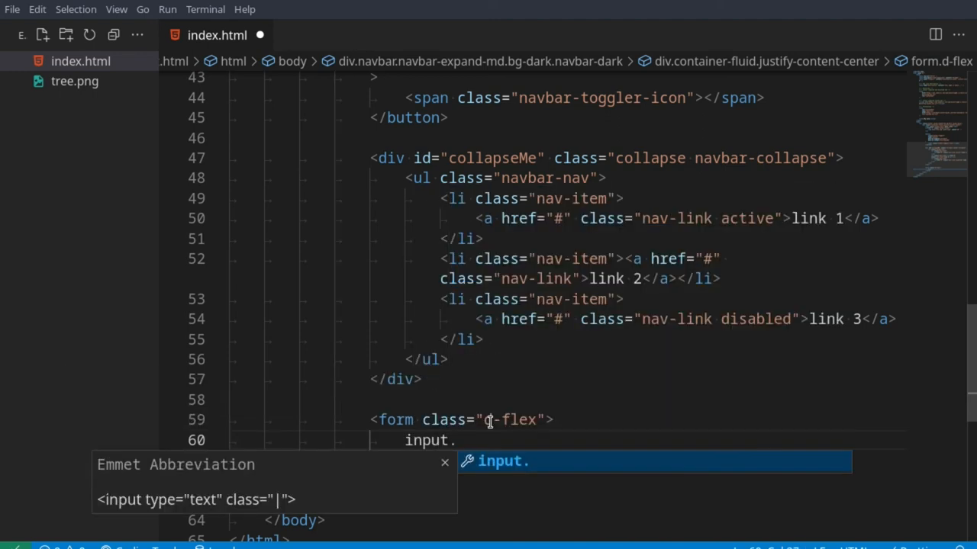
{"action": "type", "text": "form-con"}
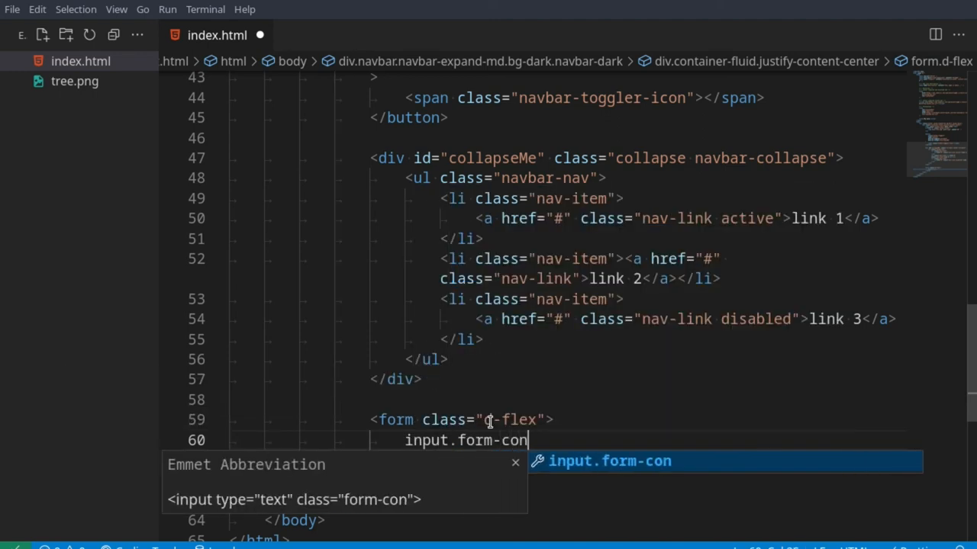
{"action": "type", "text": "trol."}
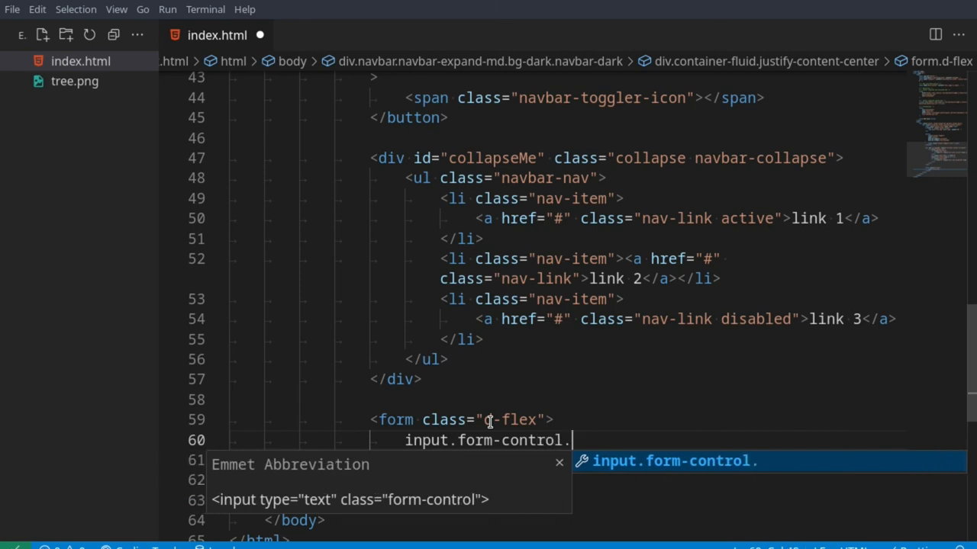
{"action": "type", "text": "me-2"}
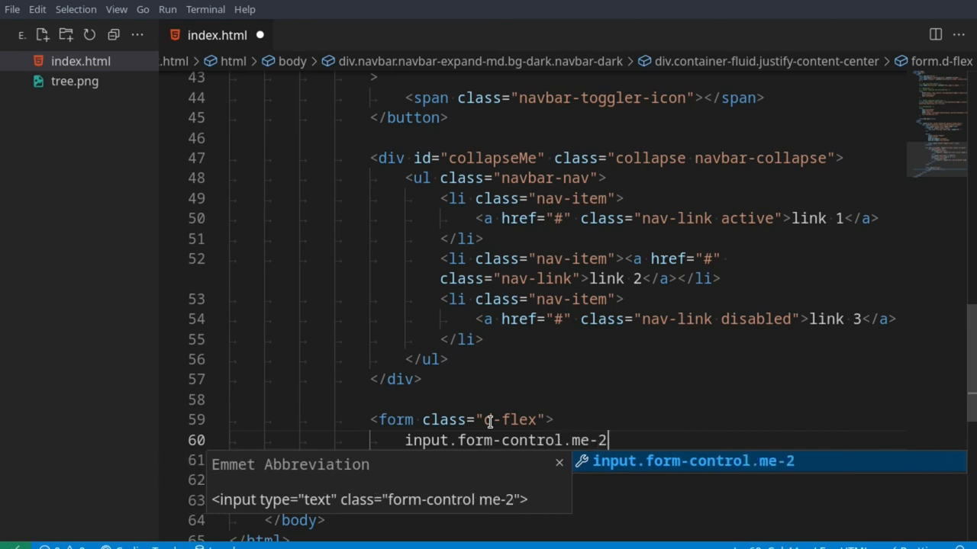
{"action": "key", "text": "Tab"}
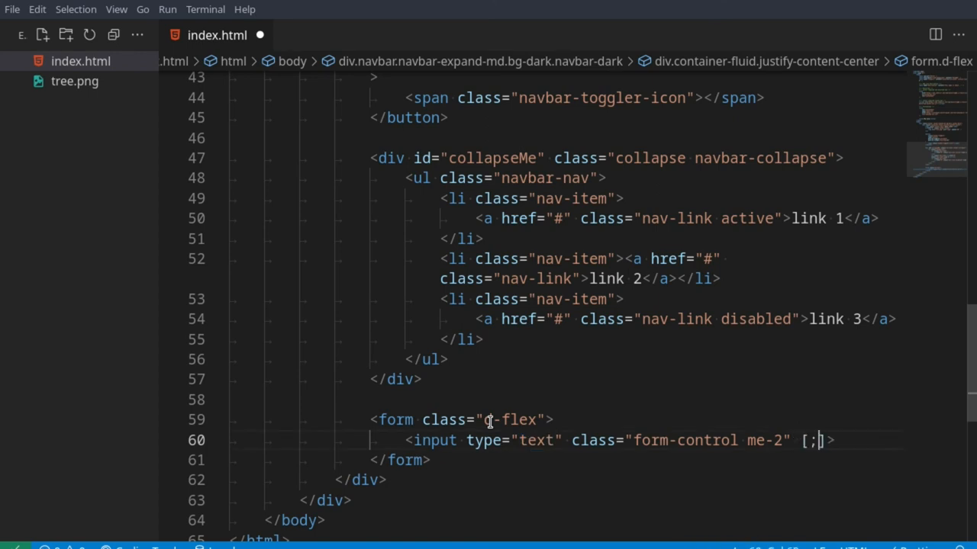
{"action": "type", "text": "placeholder=\"Sea"}
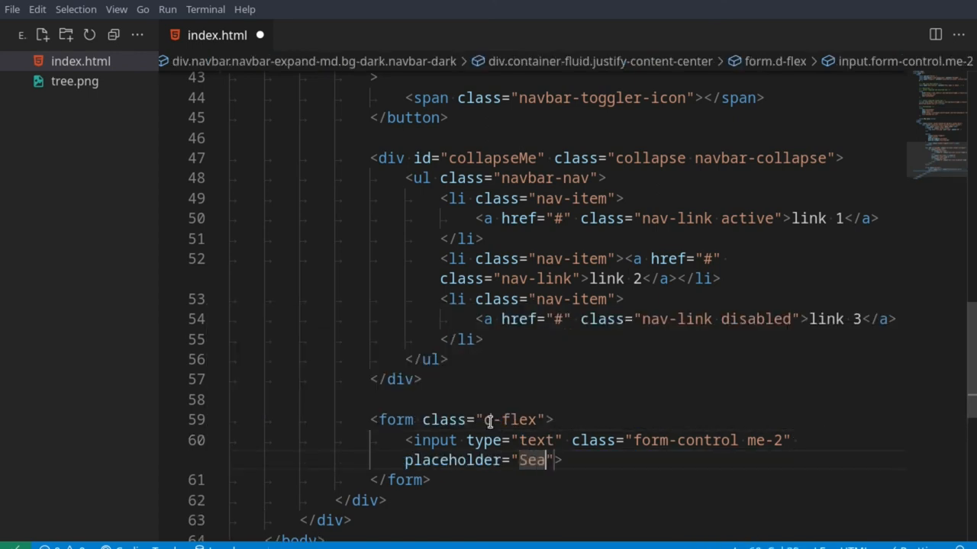
{"action": "type", "text": "b"}
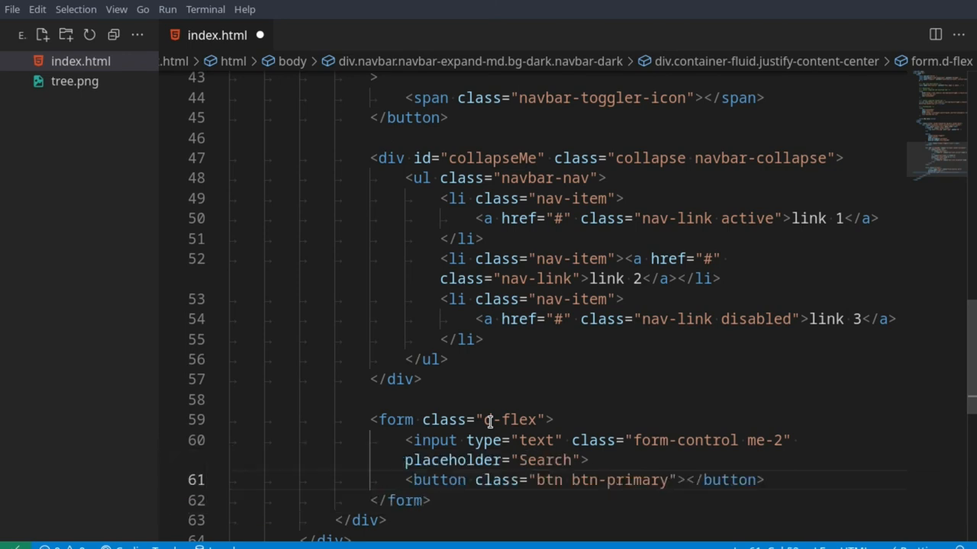
{"action": "type", "text": "Saercj"}
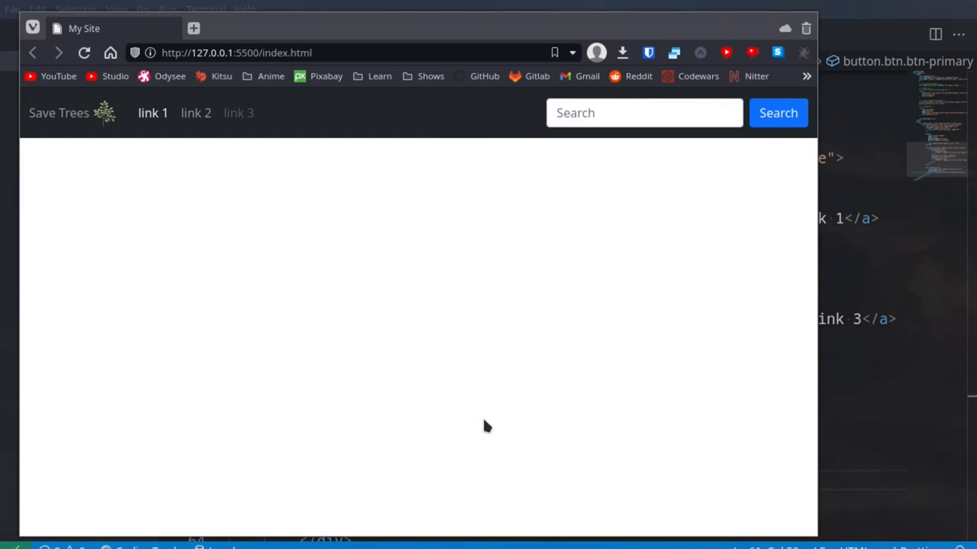
{"action": "left_click", "coordinate": [644, 113]}
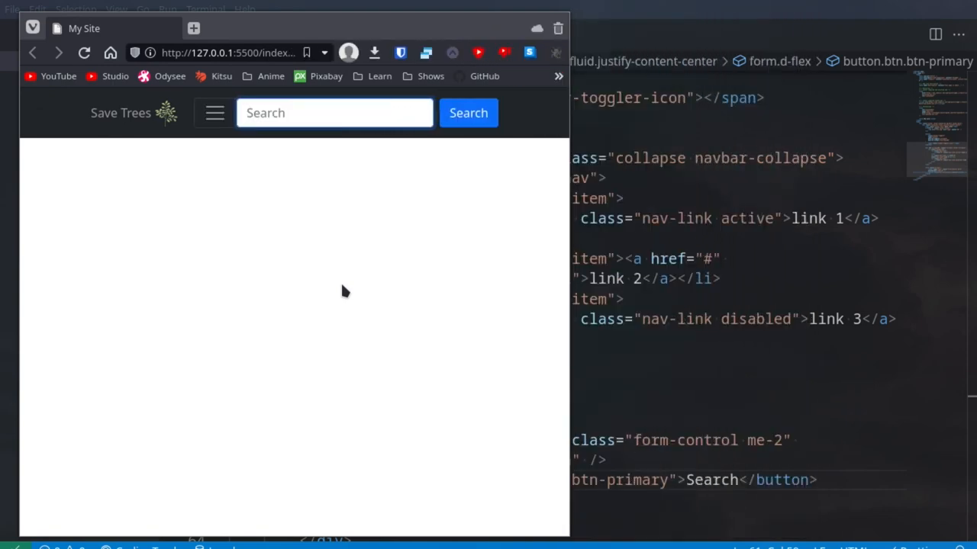
{"action": "left_click", "coordinate": [335, 113]}
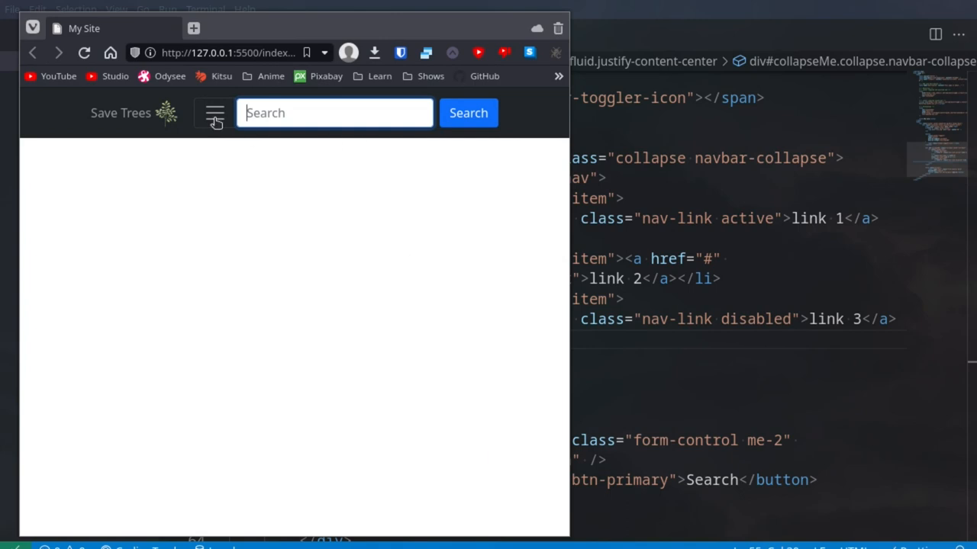
{"action": "left_click", "coordinate": [215, 113]}
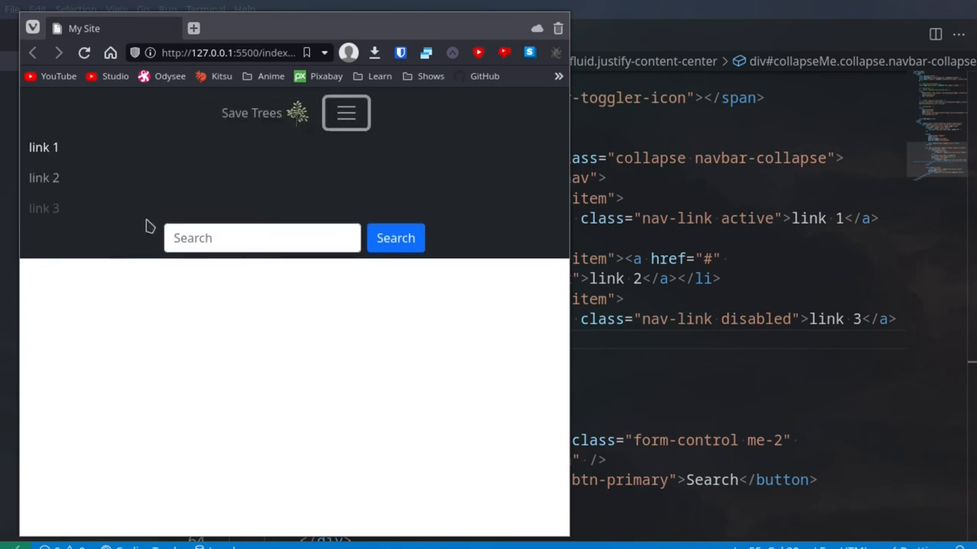
{"action": "mouse_move", "coordinate": [347, 128]}
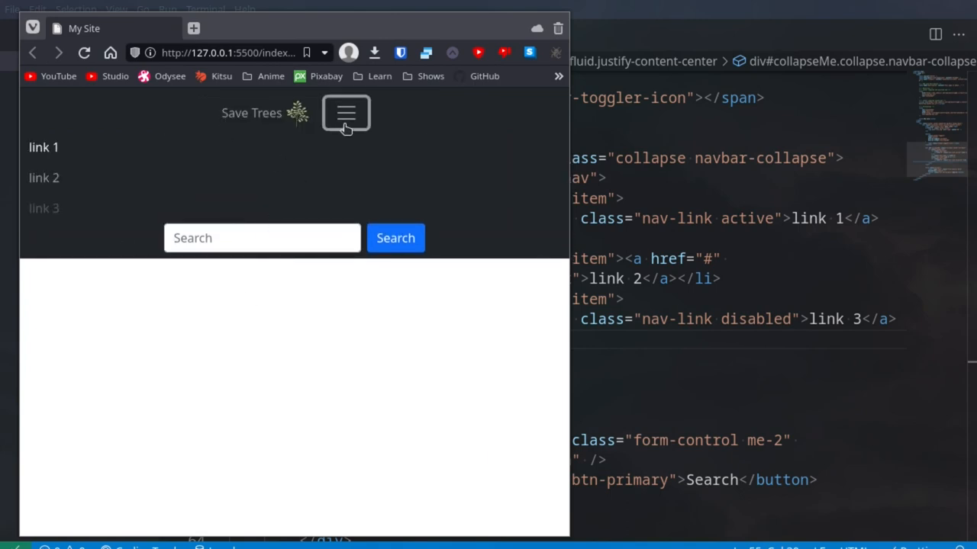
{"action": "left_click", "coordinate": [345, 113]}
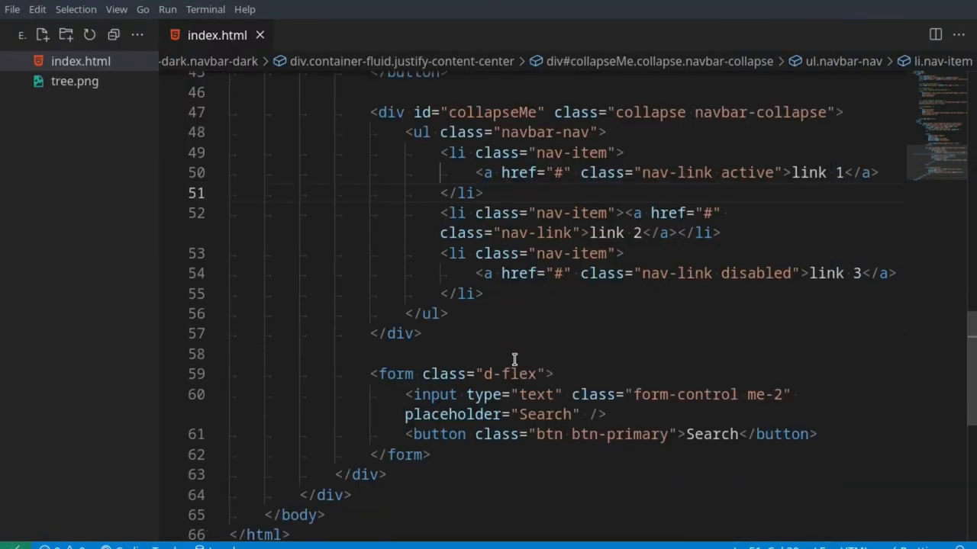
Step: Expand a br* Emmet abbreviation after the navbar into a long run of line breaks
{"action": "scroll", "scroll_direction": "down", "scroll_amount": 3}
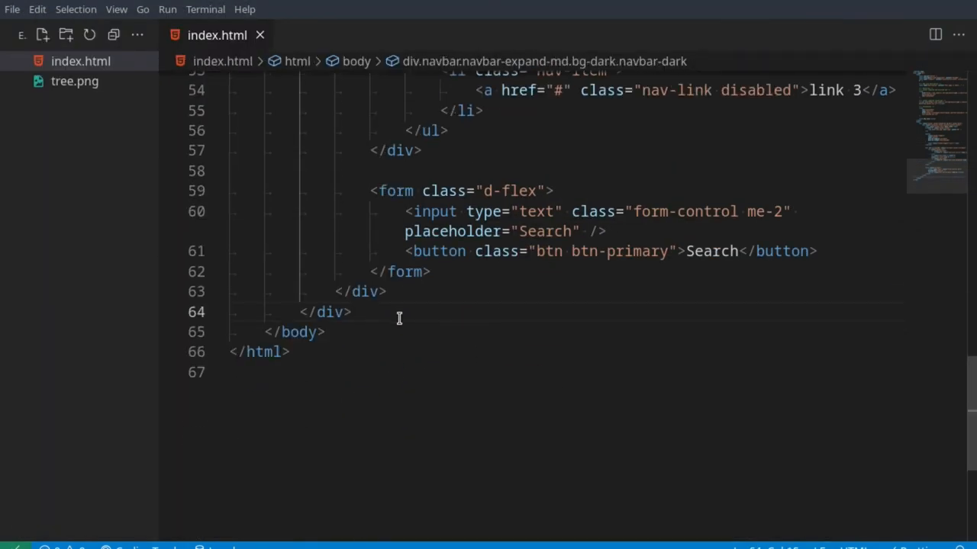
{"action": "type", "text": "br"}
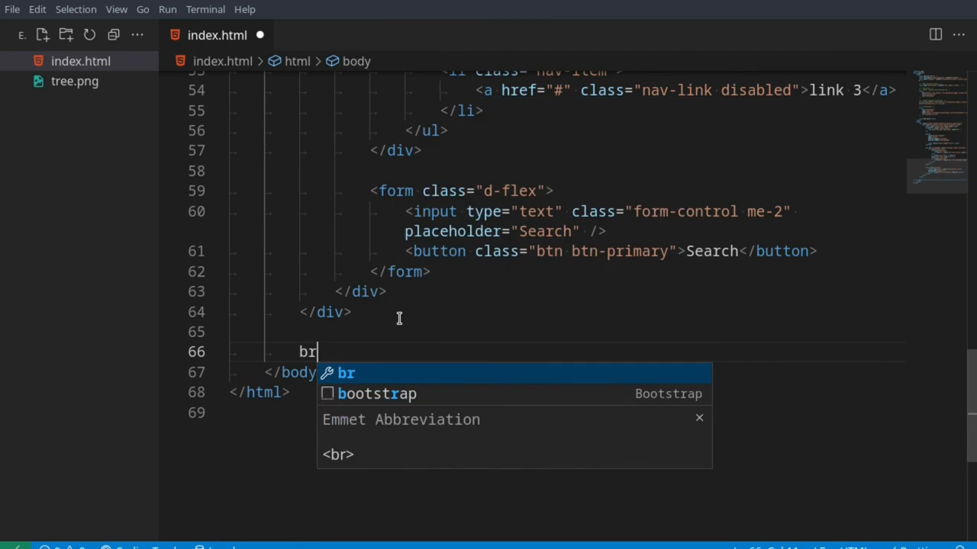
{"action": "type", "text": "*"}
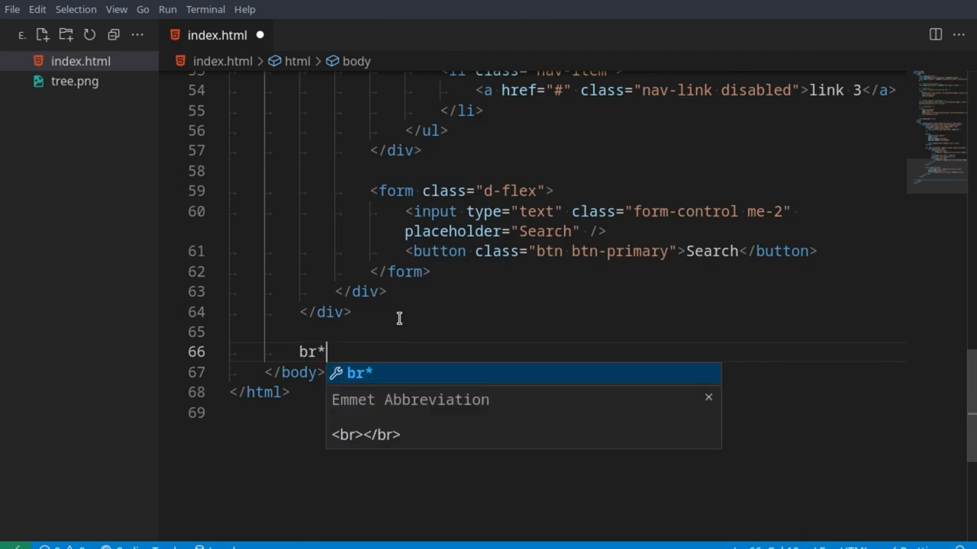
{"action": "key", "text": "Tab"}
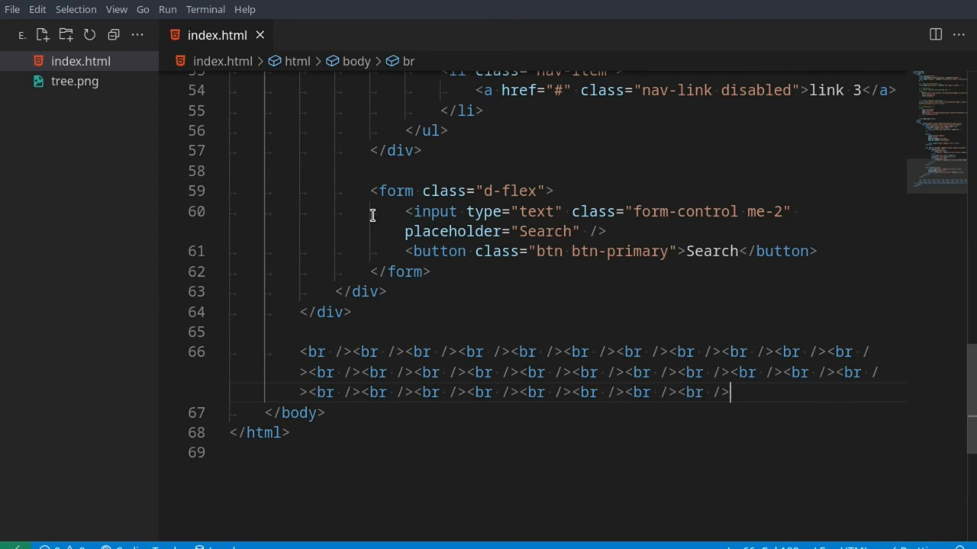
{"action": "scroll", "scroll_direction": "up", "scroll_amount": 3}
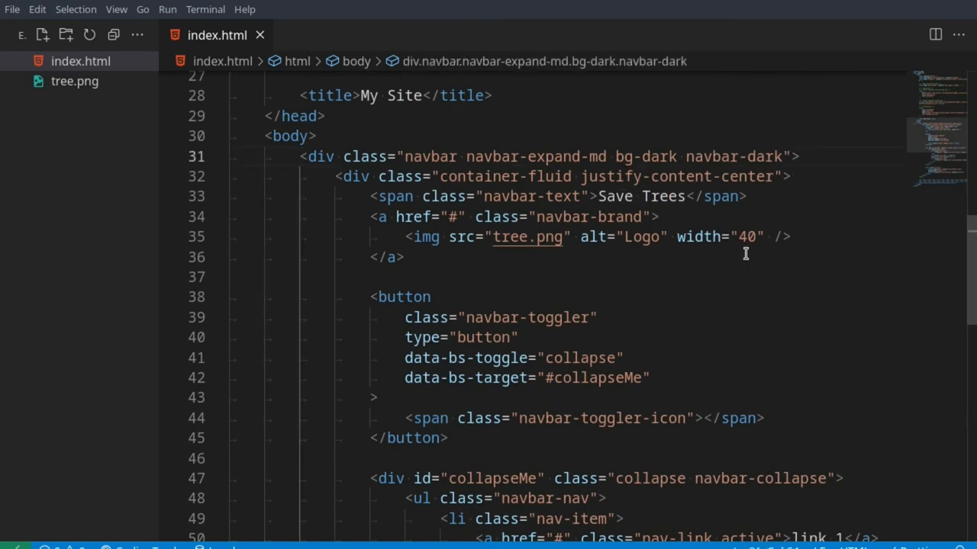
Step: Add a fixed positioning class to the navbar div so it pins to the window edge
{"action": "type", "text": "fixed-t"}
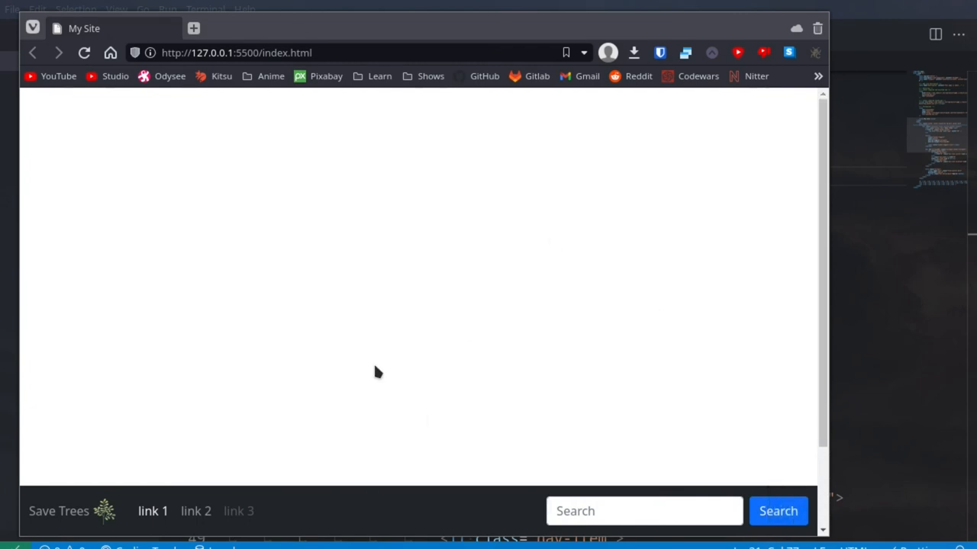
{"action": "mouse_move", "coordinate": [568, 273]}
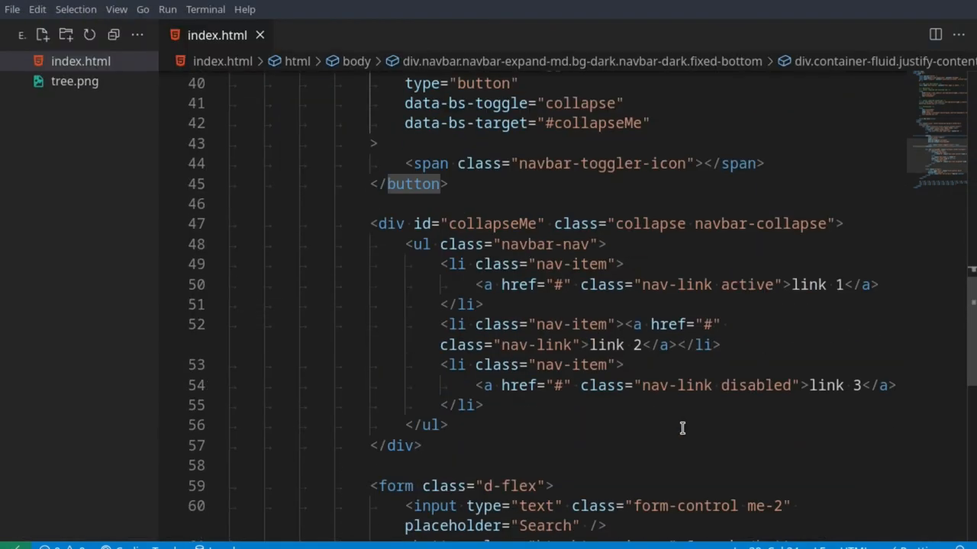
Step: Expand another br*90 below the navbar and change its class to sticky-top
{"action": "scroll", "scroll_direction": "down", "scroll_amount": 3}
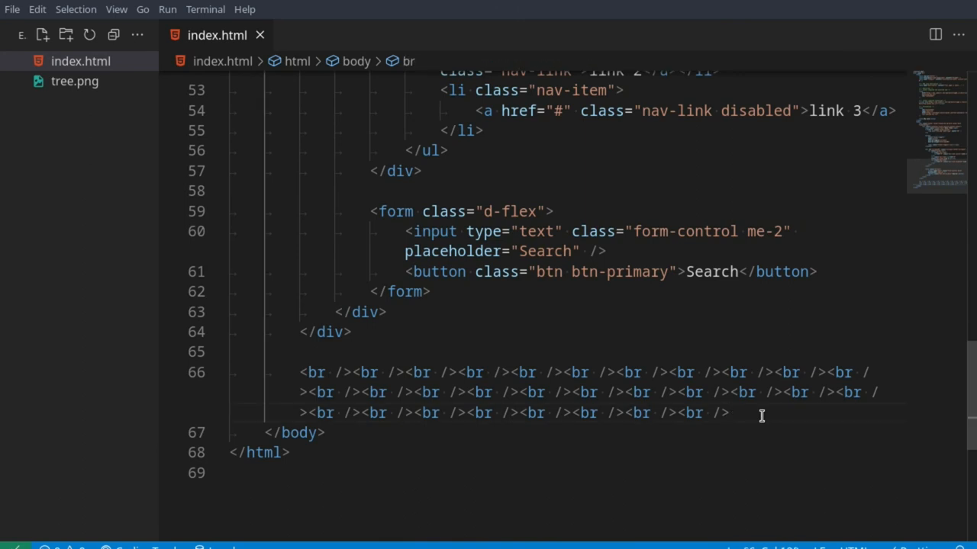
{"action": "type", "text": "br"}
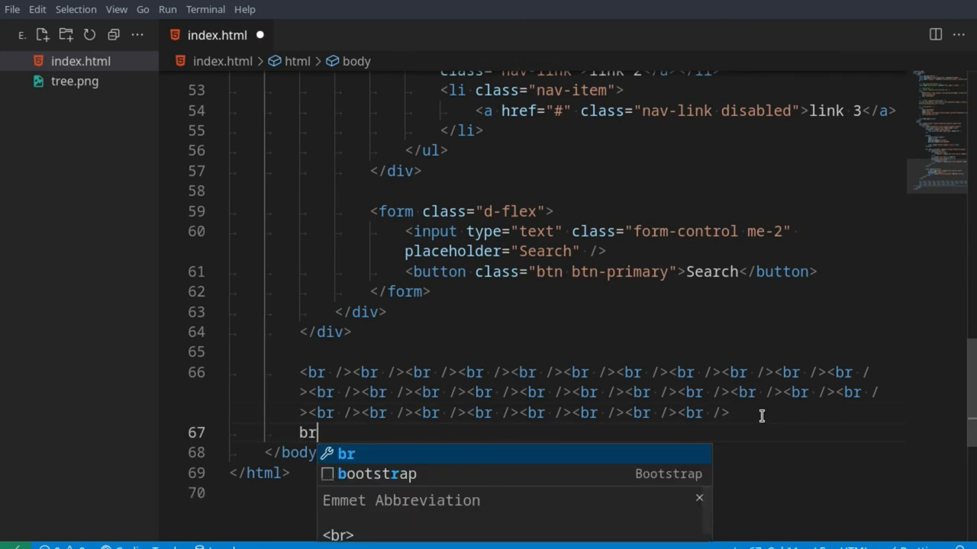
{"action": "type", "text": "*90"}
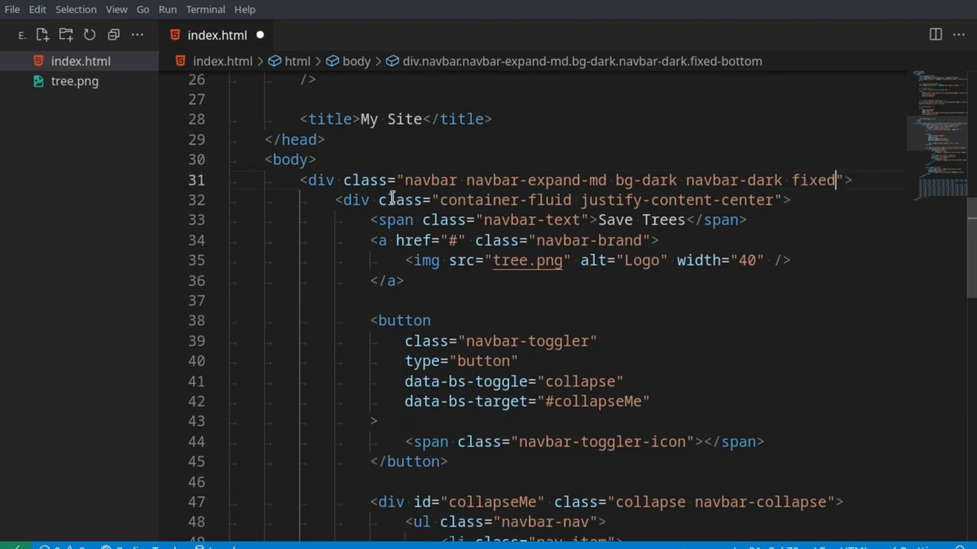
{"action": "type", "text": "sticky-t"}
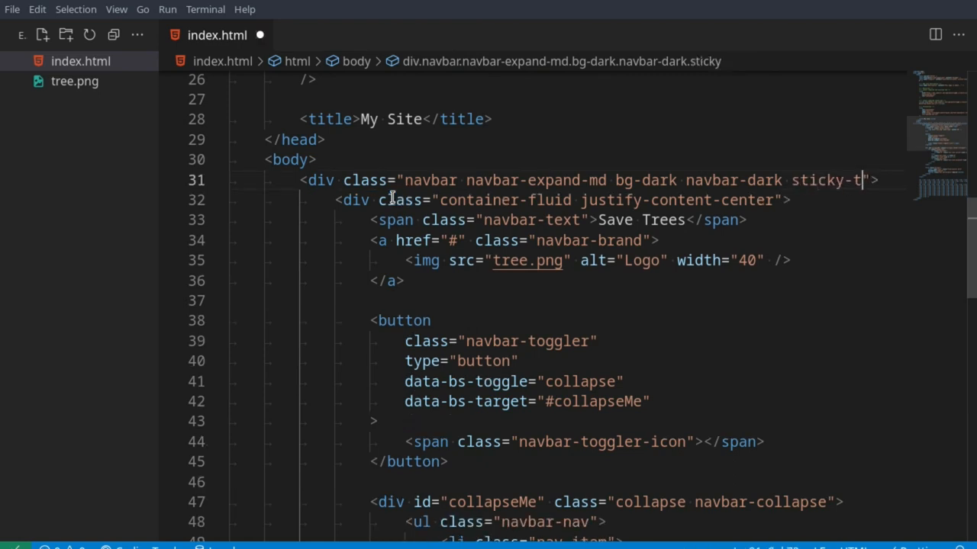
{"action": "type", "text": "op"}
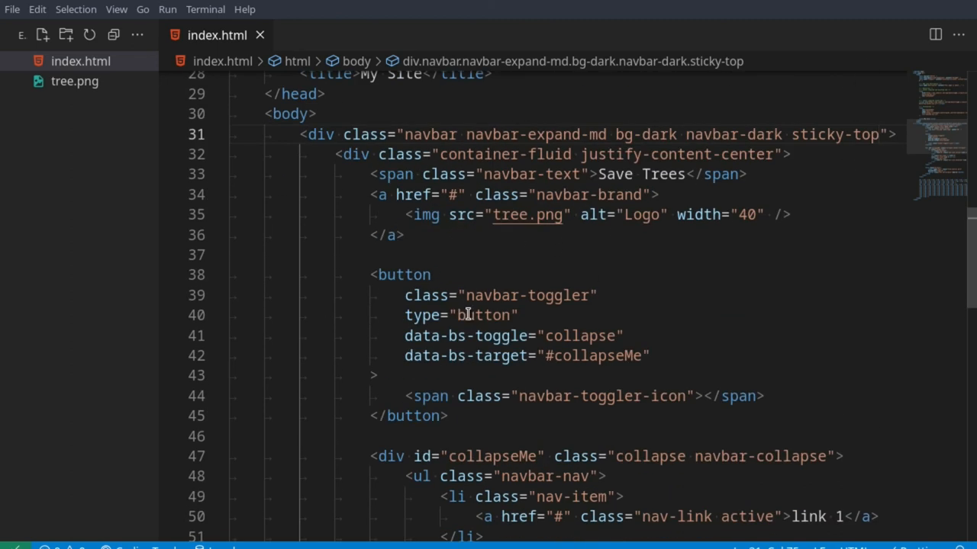
Step: Insert a paragraph of lorem*90 text right after <body>, above the navbar
{"action": "left_click", "coordinate": [883, 134]}
{"action": "type", "text": "<p></p>"}
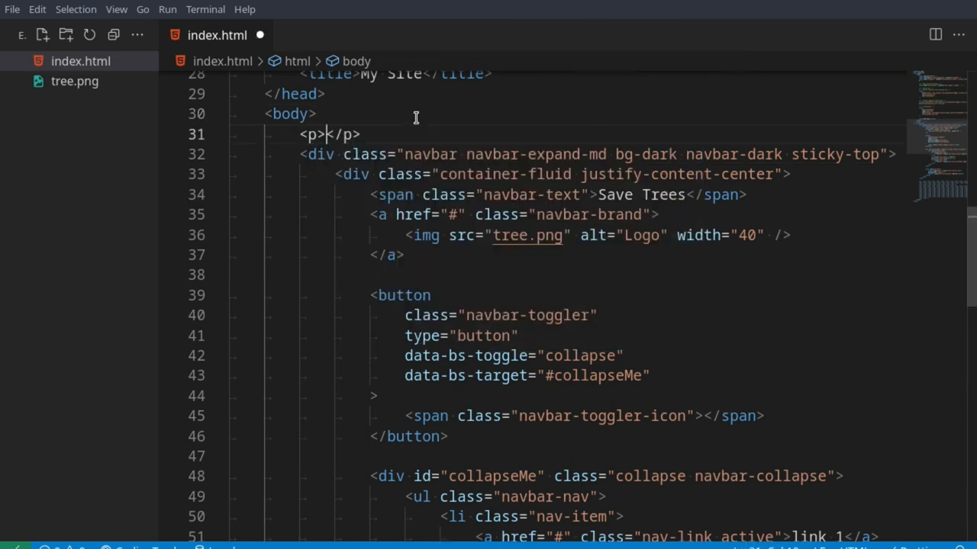
{"action": "type", "text": "lorem&"}
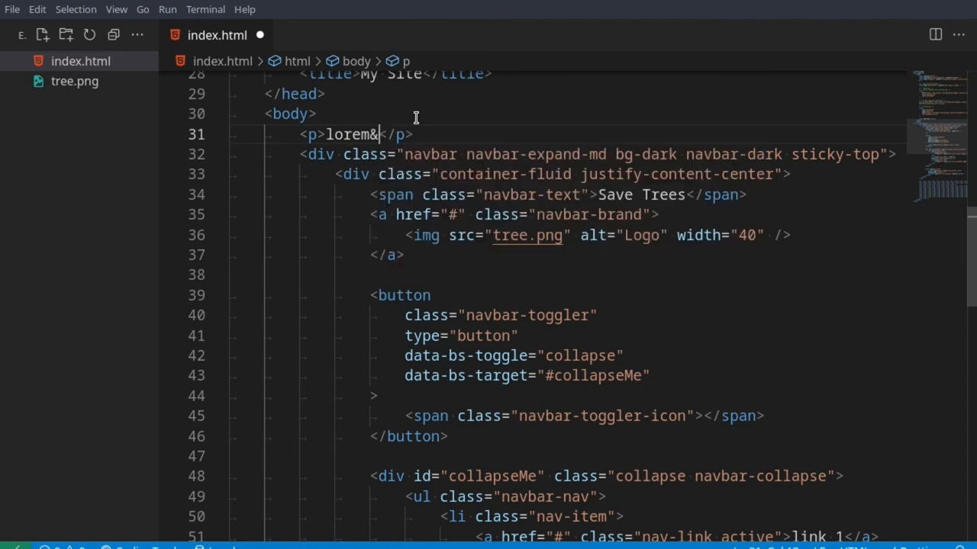
{"action": "type", "text": "*90"}
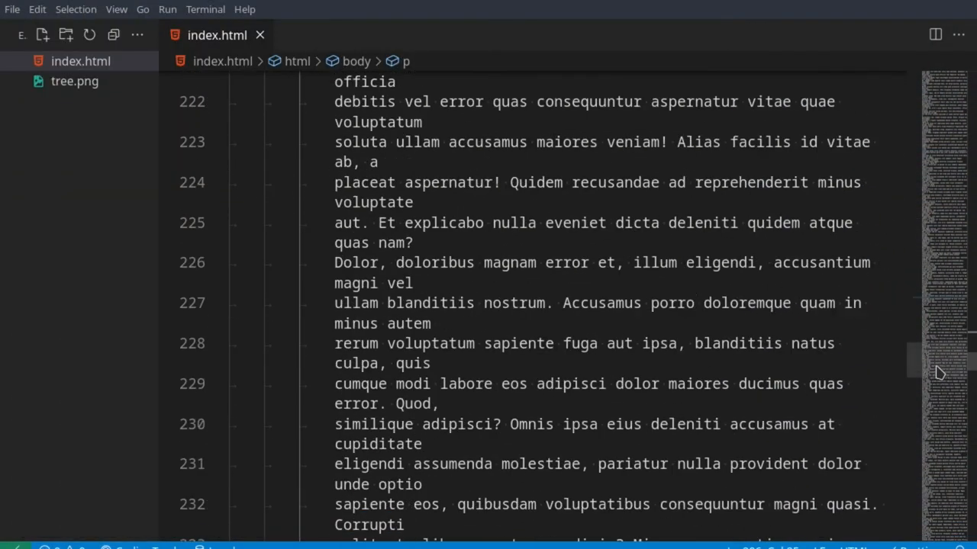
{"action": "scroll", "scroll_direction": "down", "scroll_amount": 3}
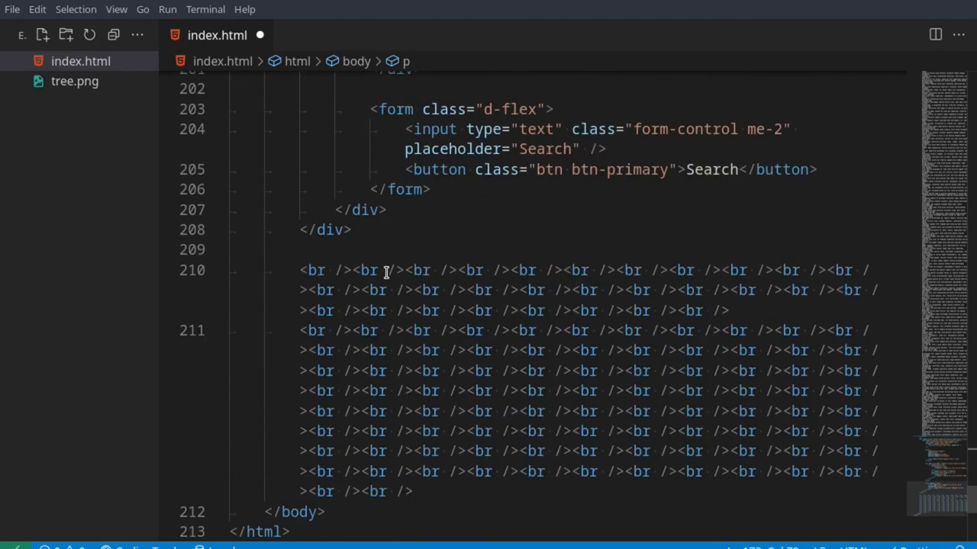
{"action": "scroll", "scroll_direction": "down", "scroll_amount": 3}
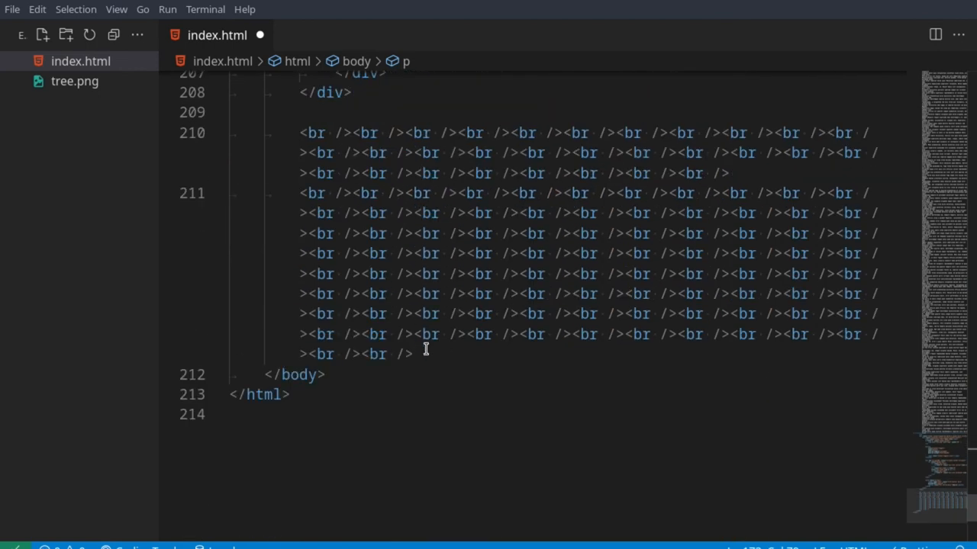
{"action": "type", "text": "p"}
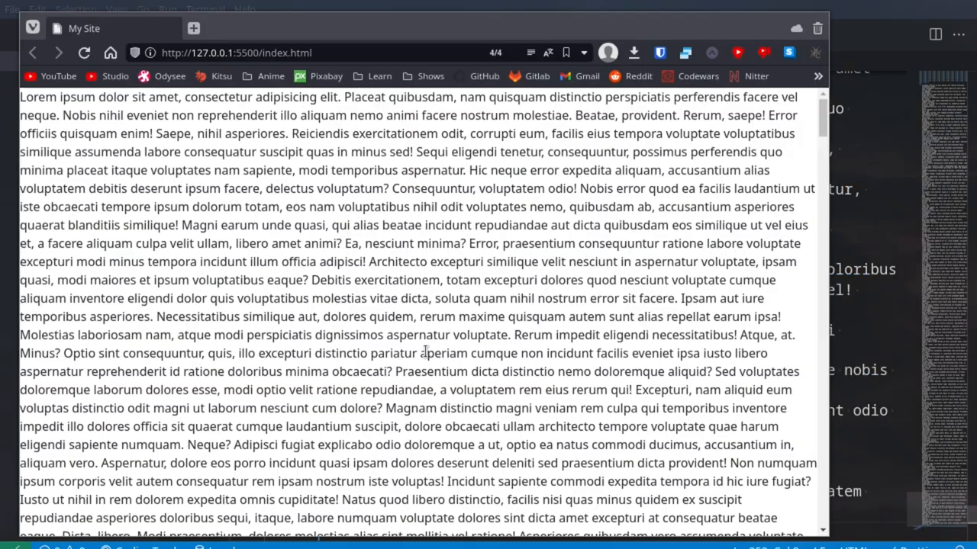
{"action": "scroll", "scroll_direction": "down", "scroll_amount": 3}
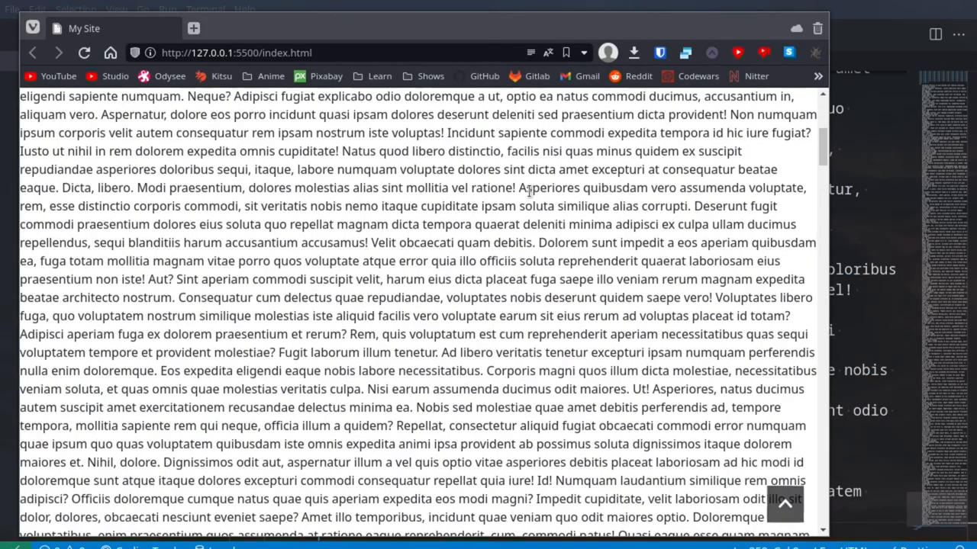
{"action": "scroll", "scroll_direction": "down", "scroll_amount": 3}
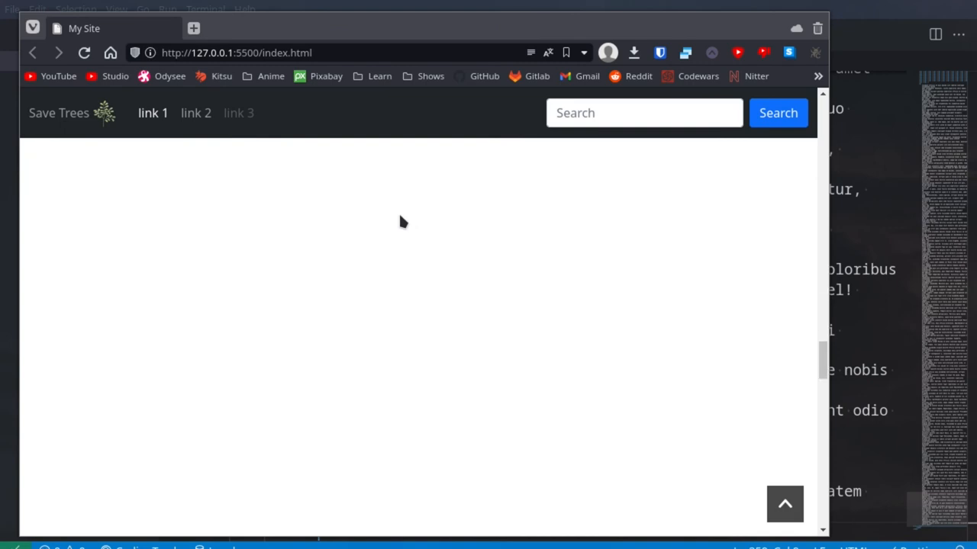
{"action": "scroll", "scroll_direction": "down", "scroll_amount": 3}
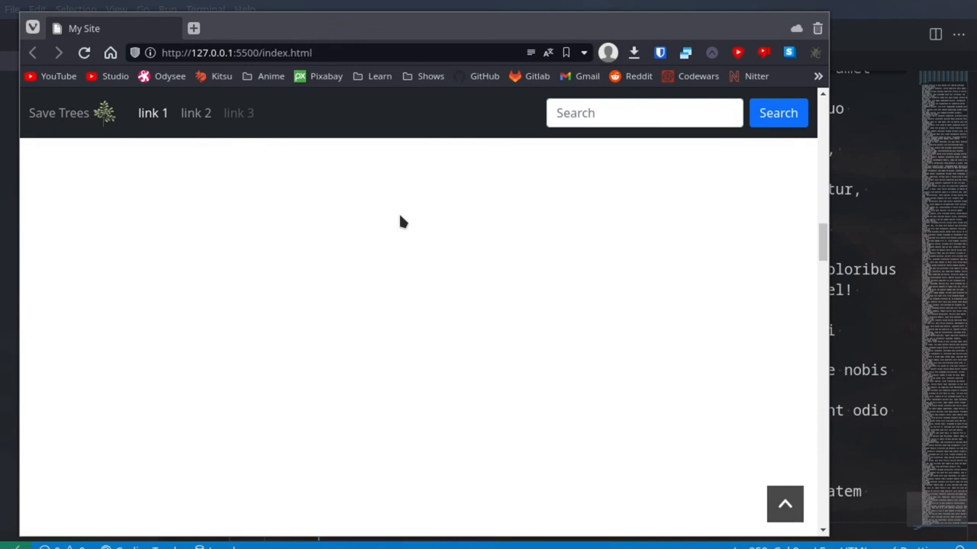
{"action": "scroll", "scroll_direction": "down", "scroll_amount": 3}
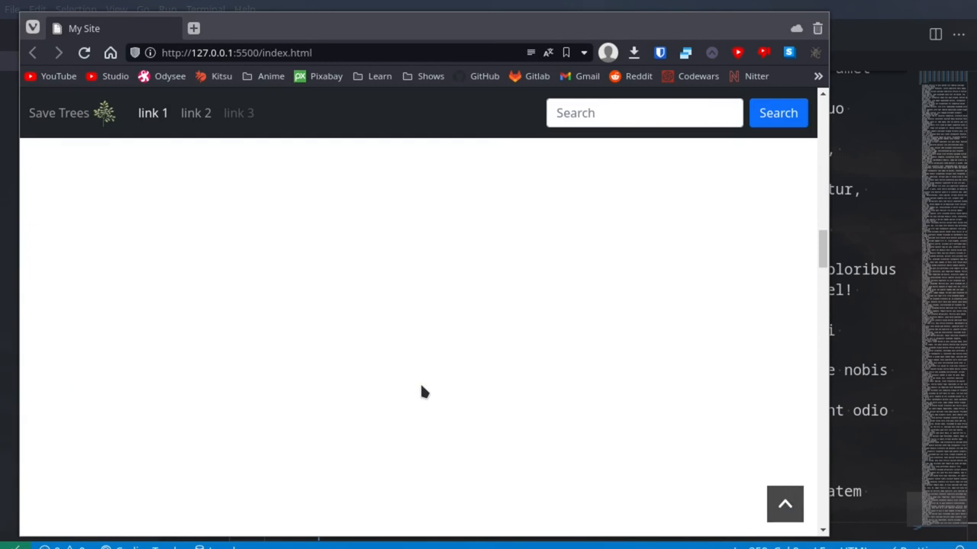
{"action": "mouse_move", "coordinate": [424, 379]}
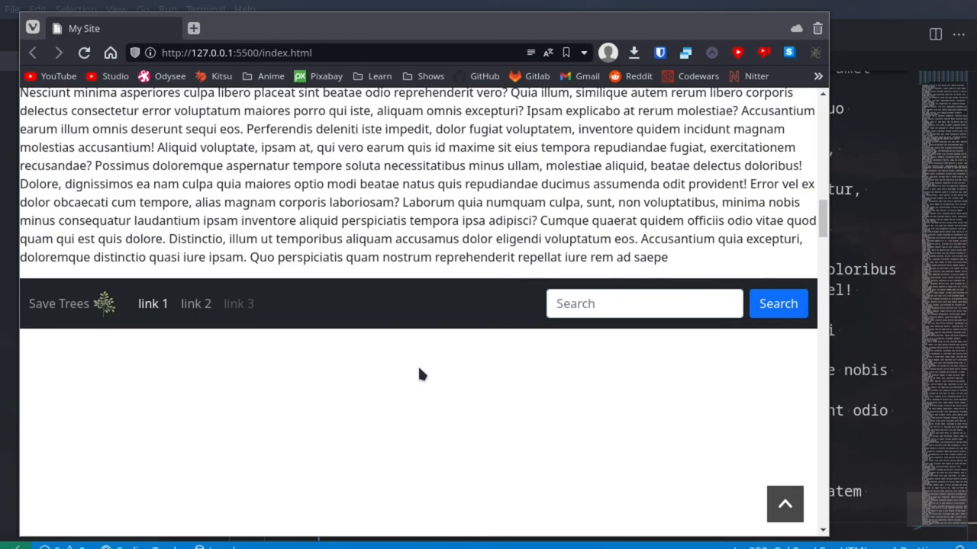
{"action": "scroll", "scroll_direction": "up", "scroll_amount": 3}
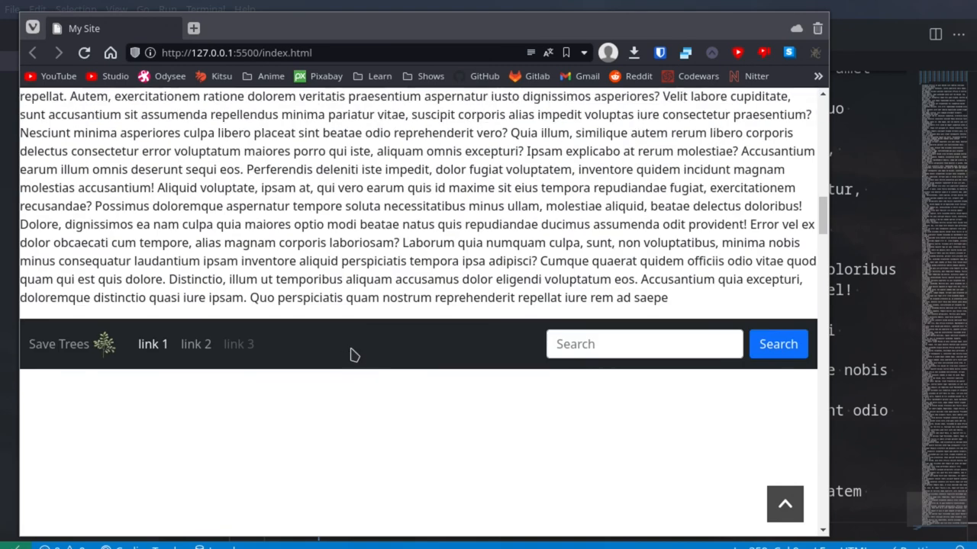
{"action": "scroll", "scroll_direction": "up", "scroll_amount": 3}
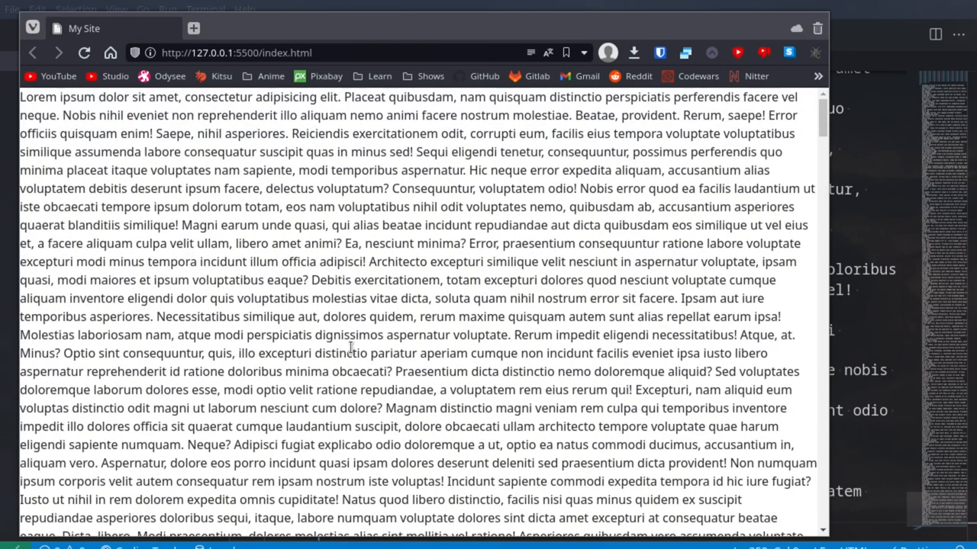